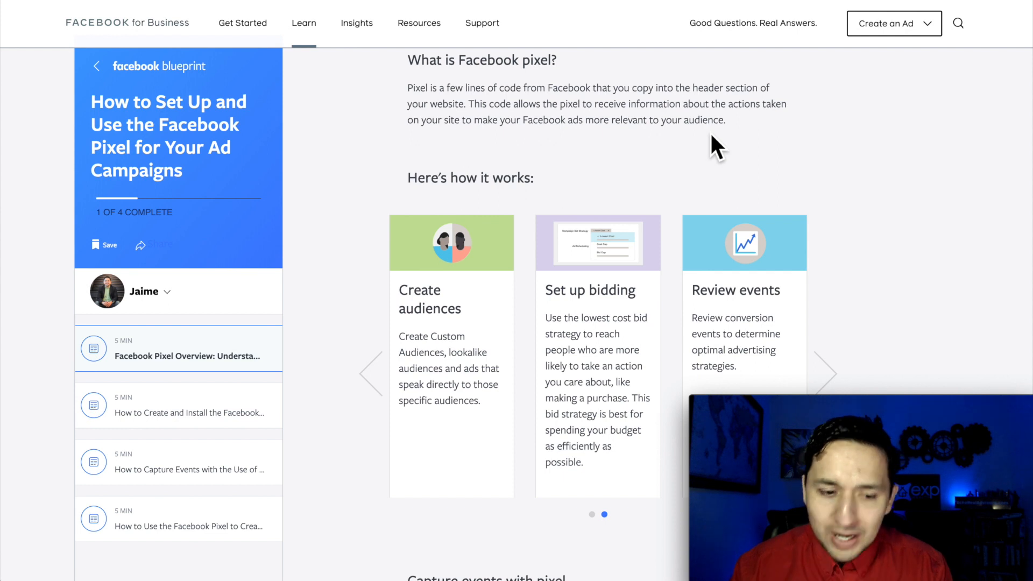
mouse_move(177, 69)
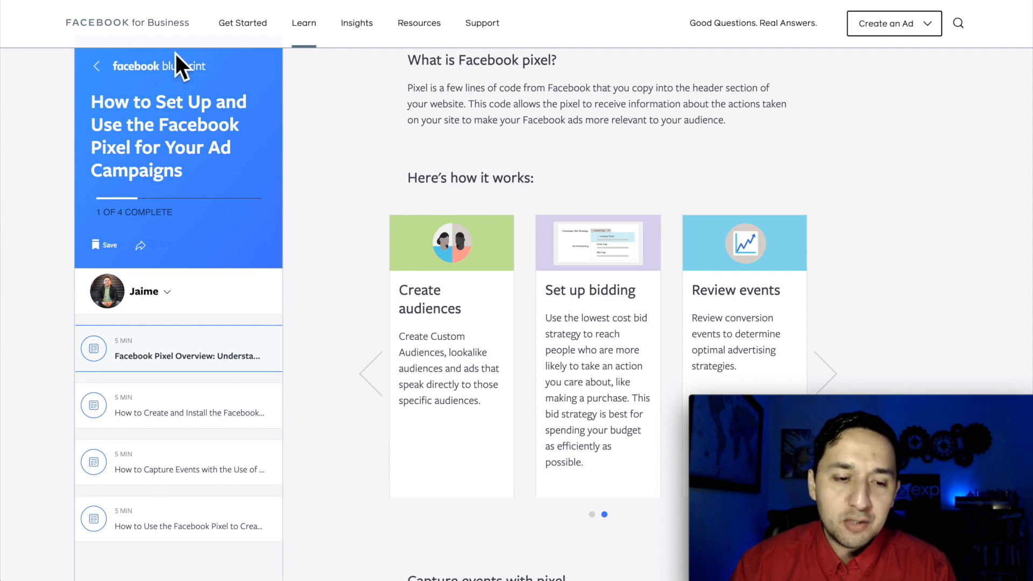
mouse_move(545, 128)
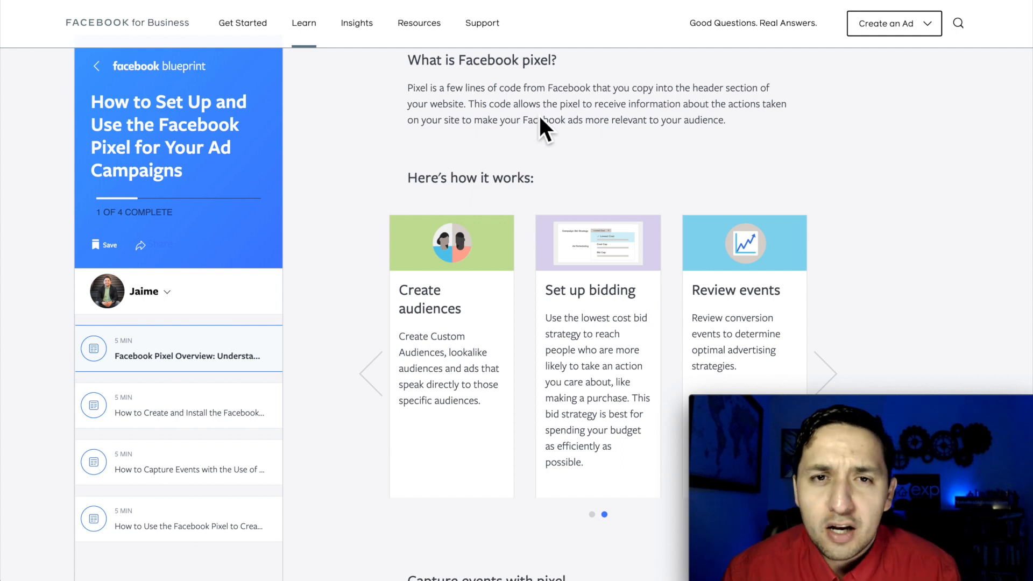
mouse_move(435, 108)
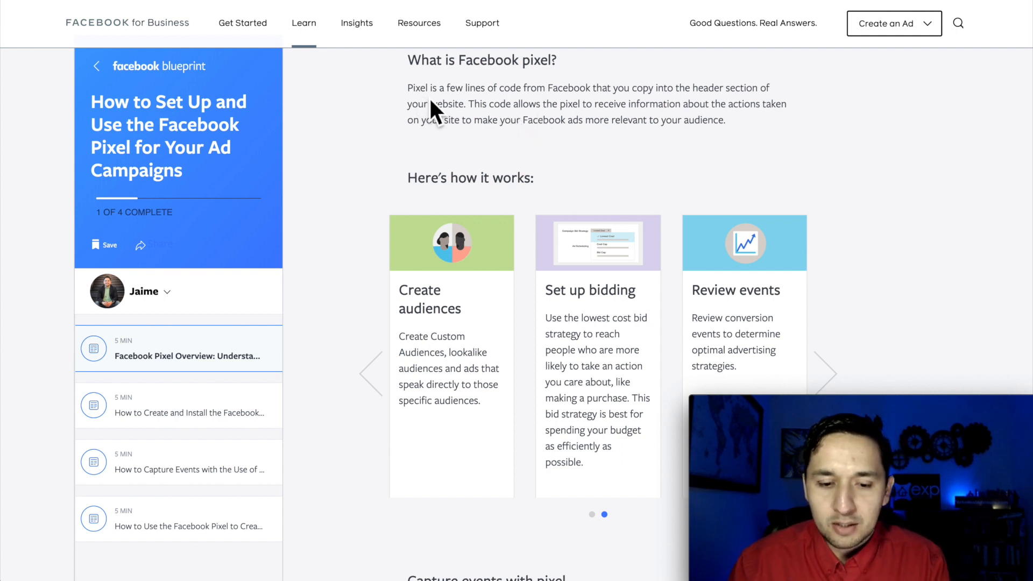
mouse_move(449, 77)
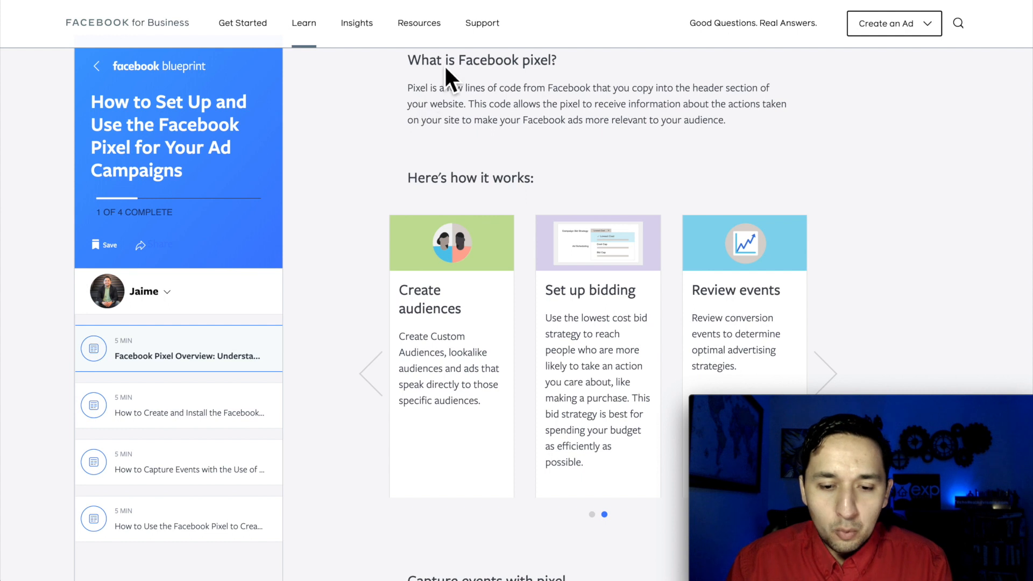
mouse_move(473, 113)
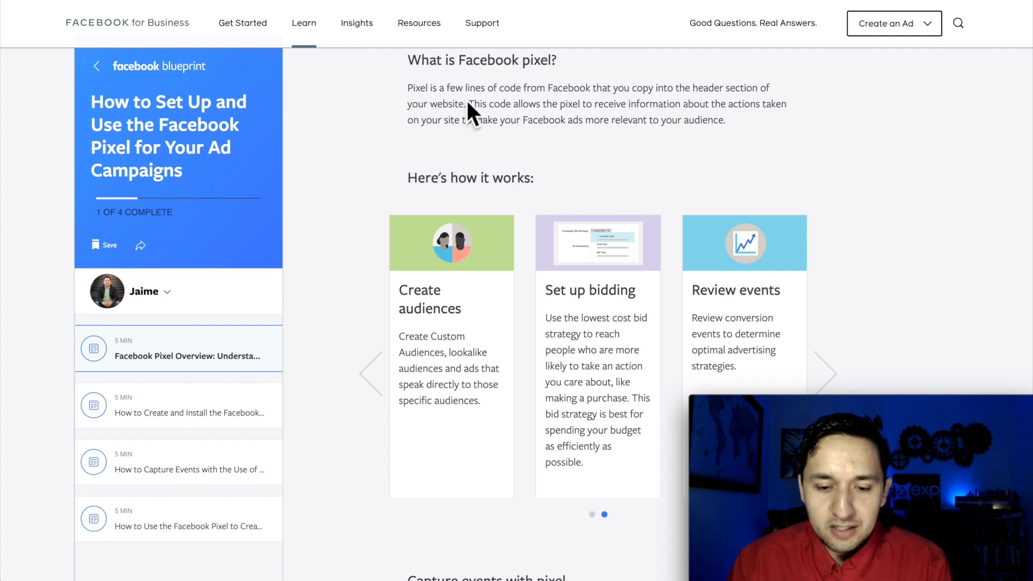
mouse_move(623, 111)
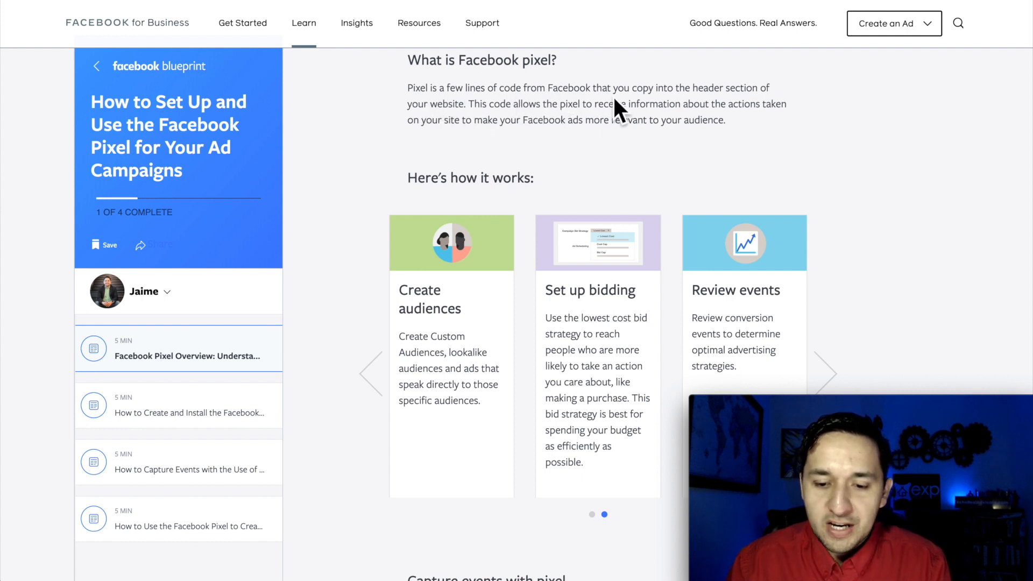
mouse_move(770, 105)
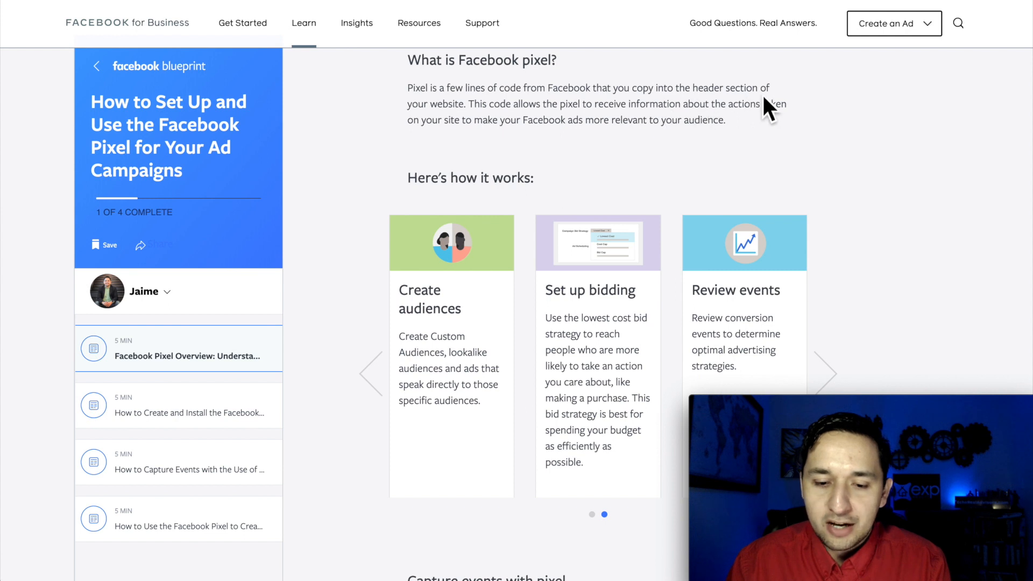
mouse_move(484, 125)
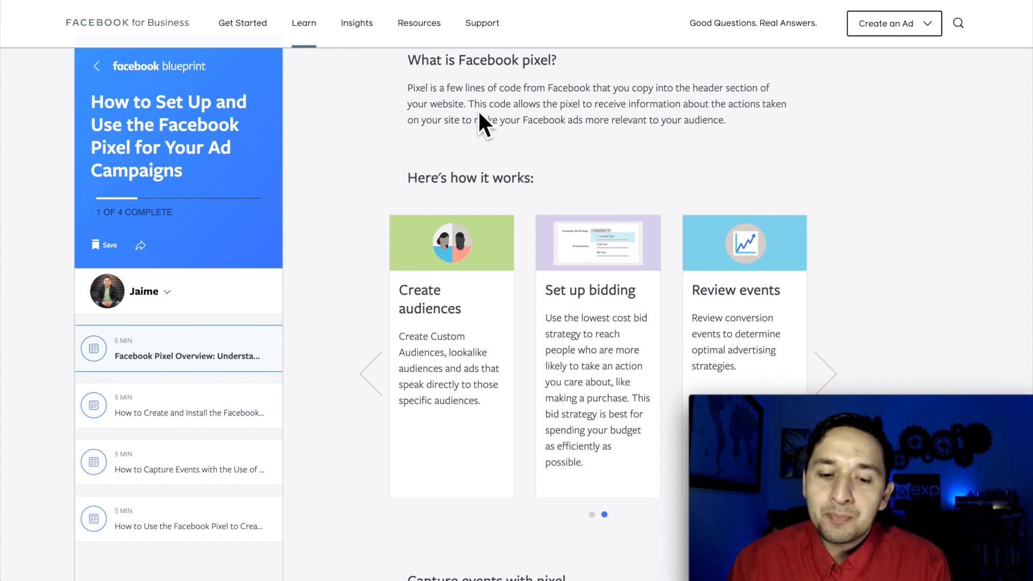
mouse_move(587, 125)
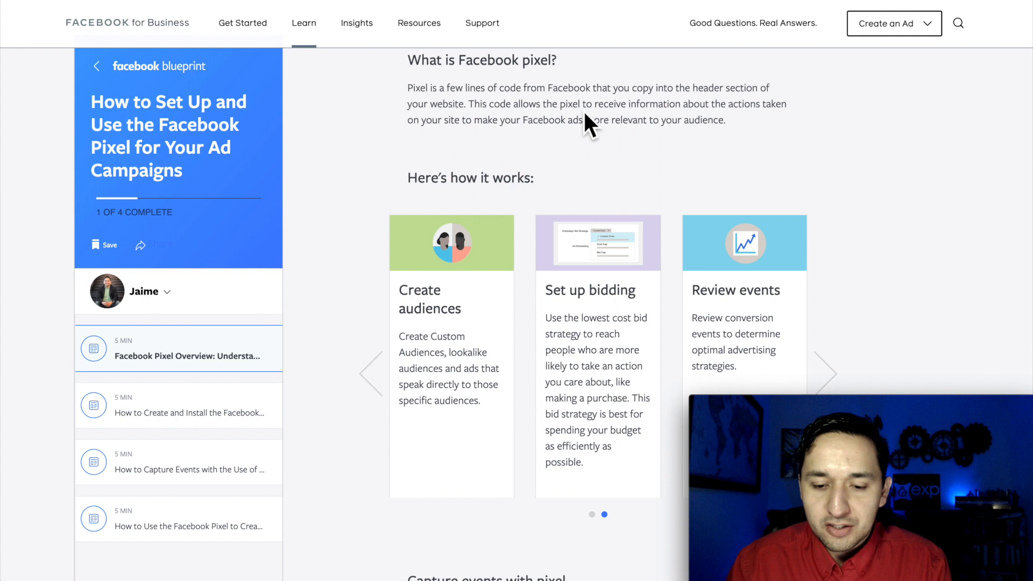
mouse_move(756, 124)
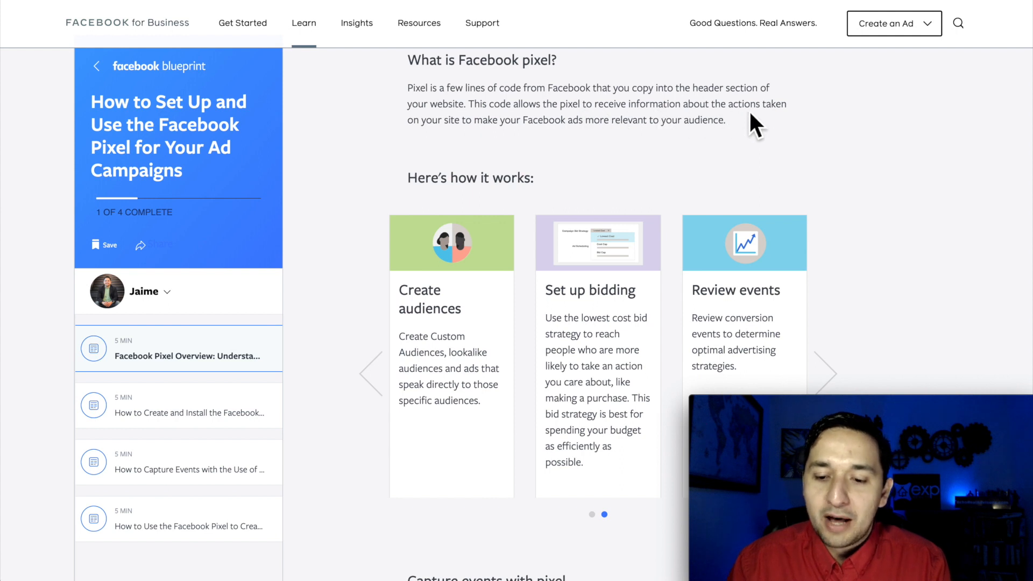
mouse_move(464, 142)
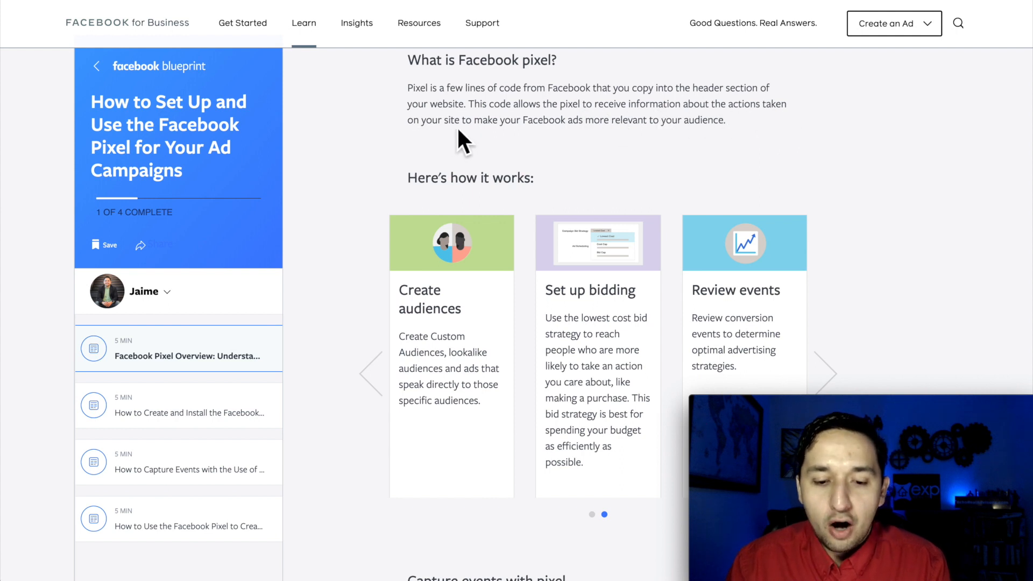
mouse_move(618, 143)
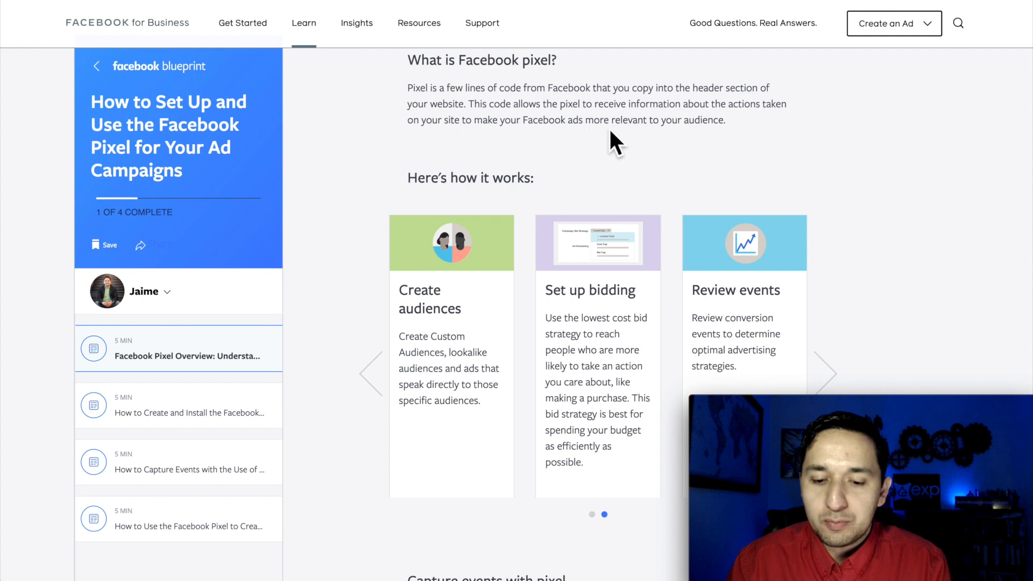
mouse_move(705, 147)
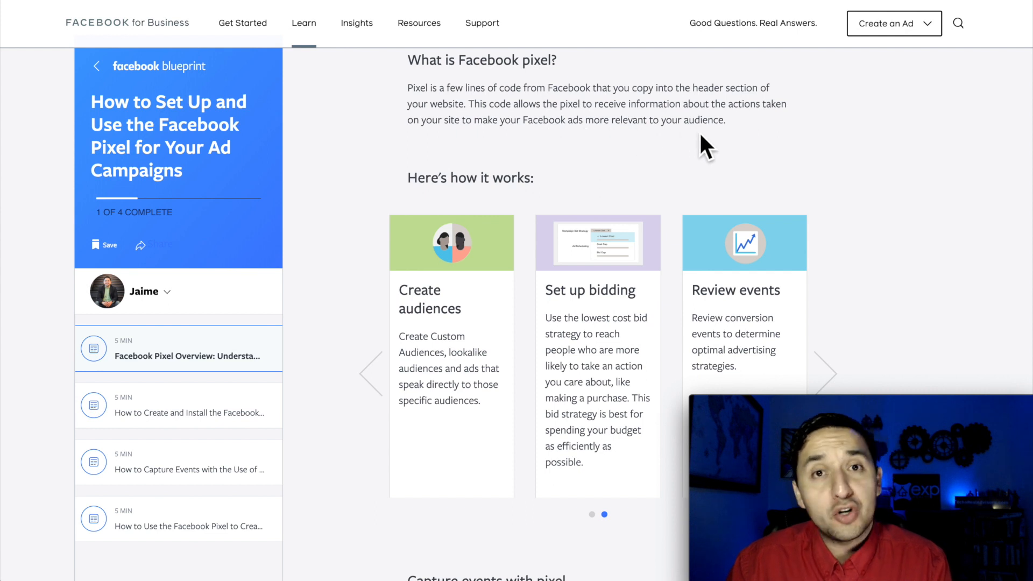
mouse_move(418, 106)
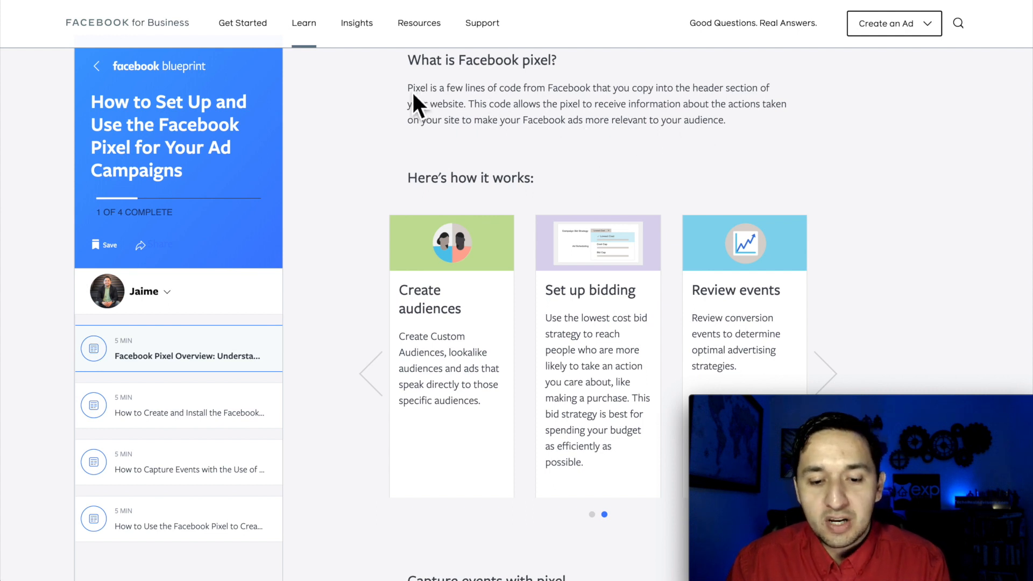
mouse_move(530, 106)
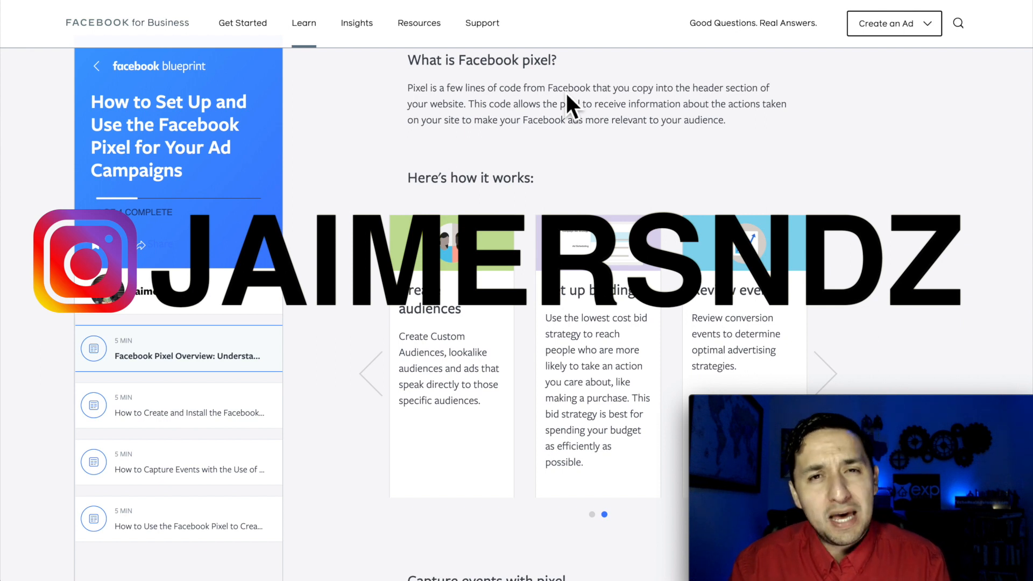
mouse_move(692, 132)
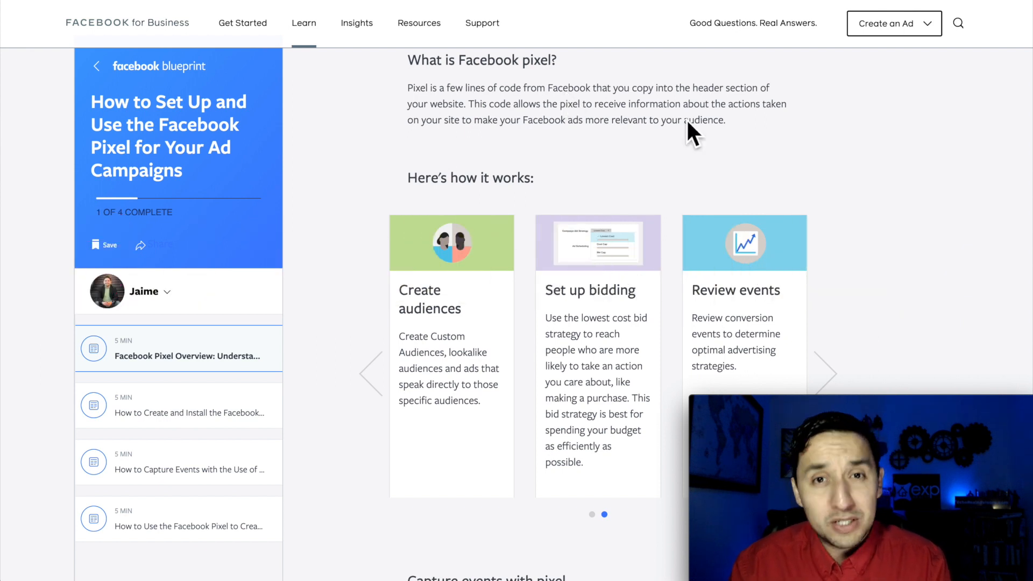
Step: Return the how-it-works carousel to its first cards: Install the pixel, Receive insights, Analyze behavior
scroll("down", 3)
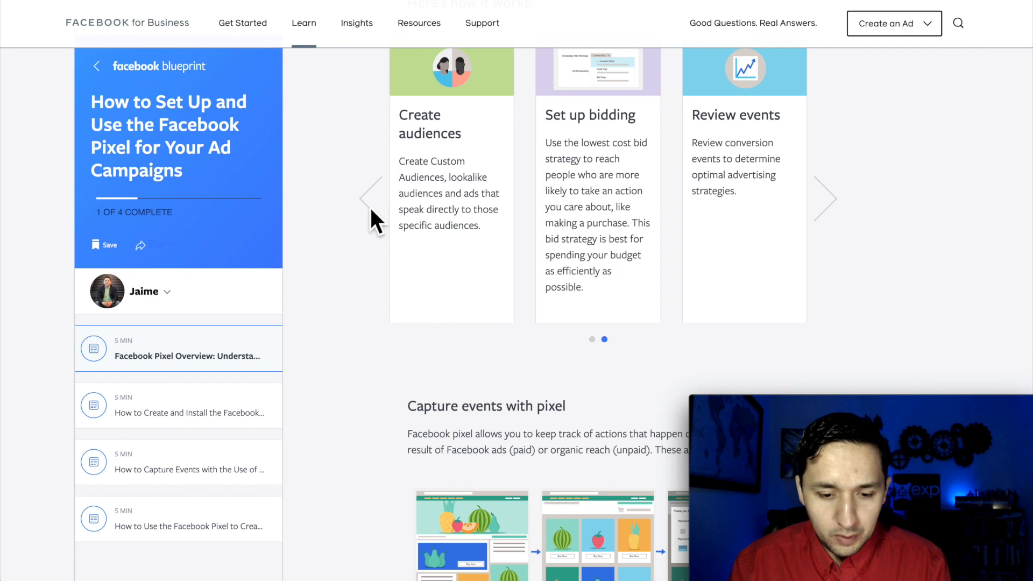
left_click(372, 198)
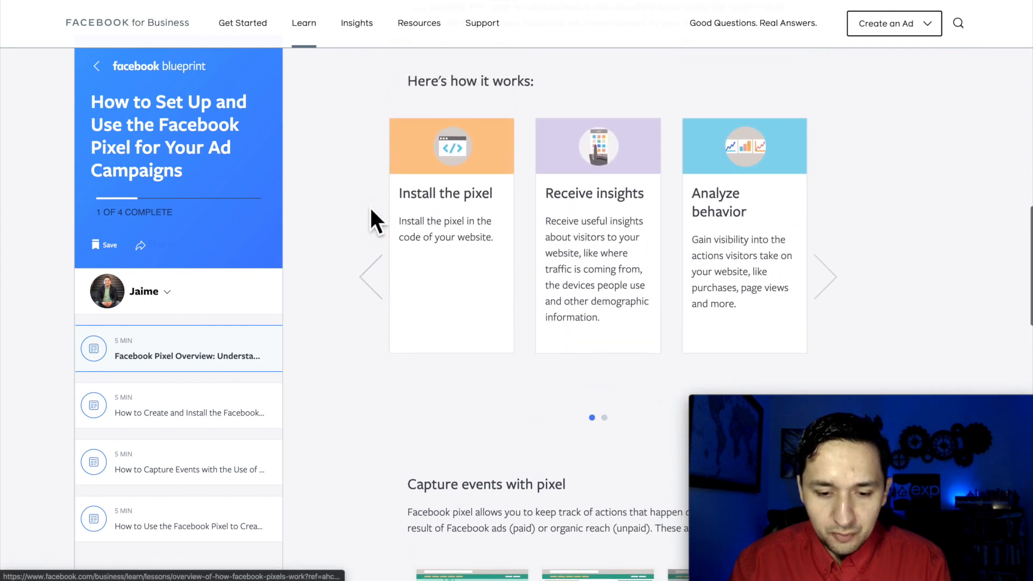
scroll("up", 3)
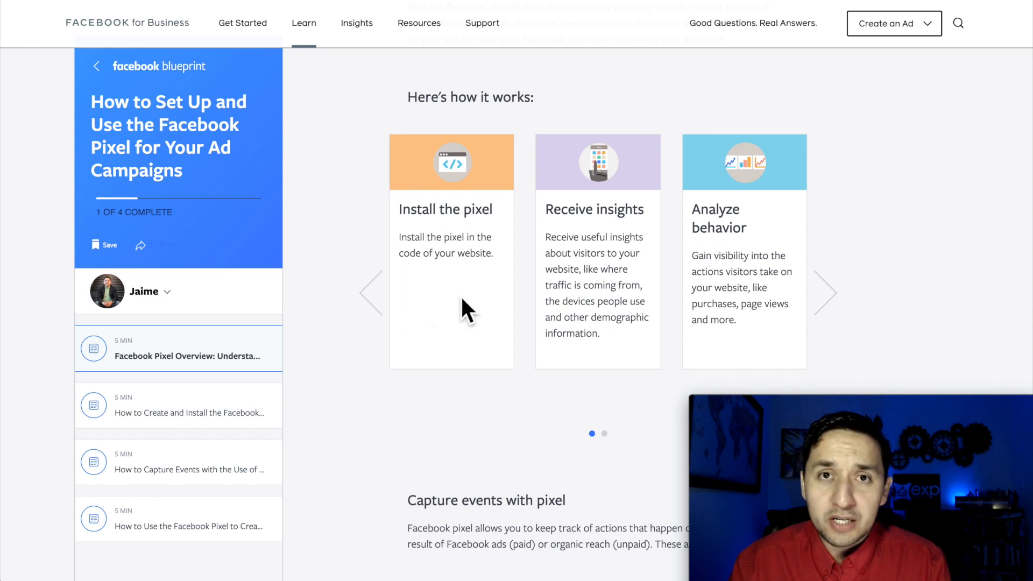
mouse_move(609, 172)
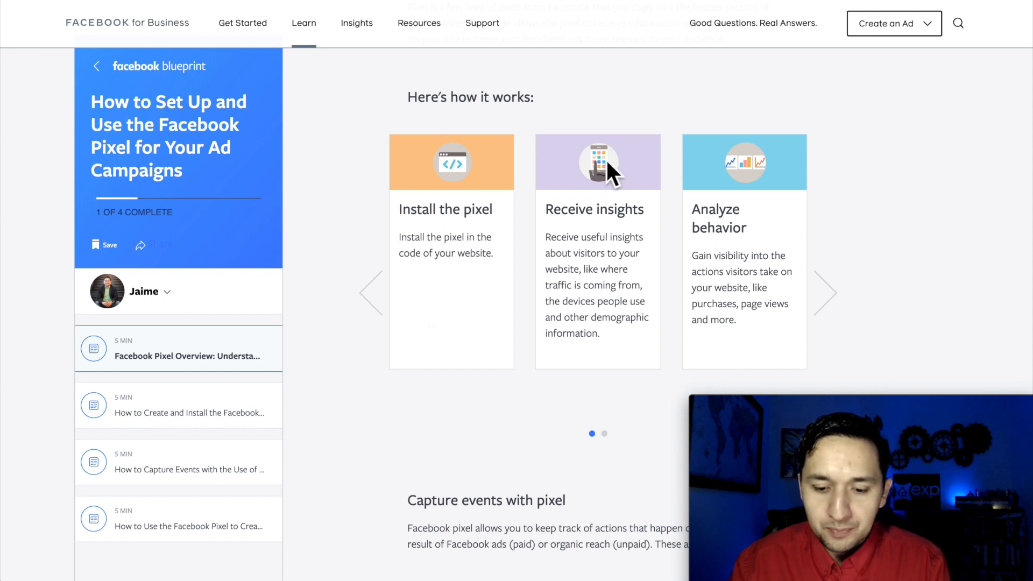
mouse_move(585, 254)
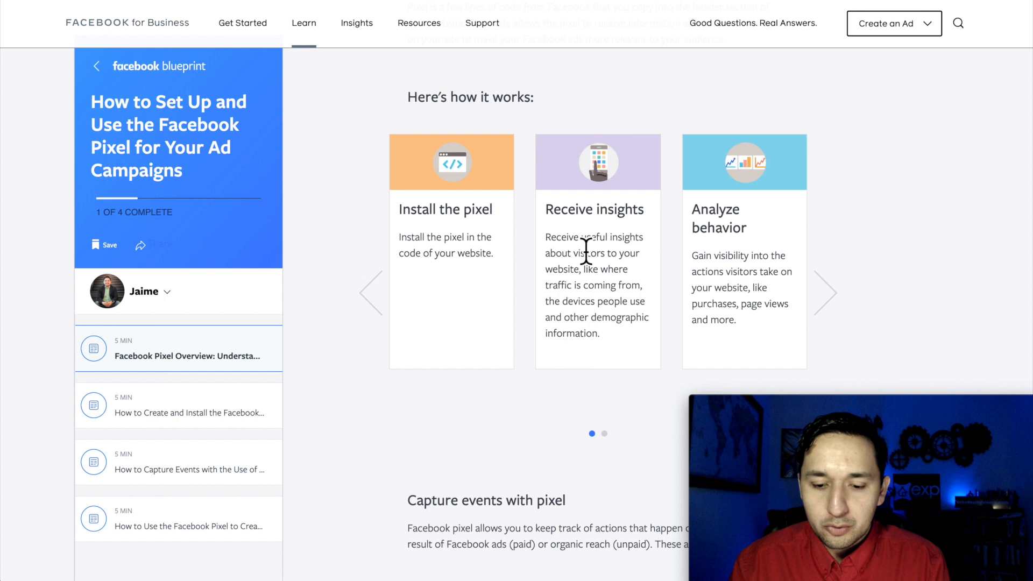
mouse_move(616, 270)
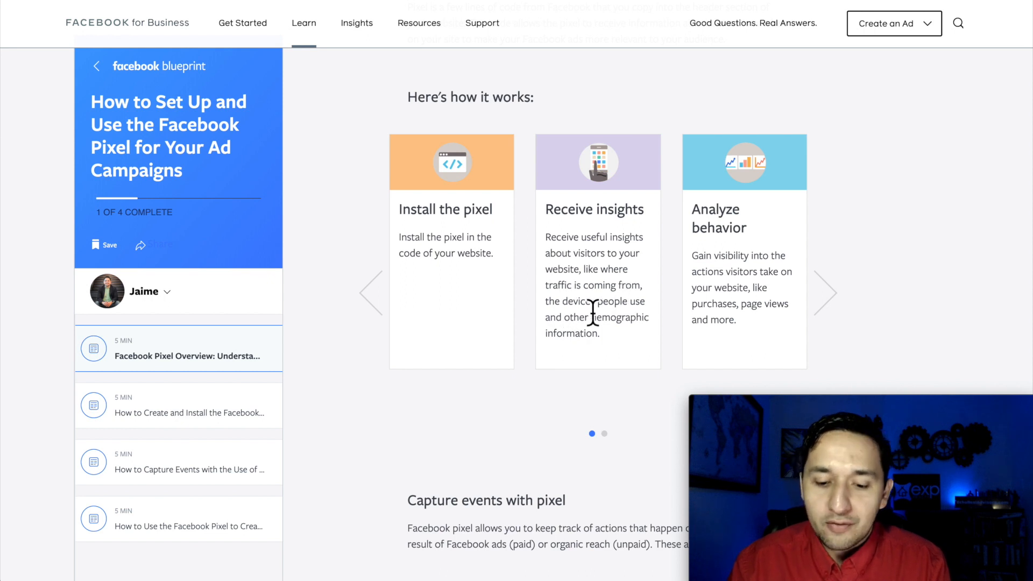
mouse_move(615, 348)
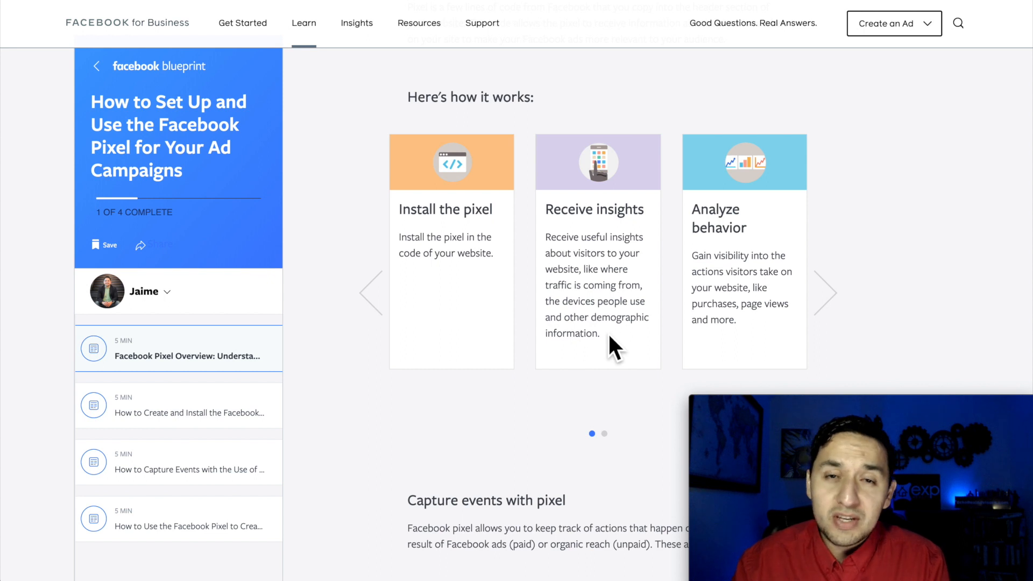
mouse_move(740, 284)
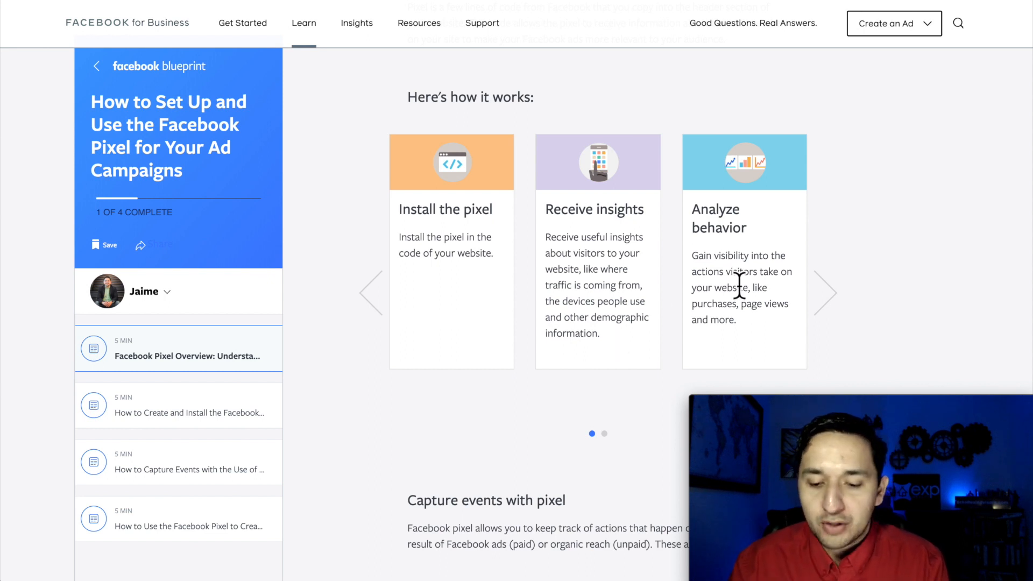
mouse_move(741, 233)
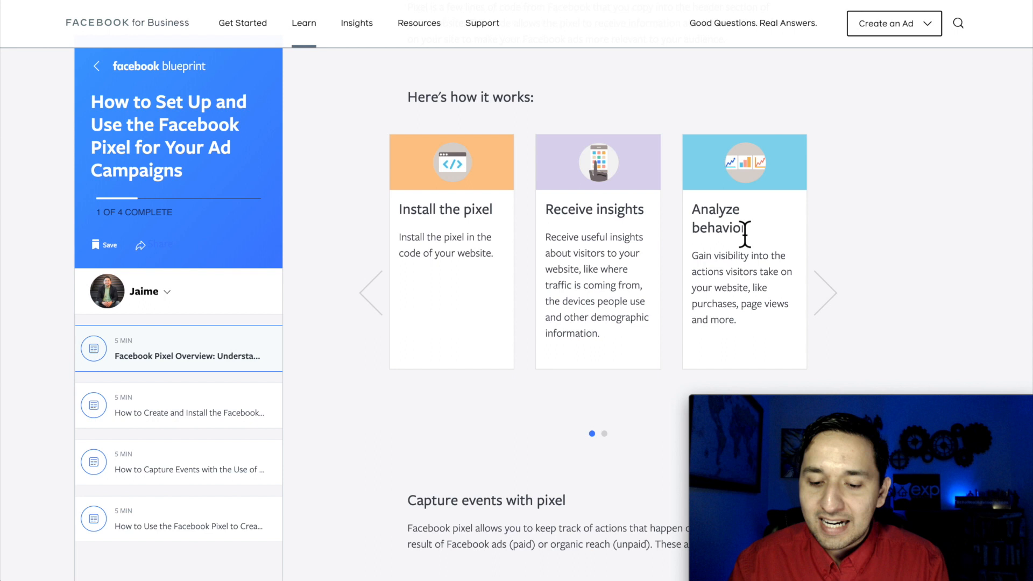
mouse_move(764, 279)
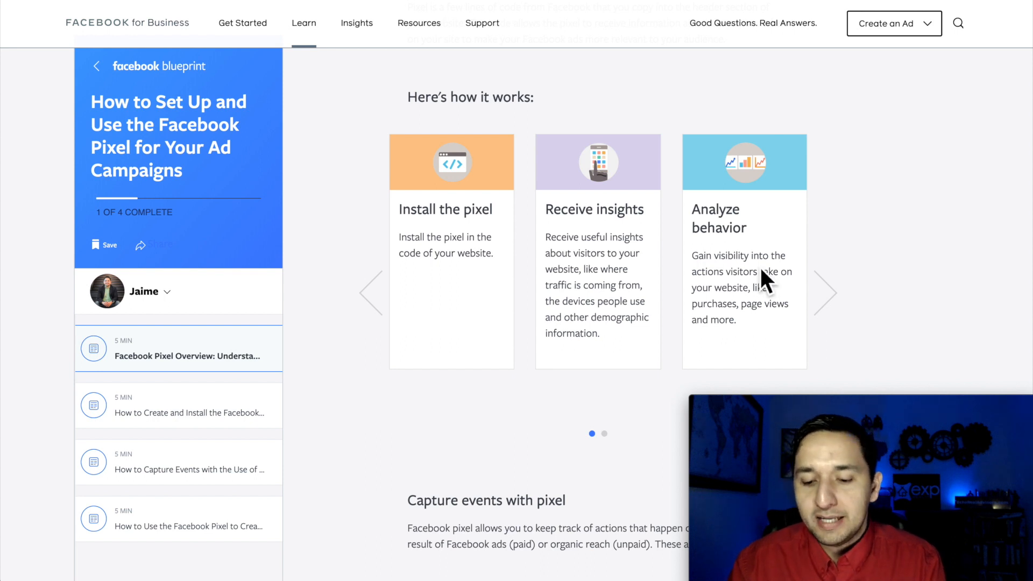
mouse_move(774, 295)
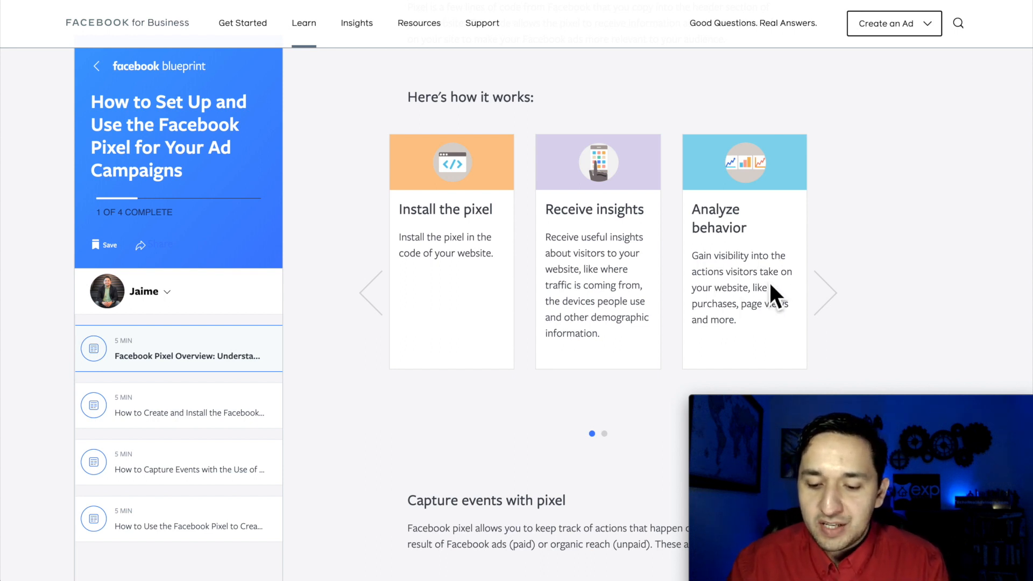
mouse_move(743, 300)
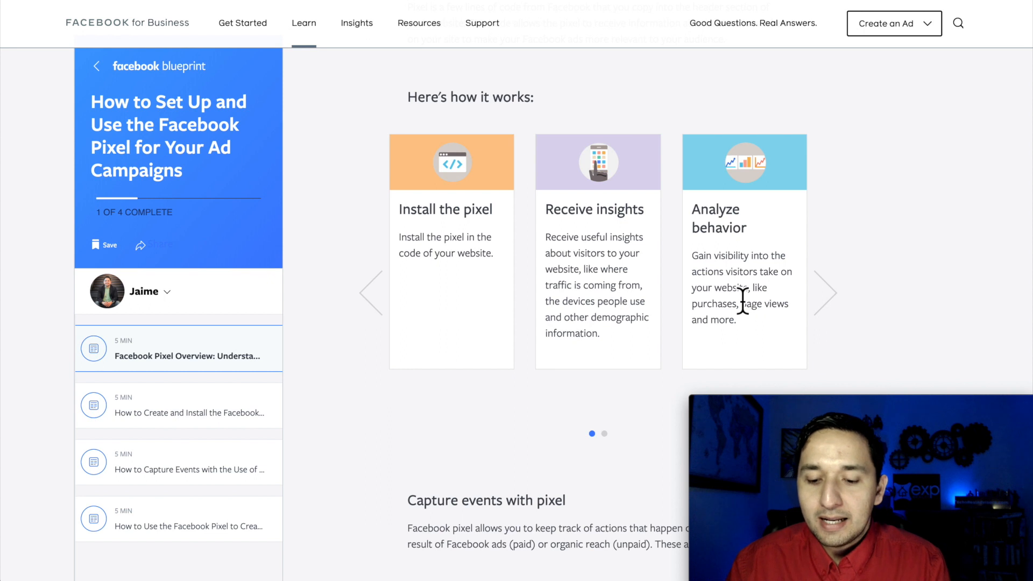
mouse_move(714, 329)
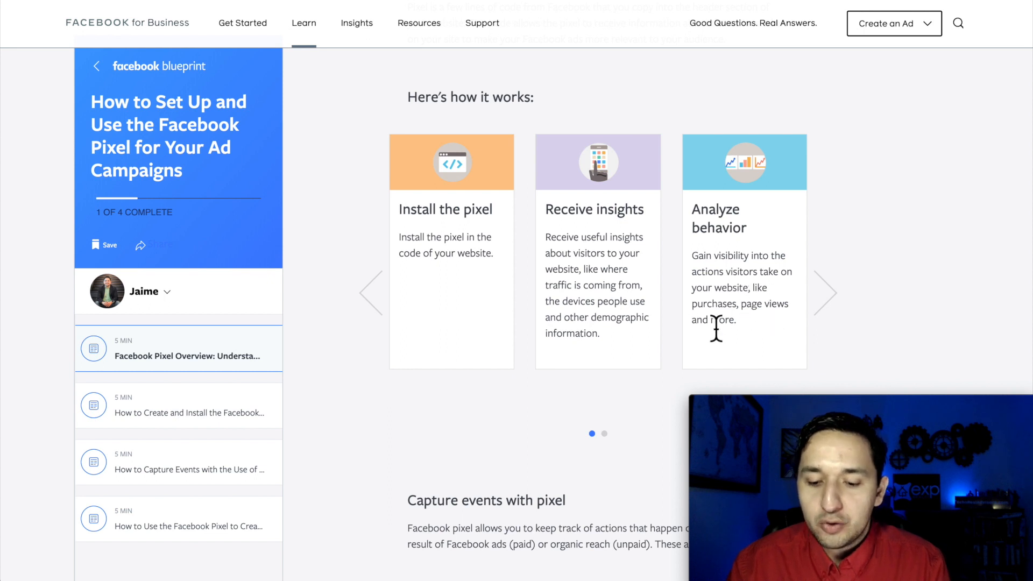
mouse_move(769, 337)
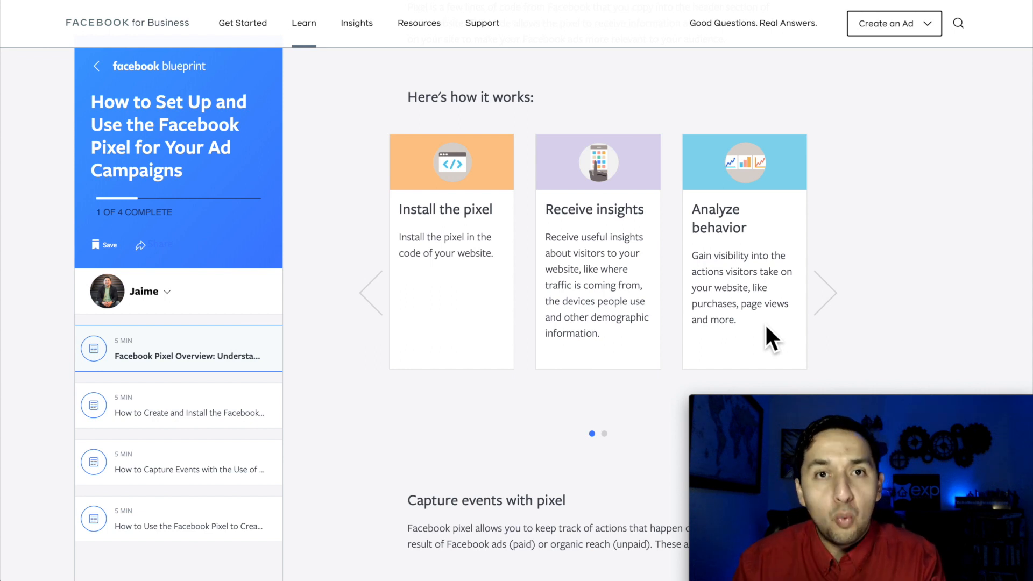
mouse_move(809, 315)
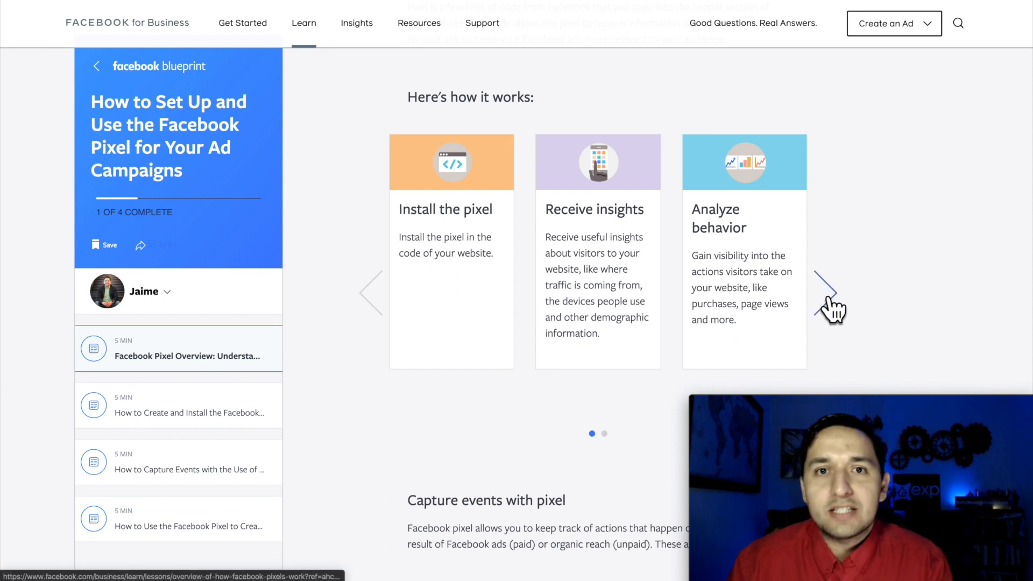
left_click(828, 293)
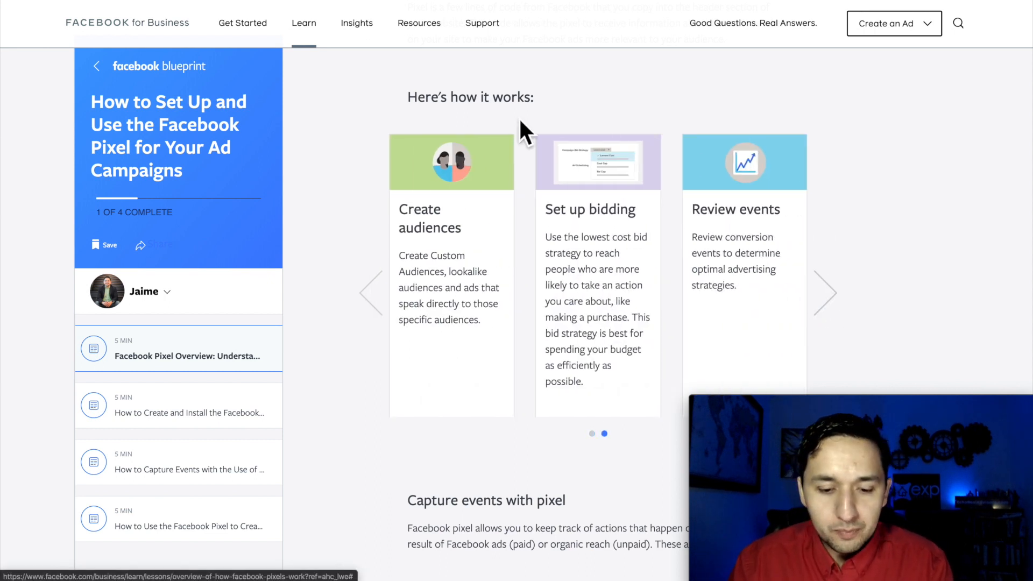
mouse_move(423, 263)
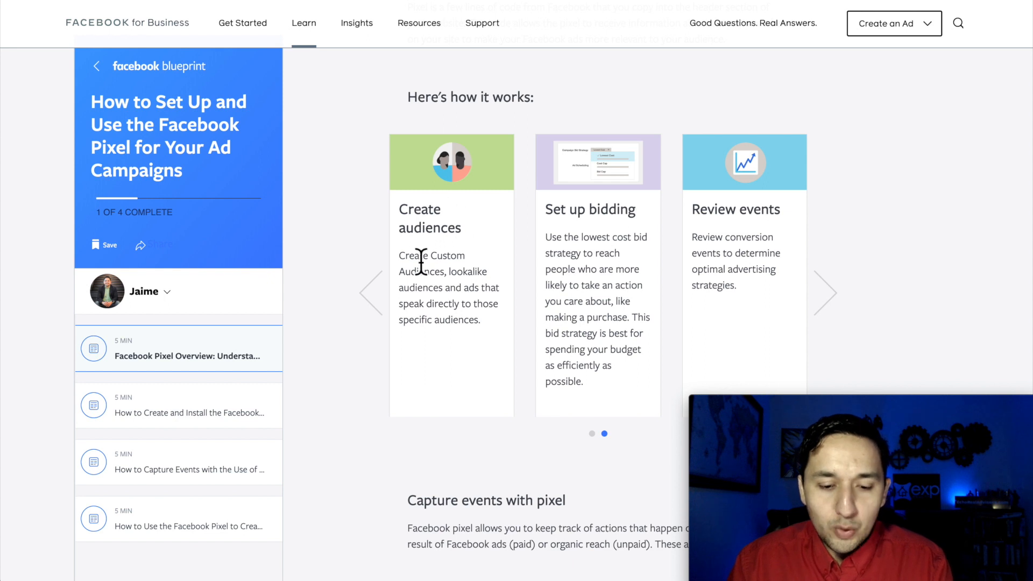
mouse_move(435, 314)
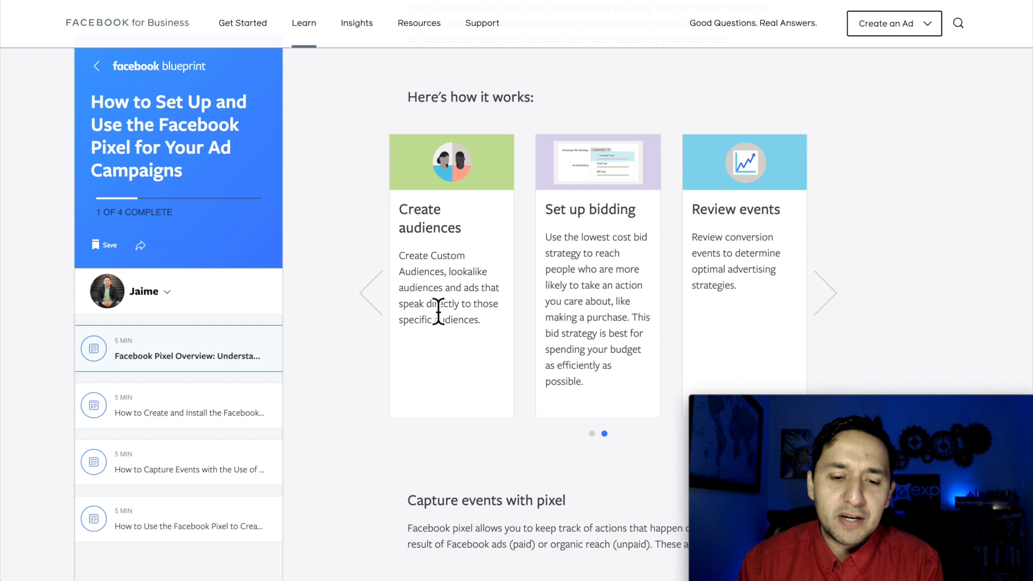
mouse_move(433, 295)
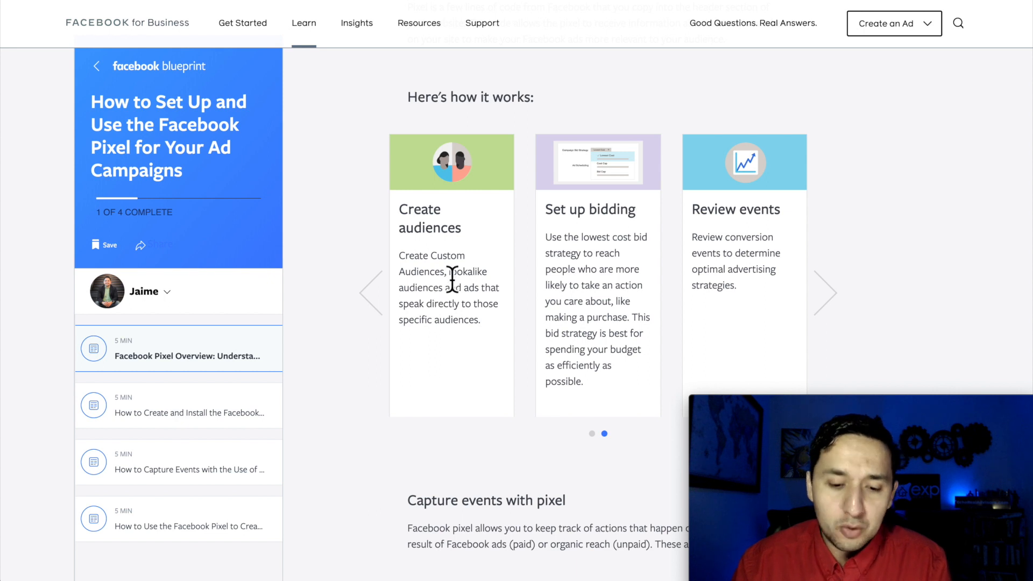
mouse_move(441, 310)
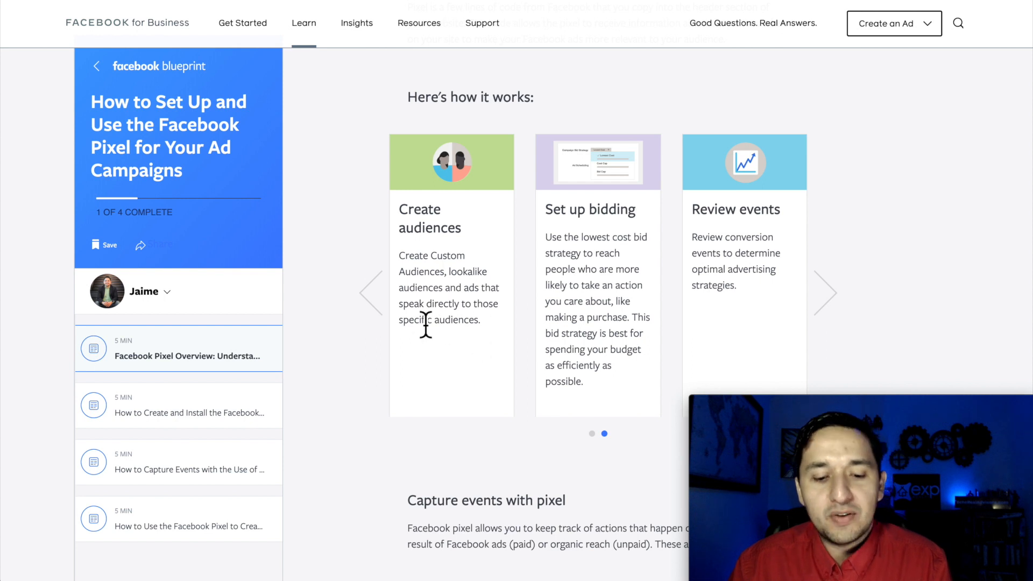
mouse_move(463, 329)
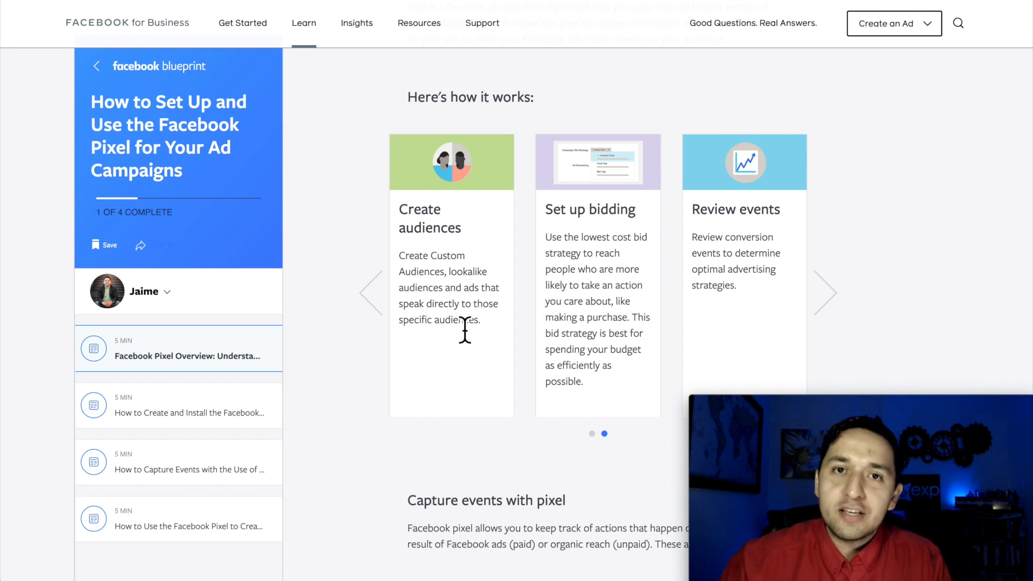
mouse_move(629, 302)
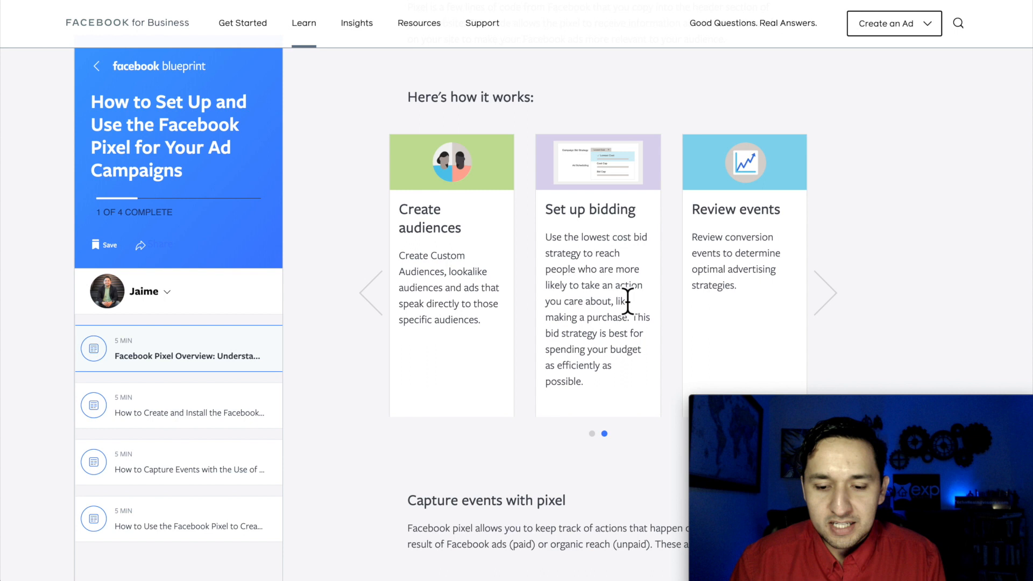
mouse_move(658, 224)
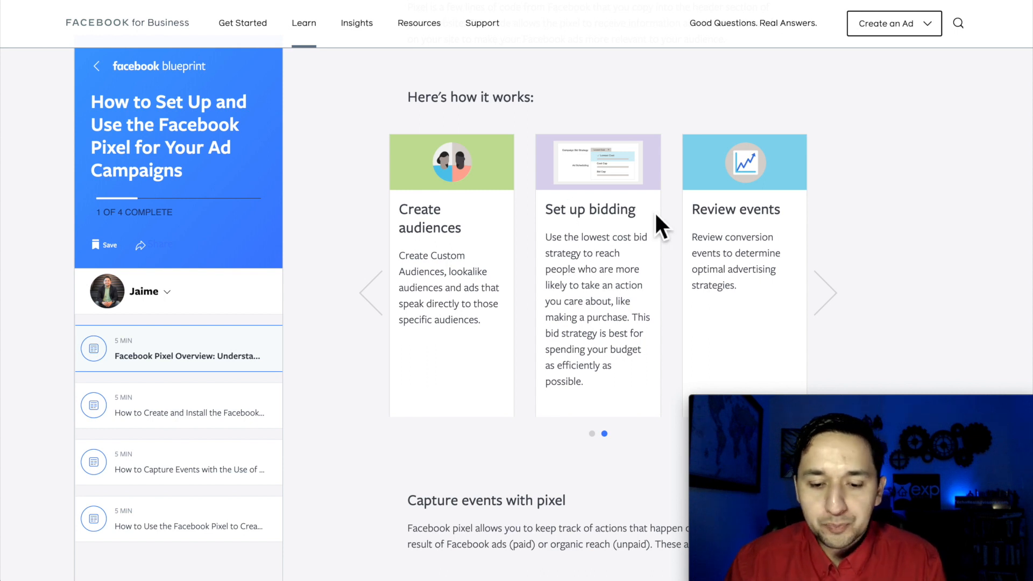
mouse_move(599, 248)
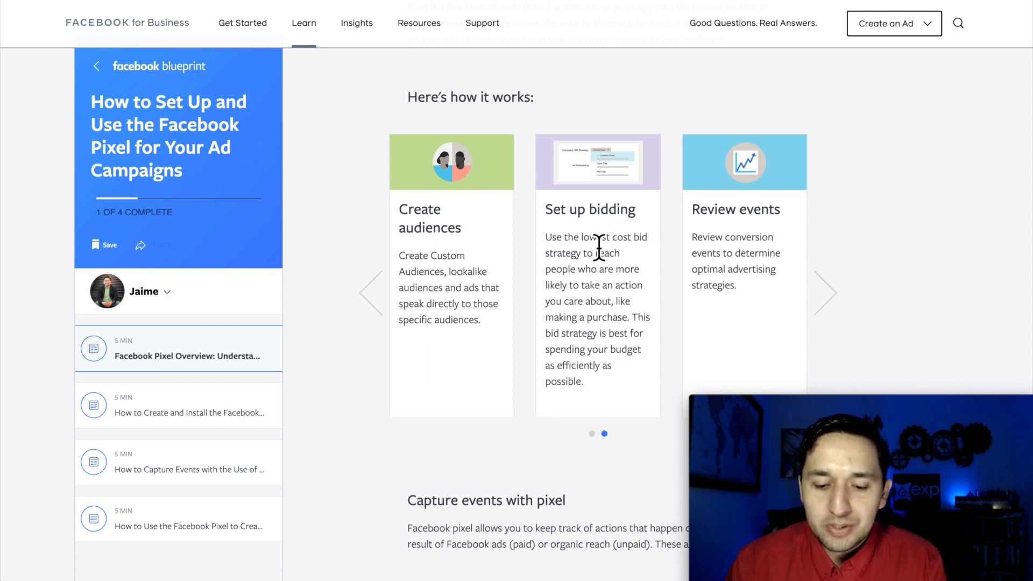
mouse_move(616, 266)
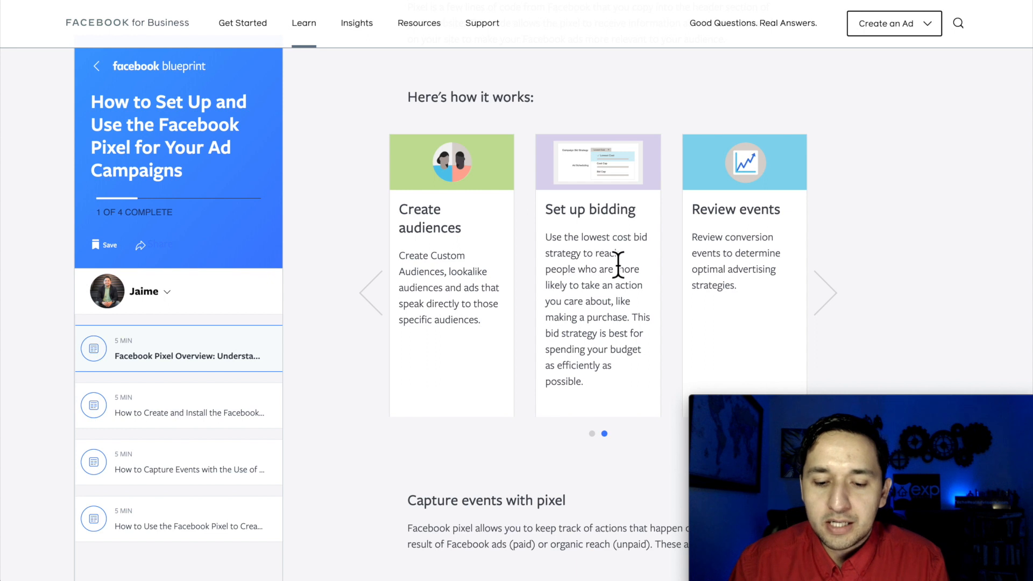
mouse_move(580, 297)
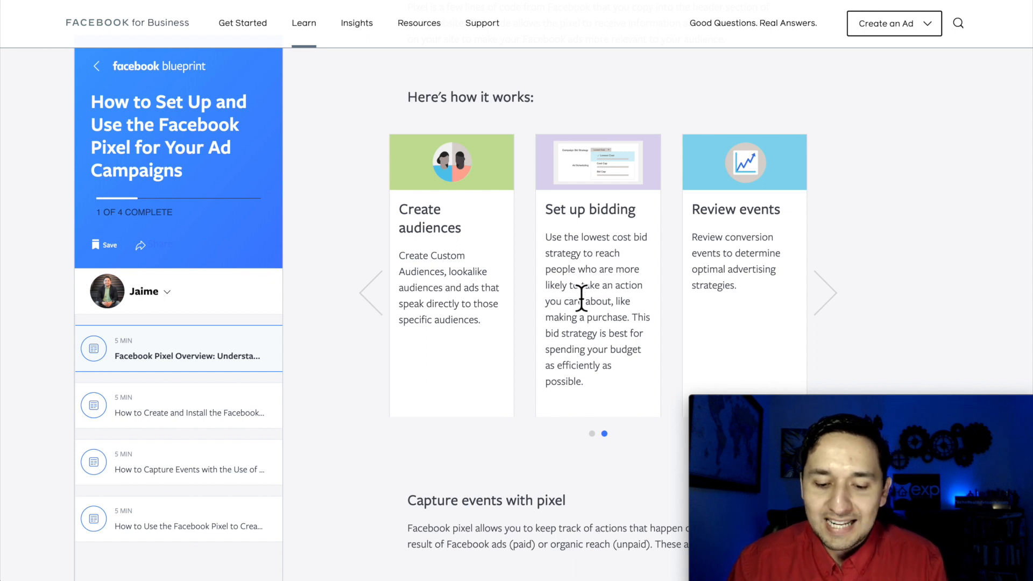
mouse_move(635, 329)
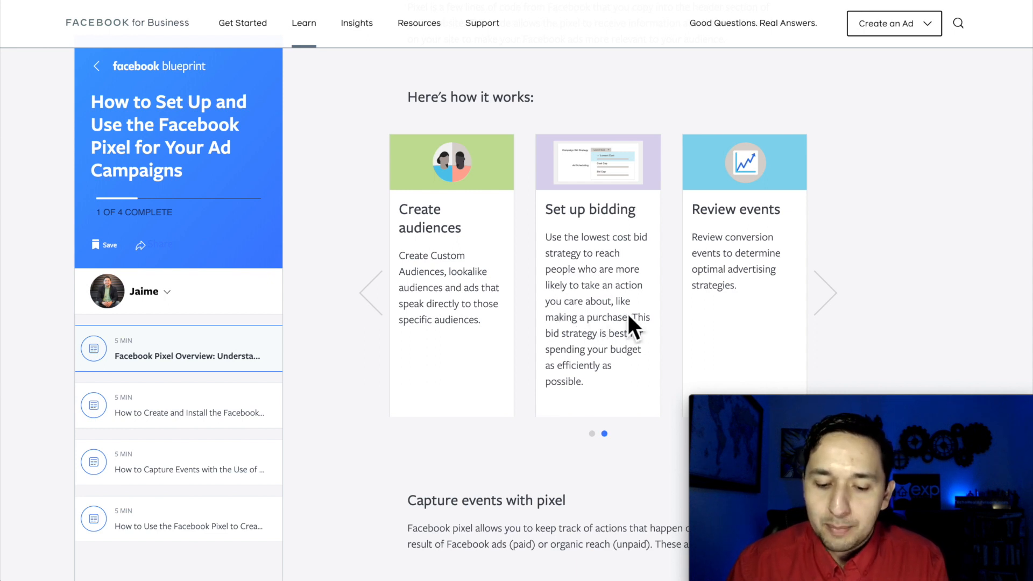
mouse_move(559, 349)
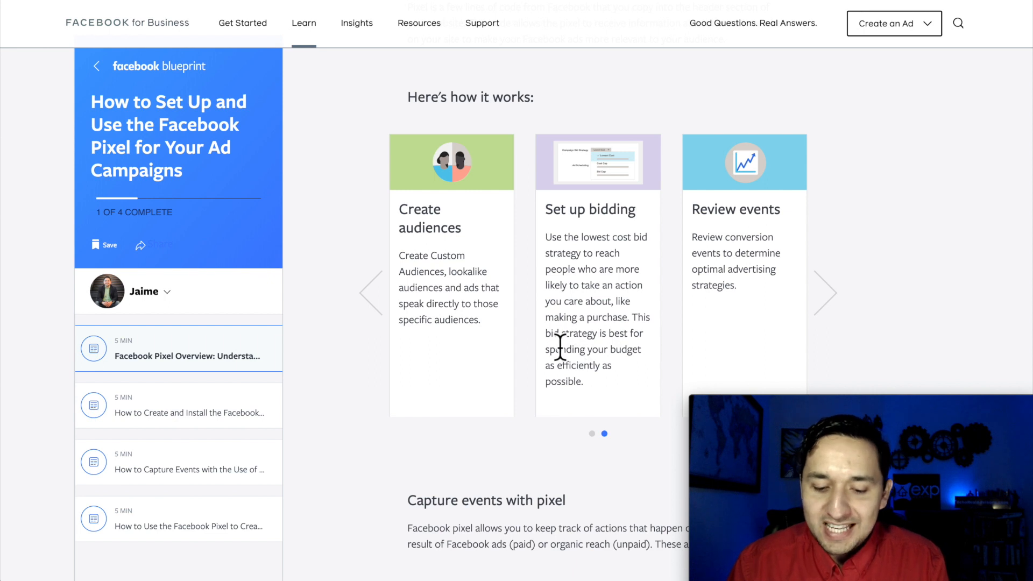
mouse_move(623, 366)
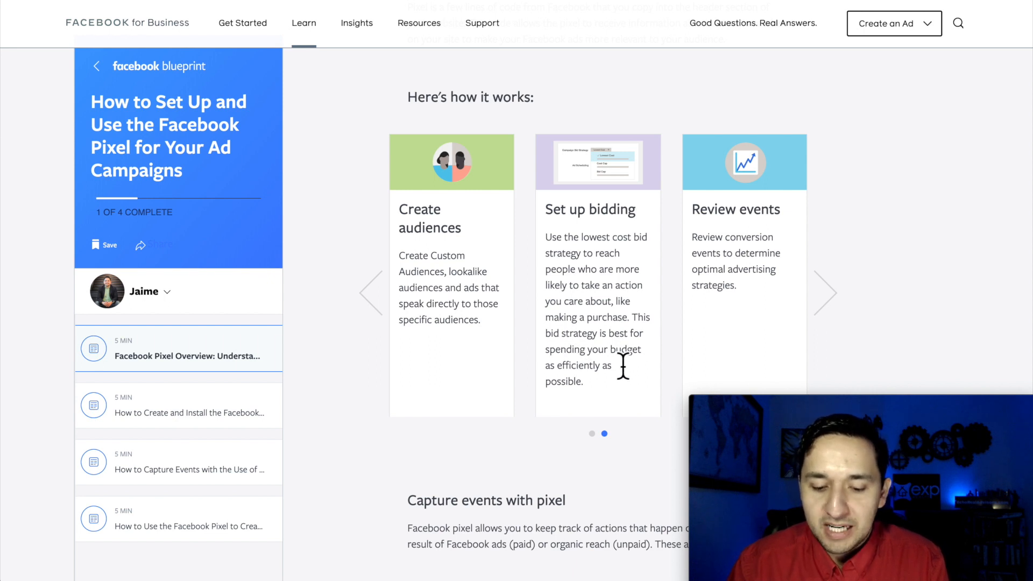
mouse_move(604, 219)
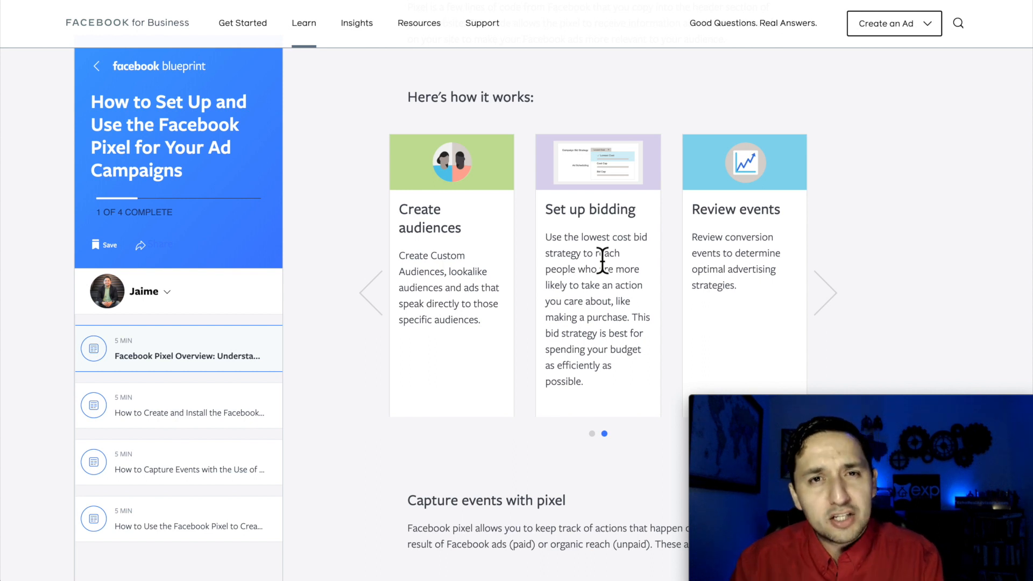
mouse_move(670, 203)
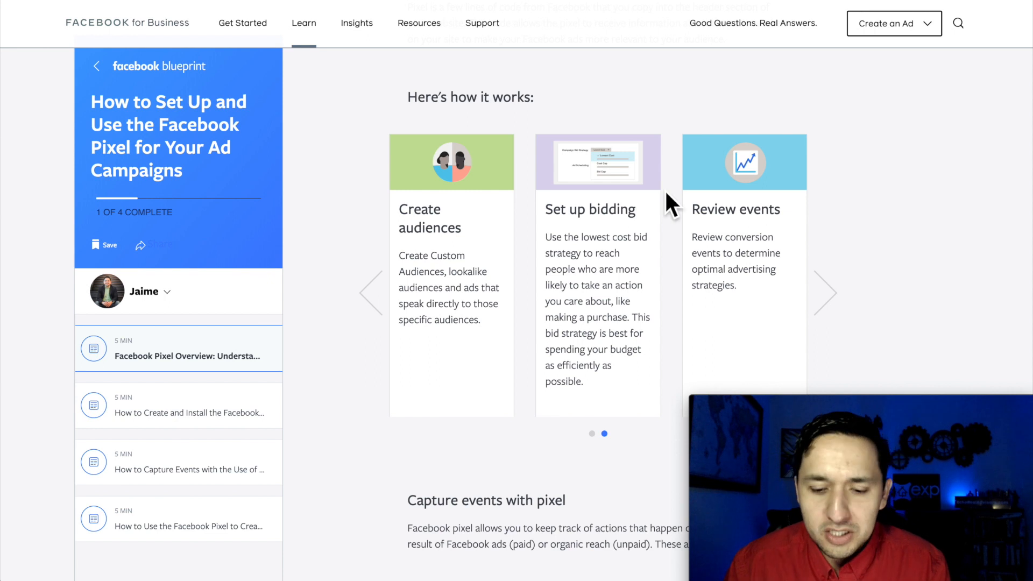
mouse_move(819, 217)
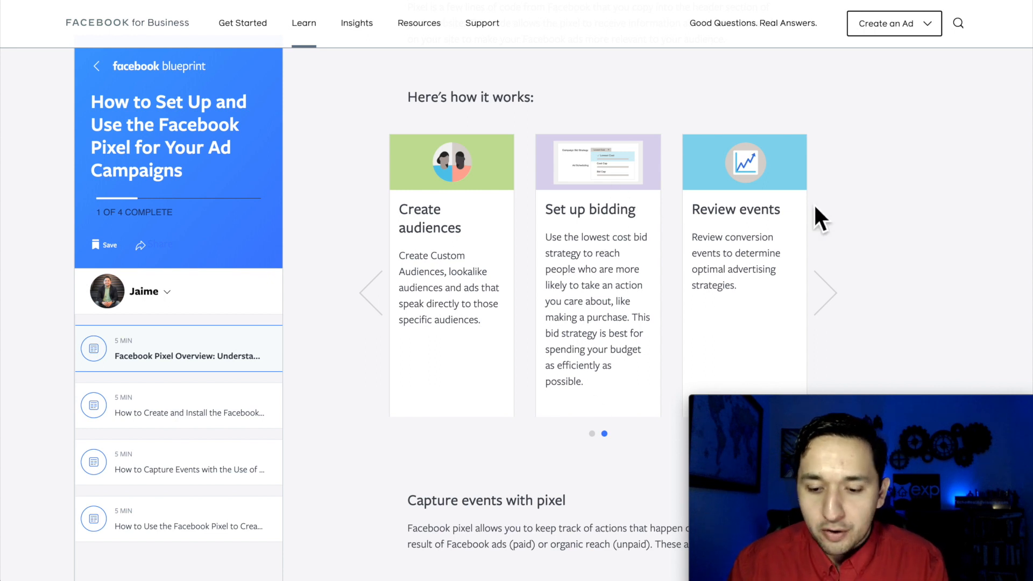
mouse_move(801, 220)
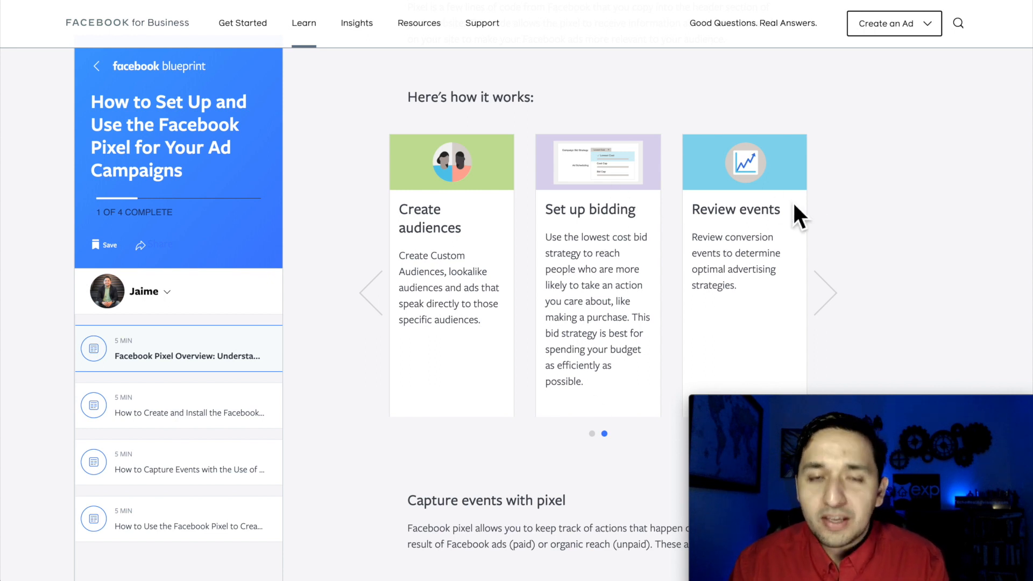
mouse_move(712, 214)
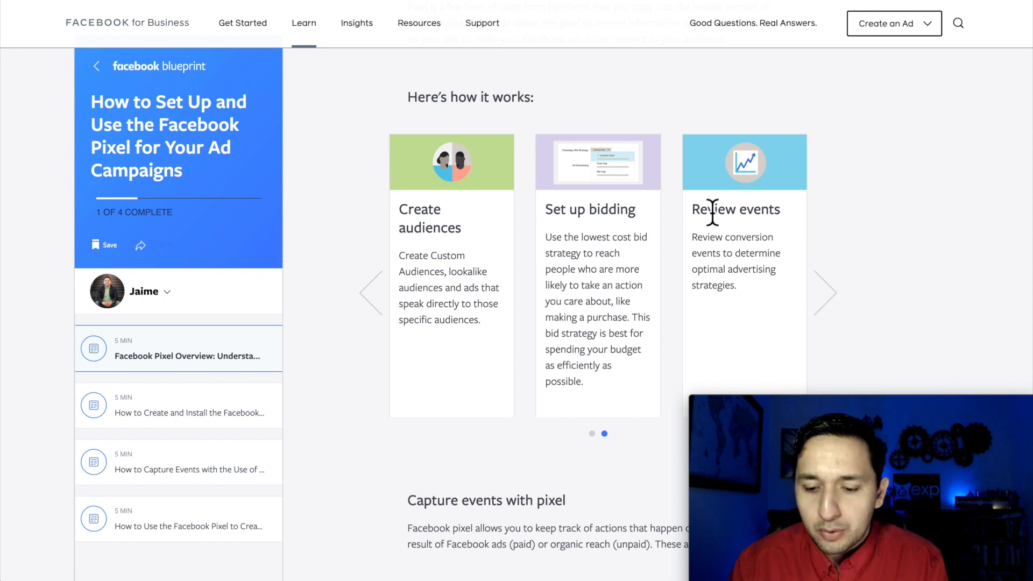
mouse_move(718, 256)
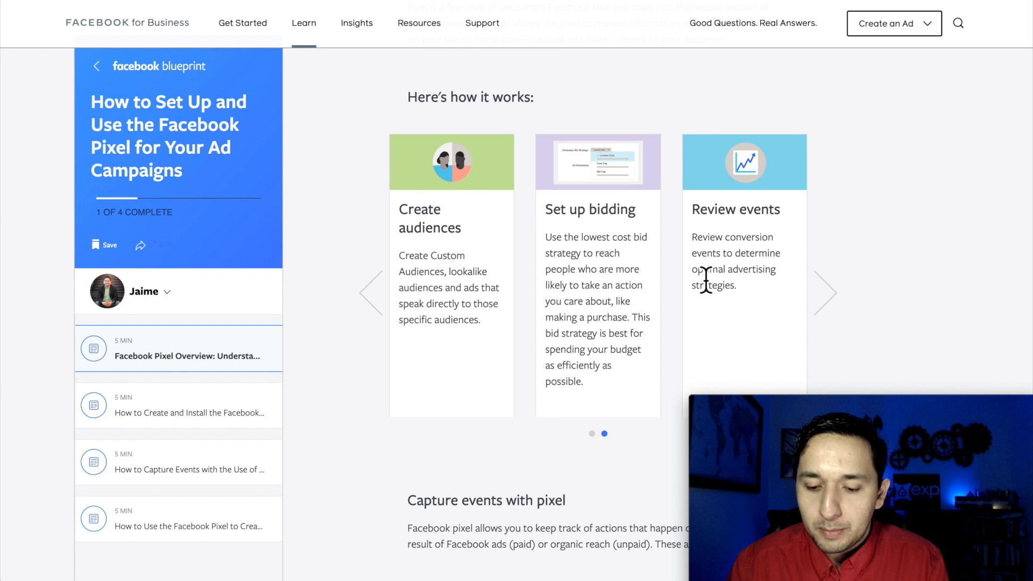
mouse_move(783, 315)
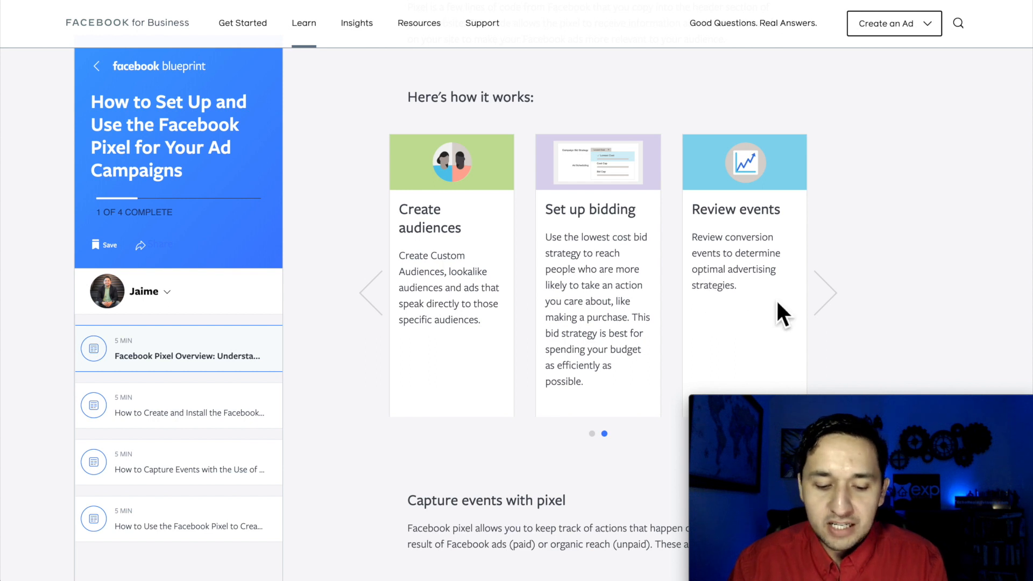
Step: Scroll the Blueprint lesson down to the 'Capture events with pixel' section
scroll("down", 3)
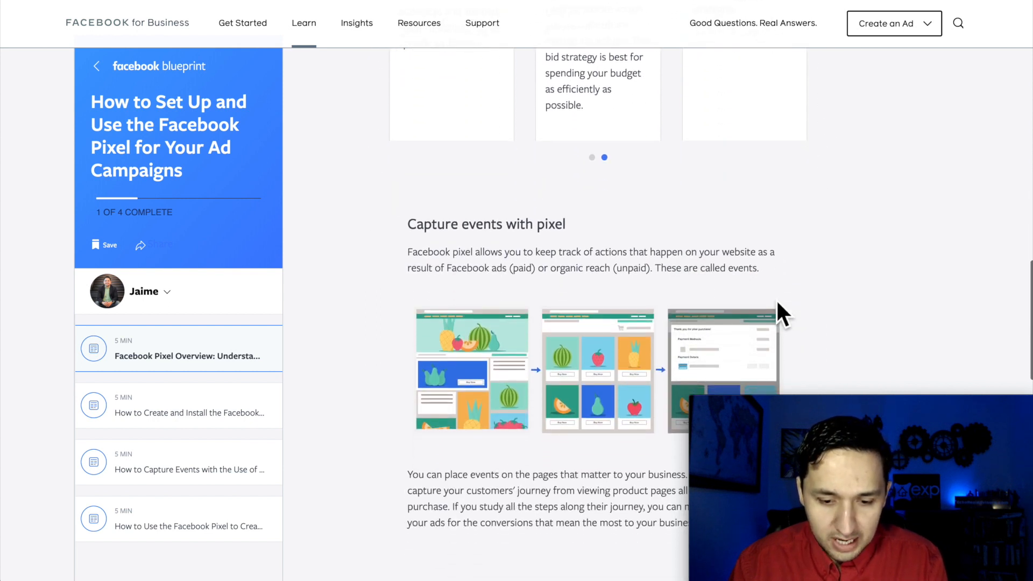
scroll("down", 3)
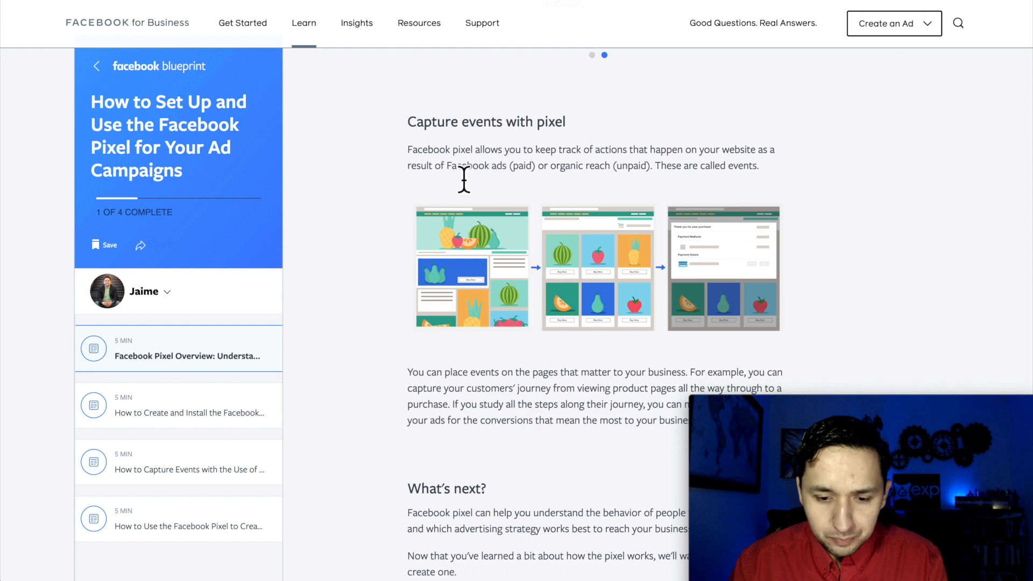
mouse_move(571, 135)
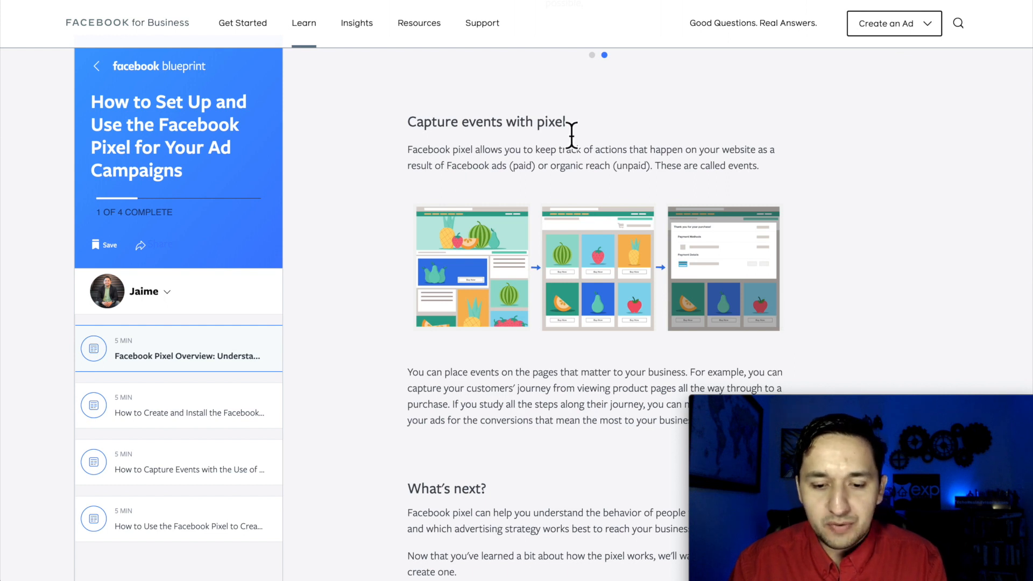
mouse_move(484, 166)
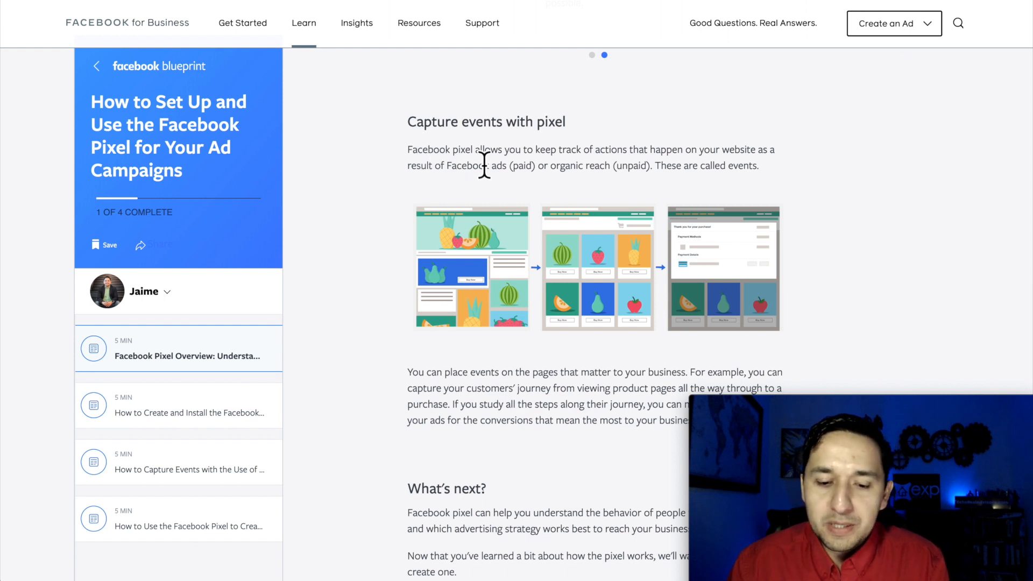
mouse_move(651, 174)
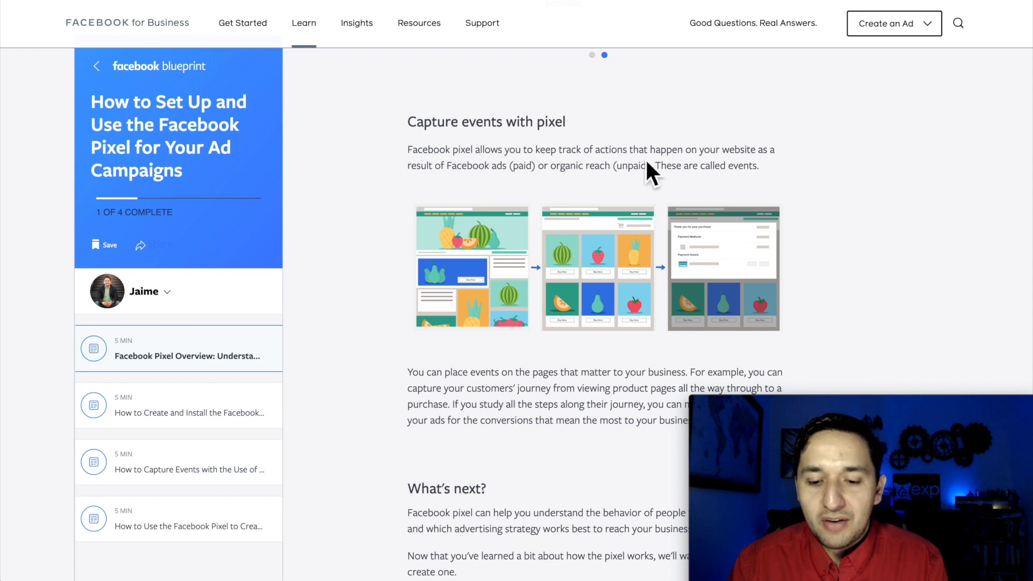
mouse_move(768, 161)
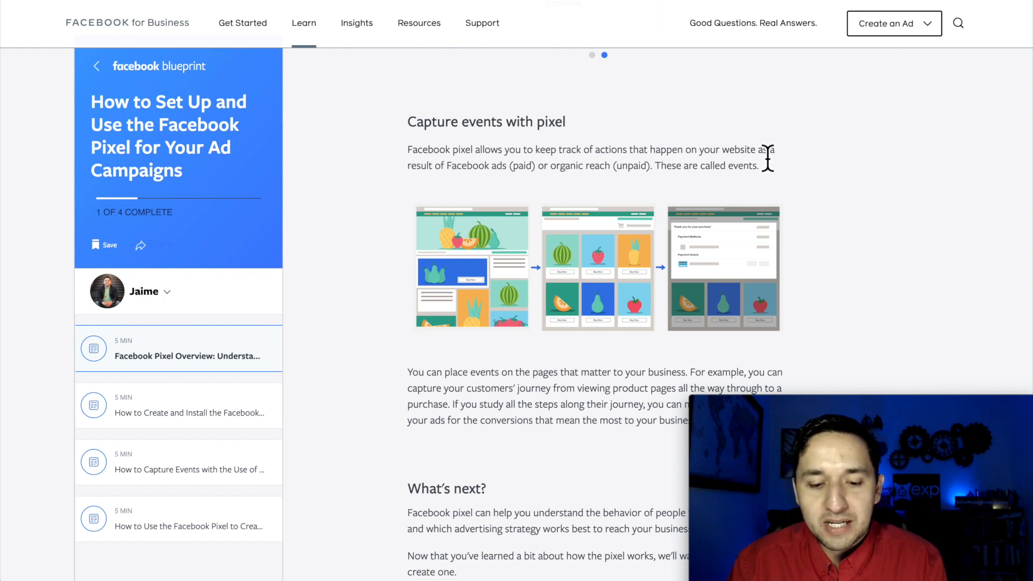
scroll("down", 3)
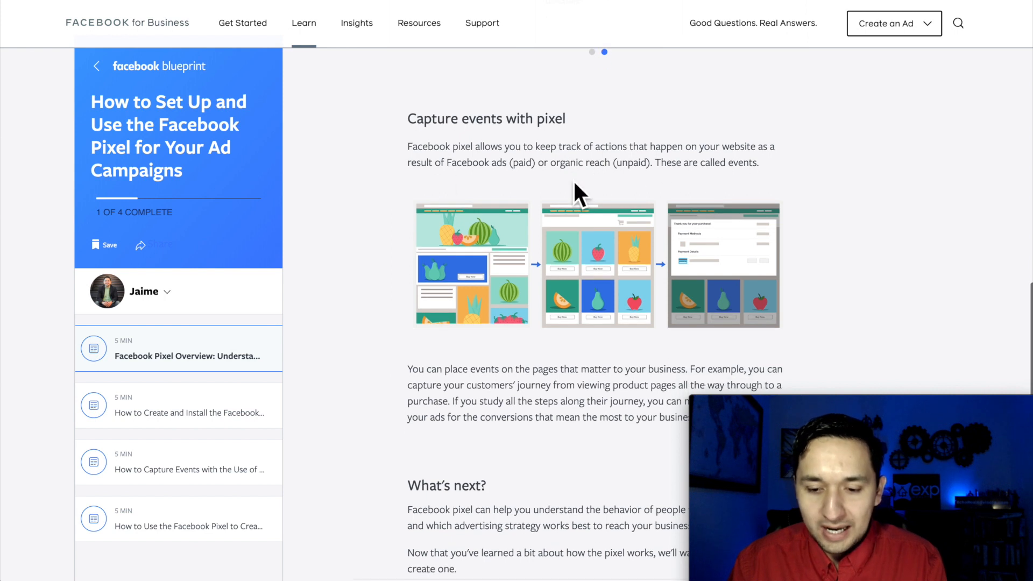
mouse_move(462, 187)
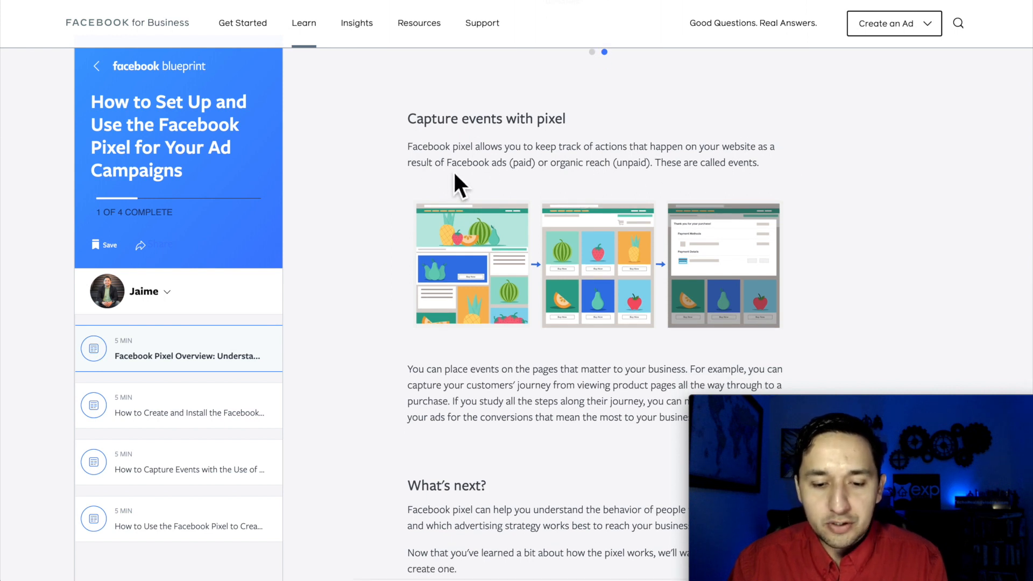
mouse_move(519, 178)
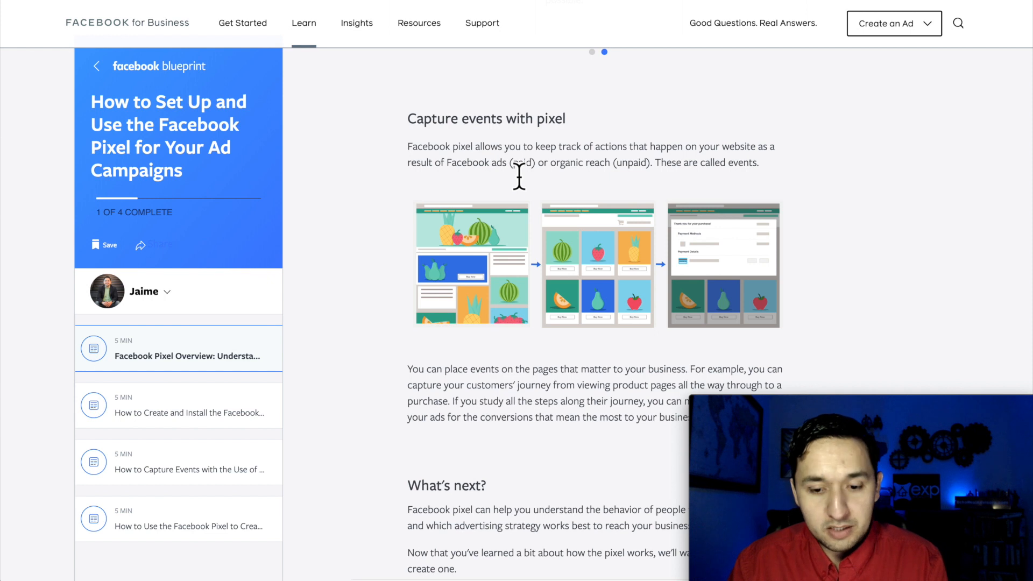
mouse_move(626, 175)
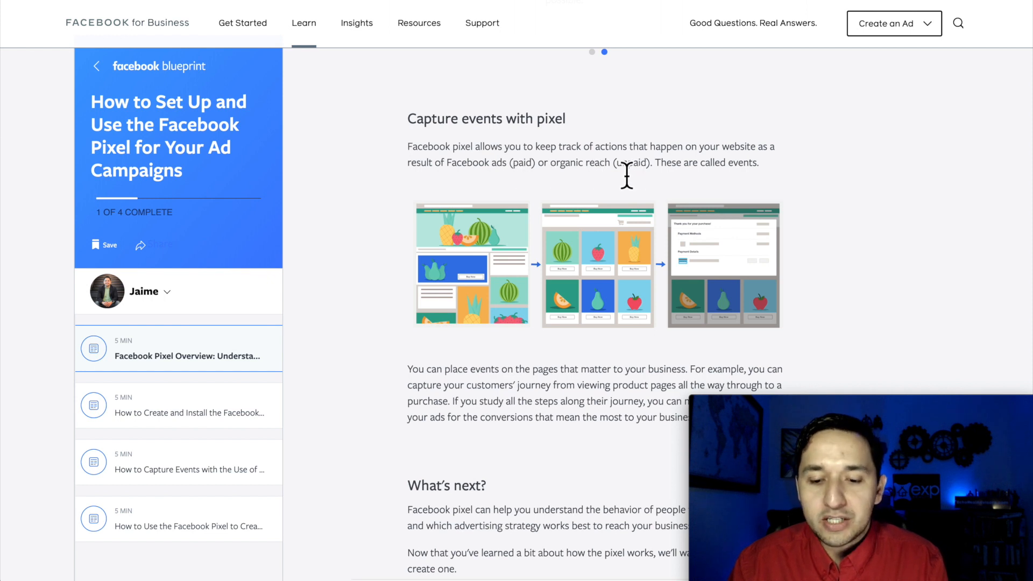
mouse_move(784, 181)
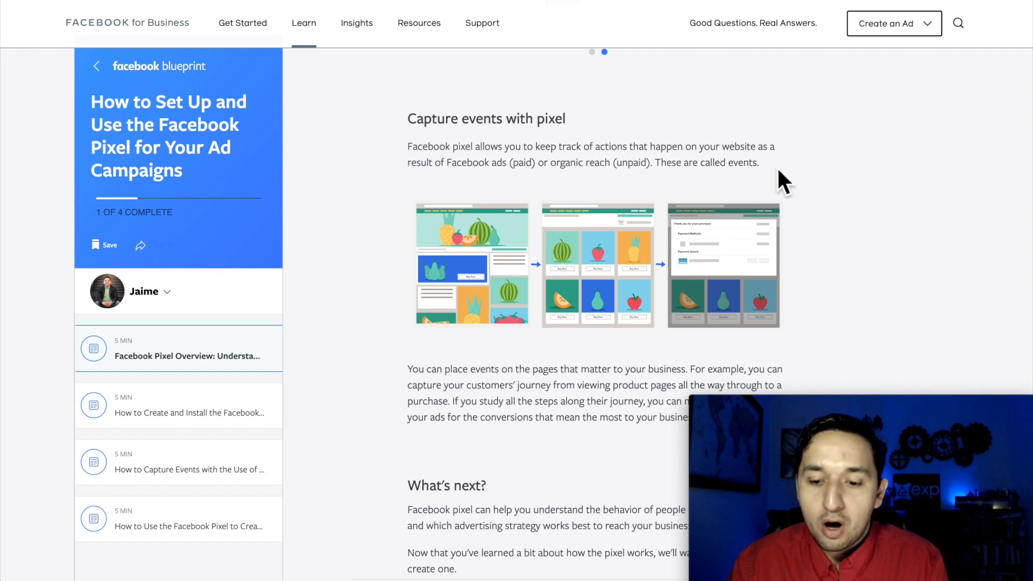
Step: Scroll to the lesson's 'What's next?' section and course links
scroll("down", 3)
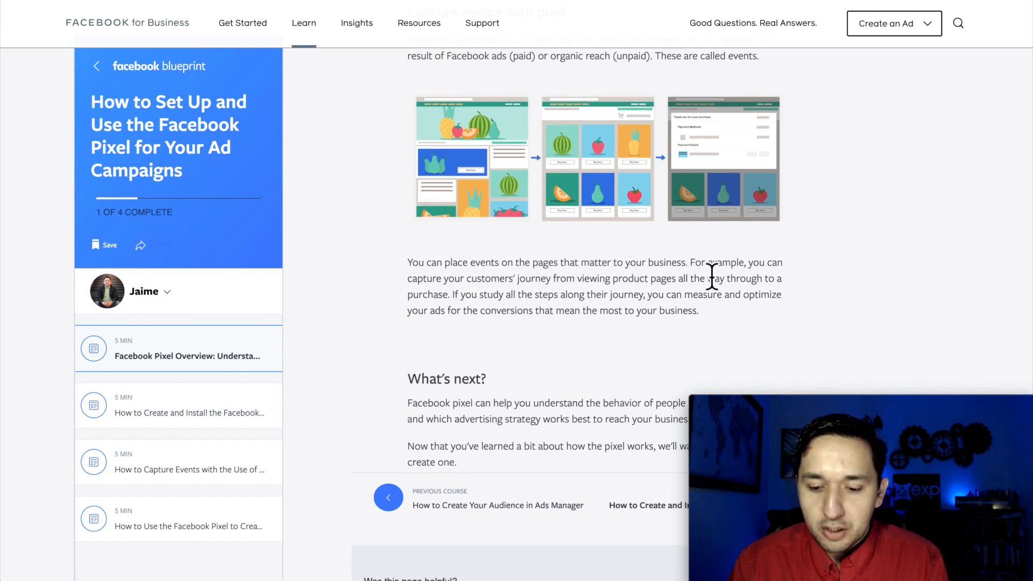
mouse_move(502, 292)
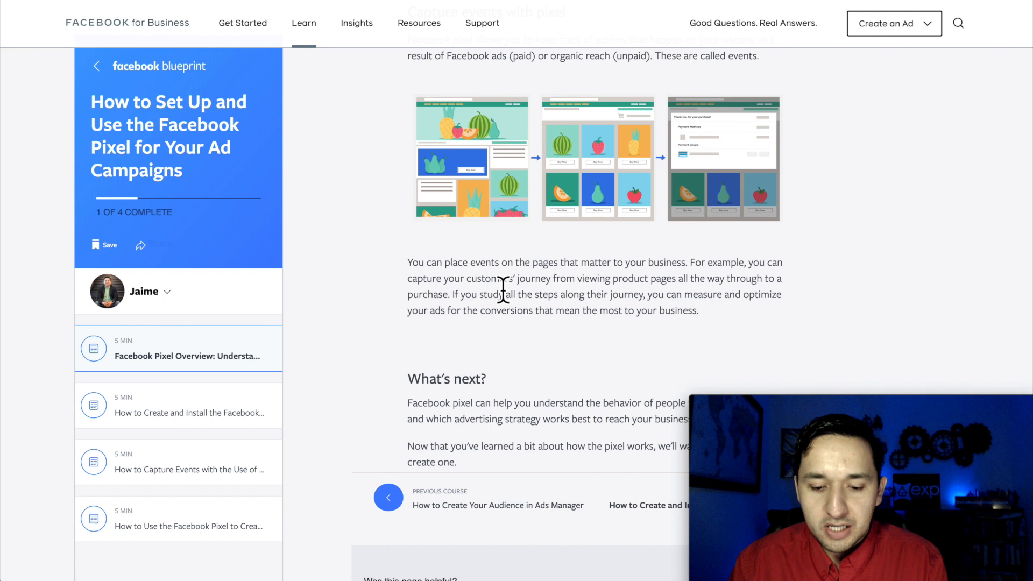
mouse_move(663, 293)
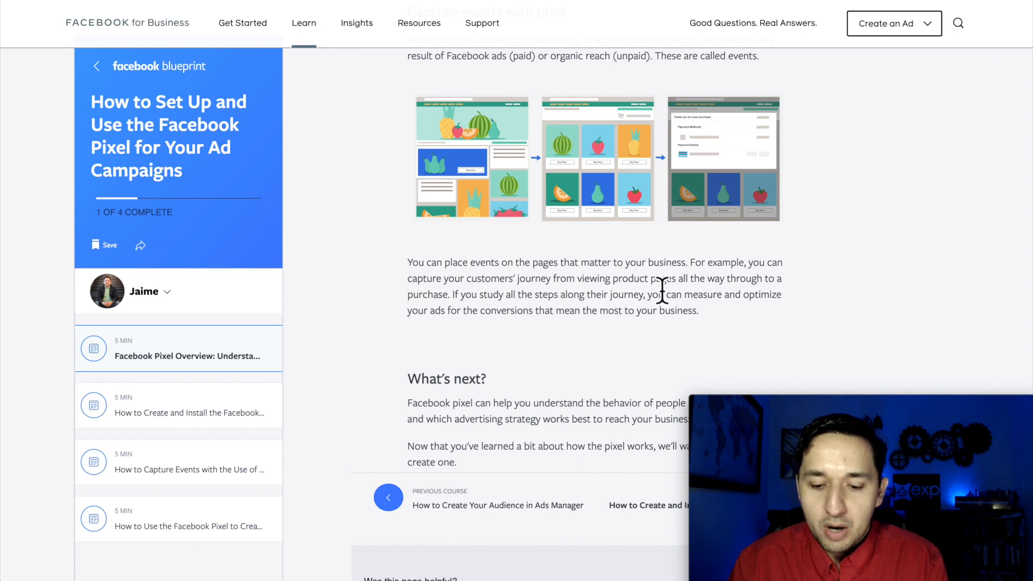
mouse_move(421, 309)
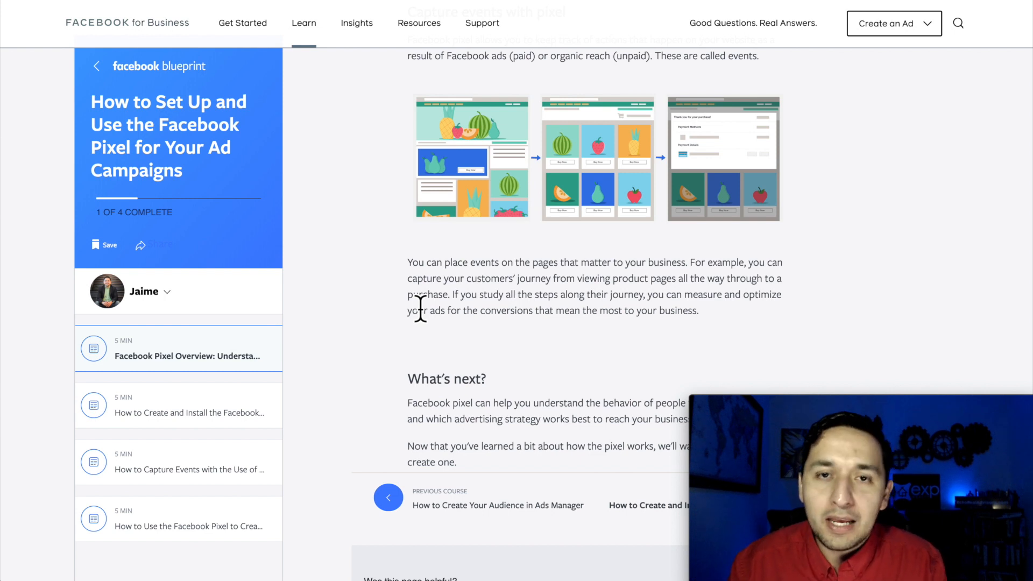
mouse_move(600, 317)
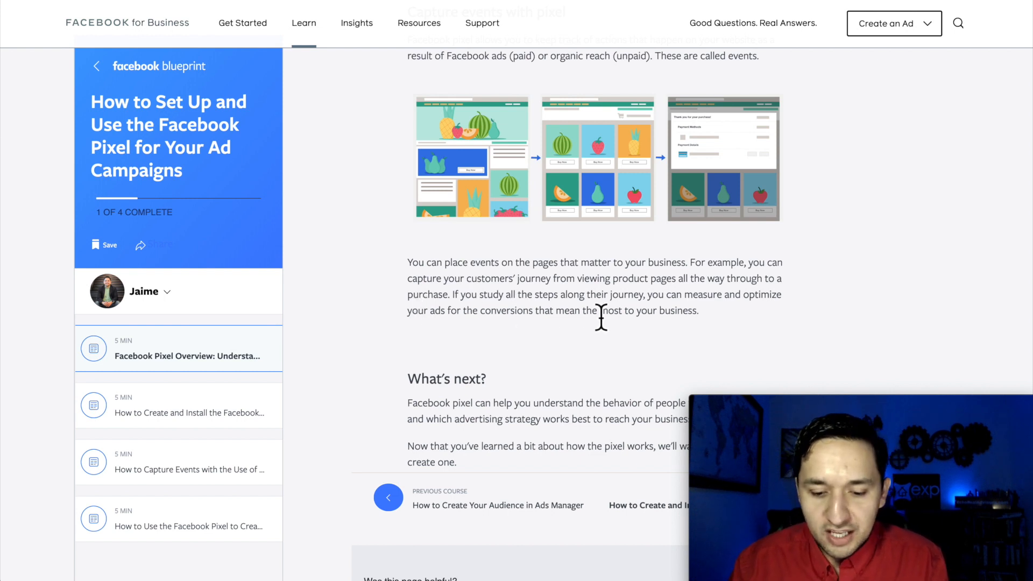
mouse_move(462, 322)
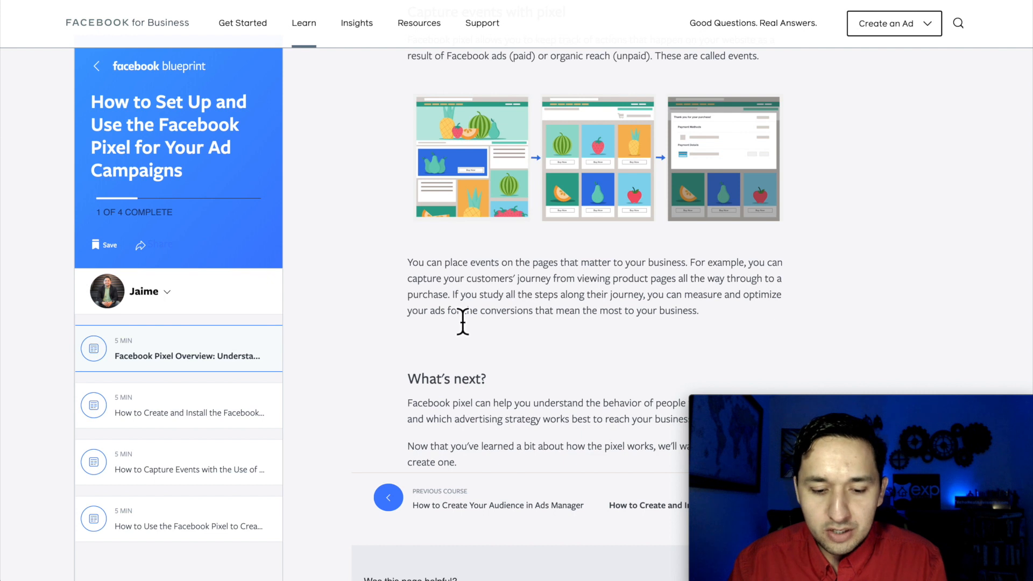
mouse_move(612, 323)
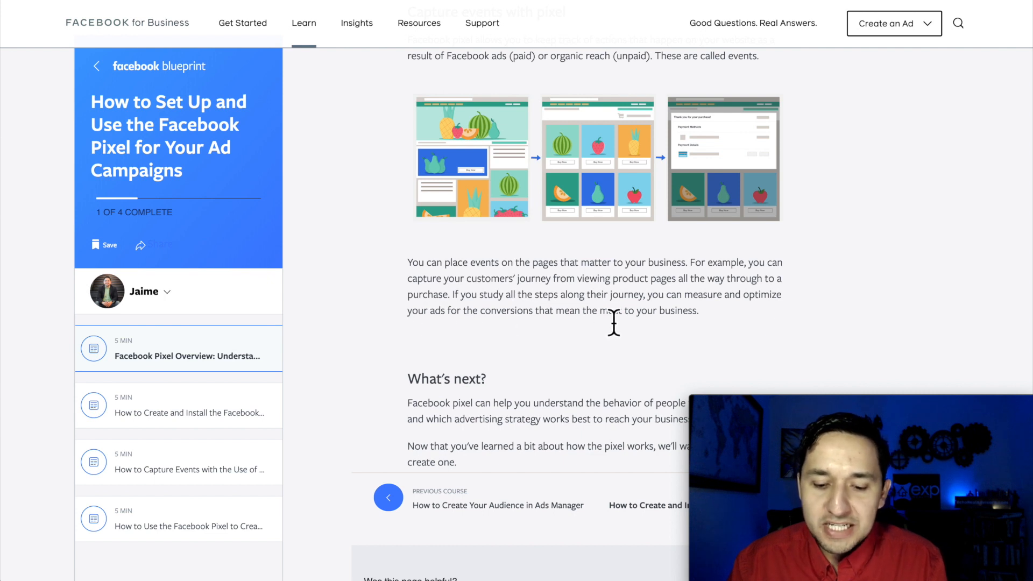
mouse_move(619, 326)
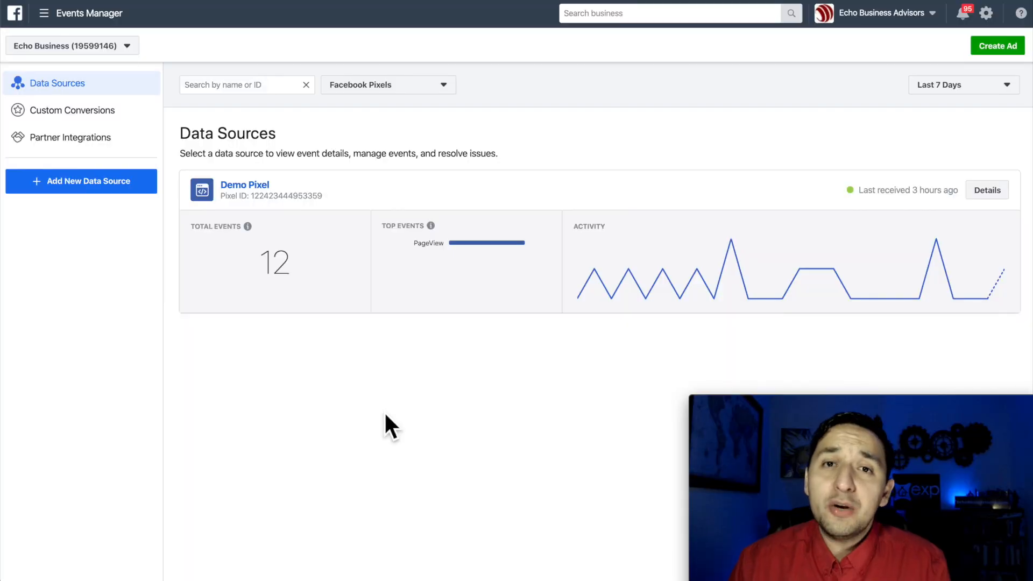
mouse_move(86, 13)
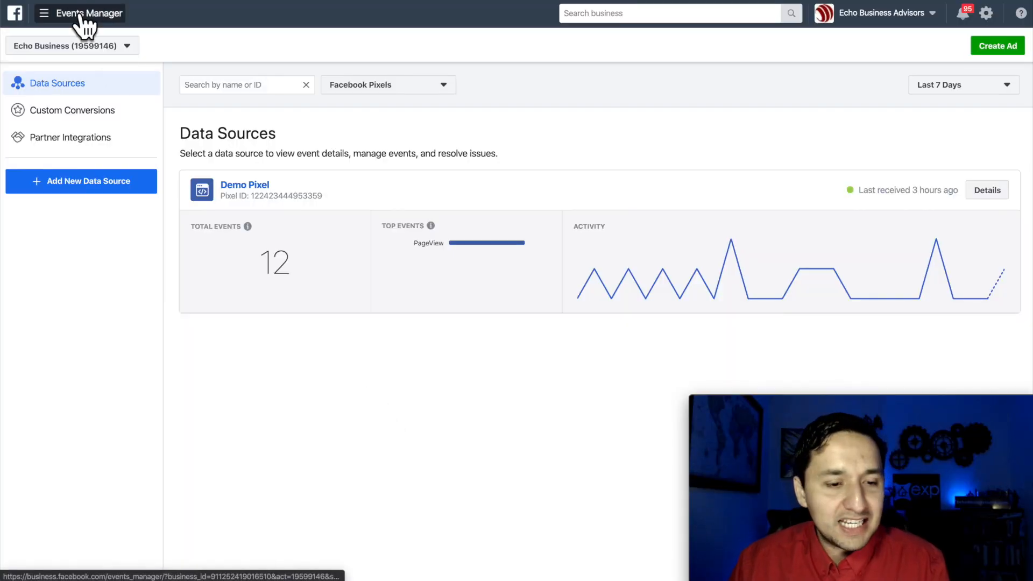
left_click(43, 13)
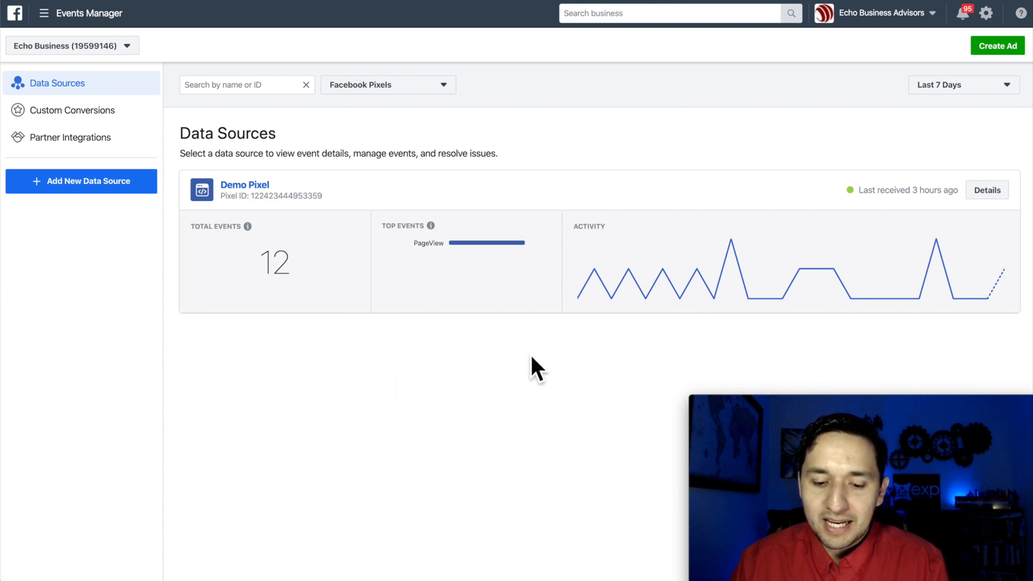
mouse_move(434, 435)
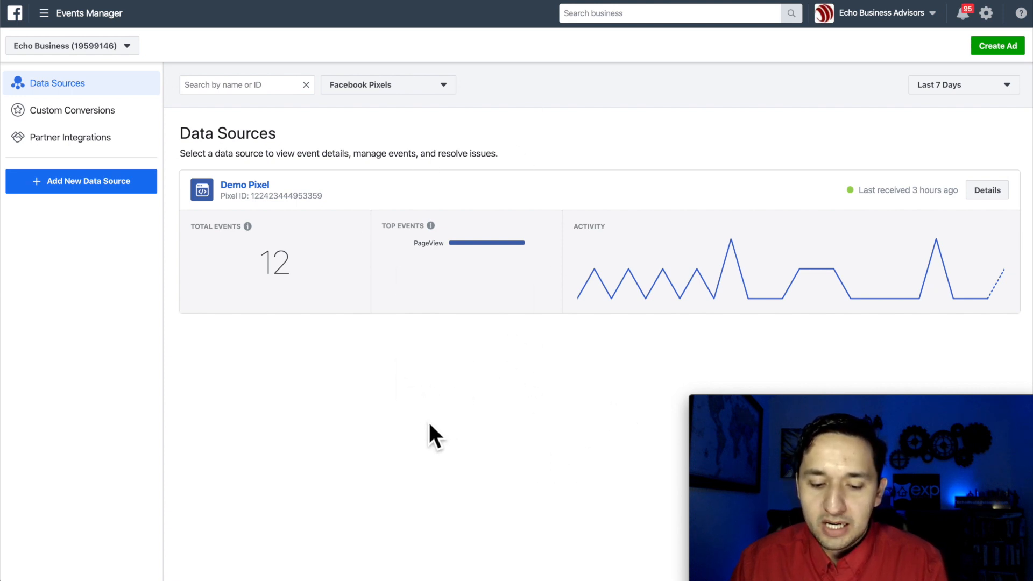
mouse_move(547, 435)
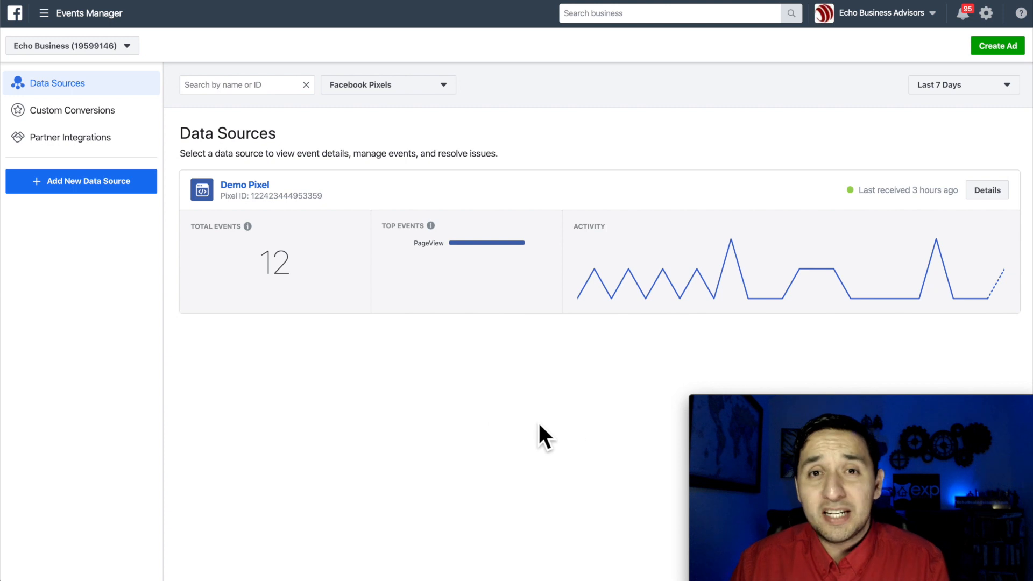
mouse_move(494, 405)
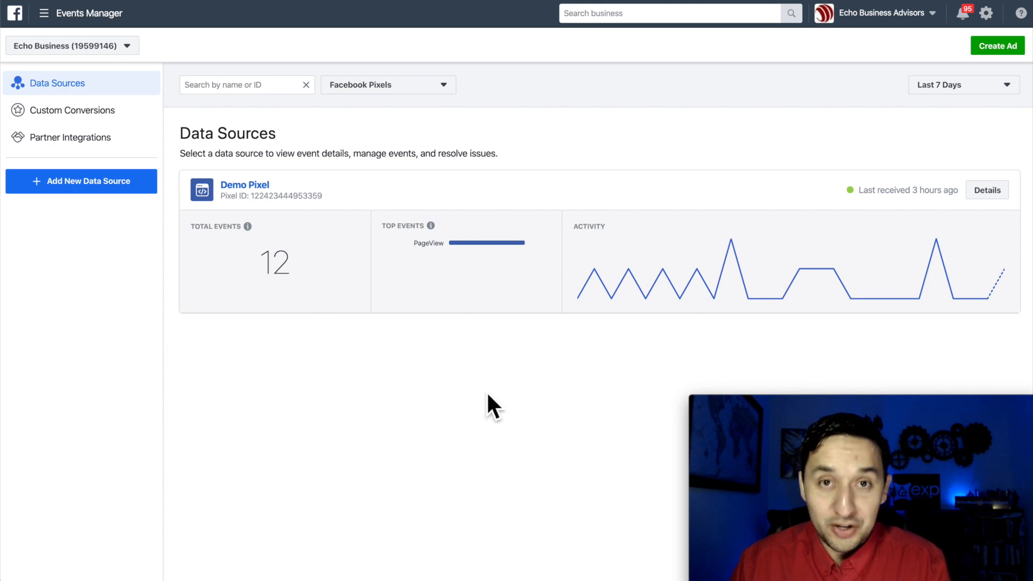
mouse_move(83, 186)
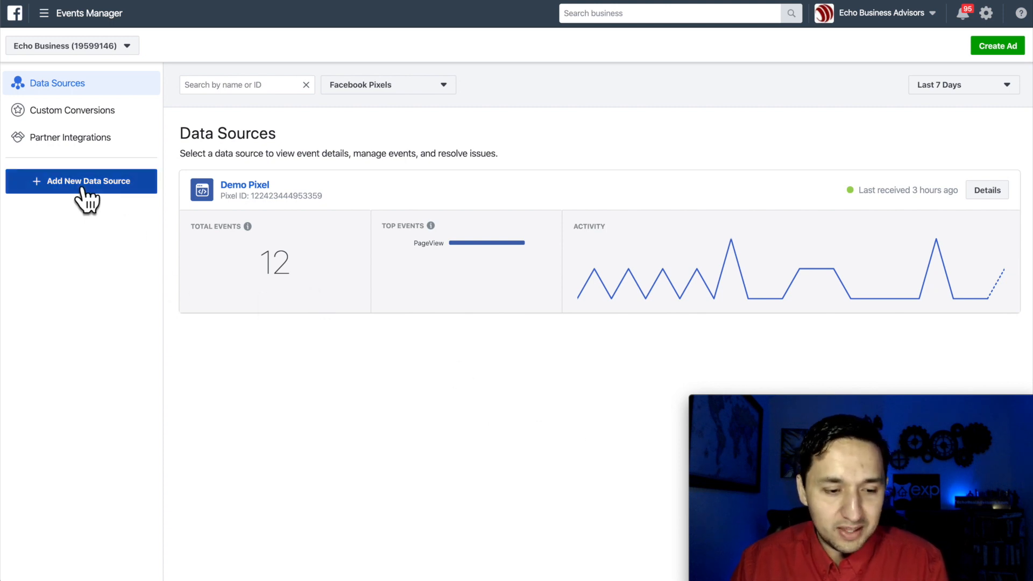
Step: Add a new data source of type Facebook Pixel, opening the pixel creation dialog
left_click(81, 180)
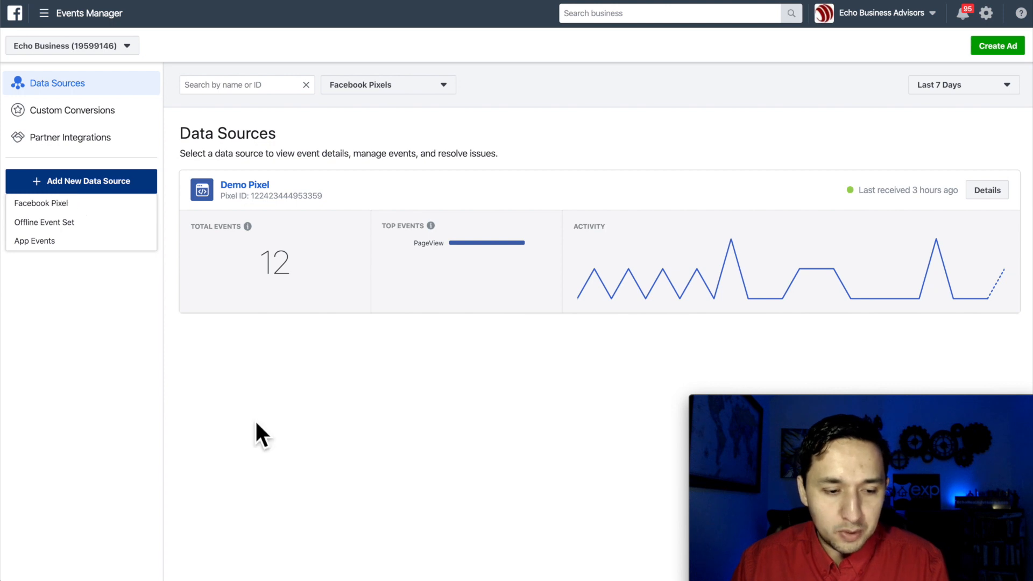
mouse_move(430, 225)
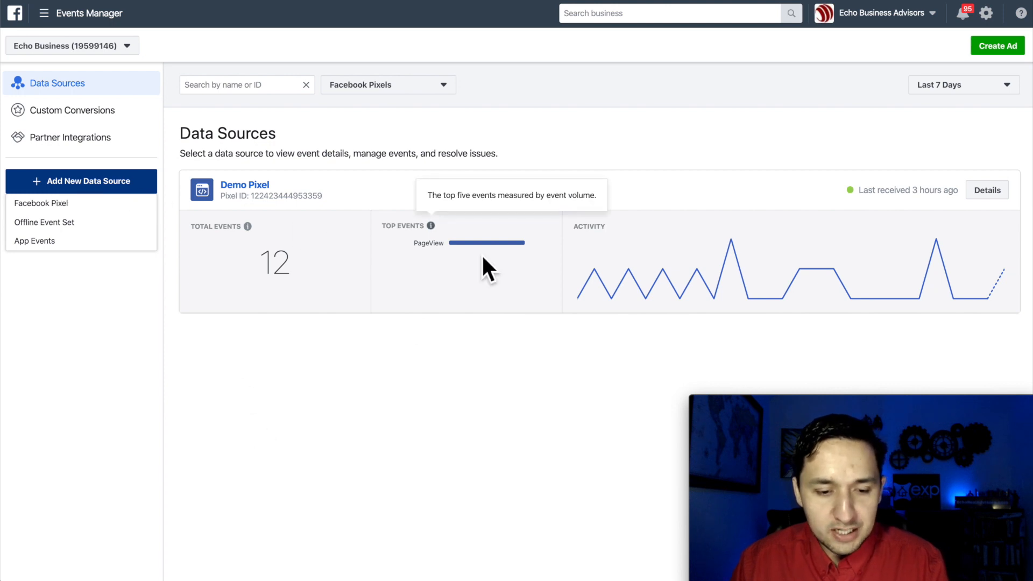
mouse_move(40, 203)
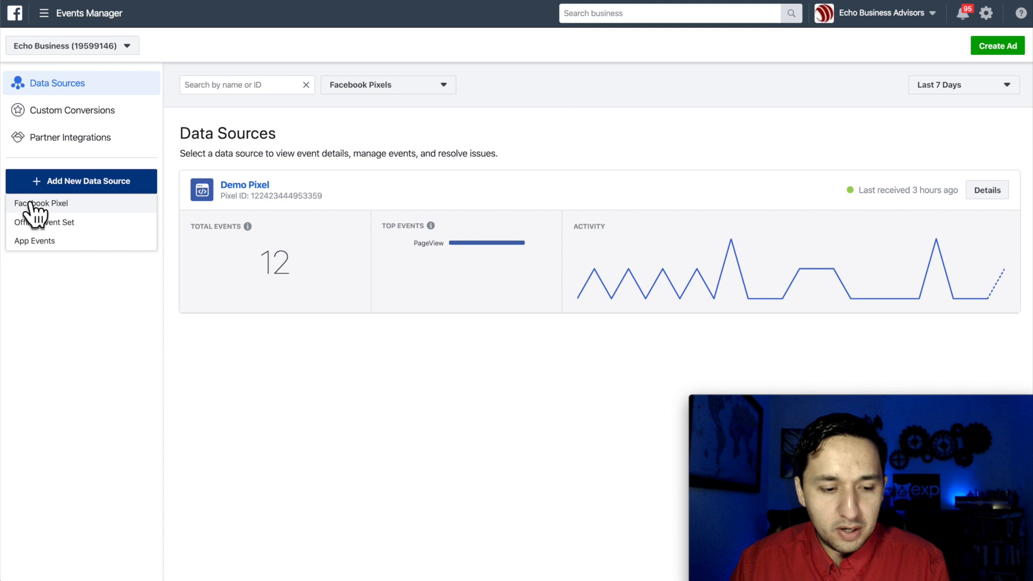
left_click(42, 203)
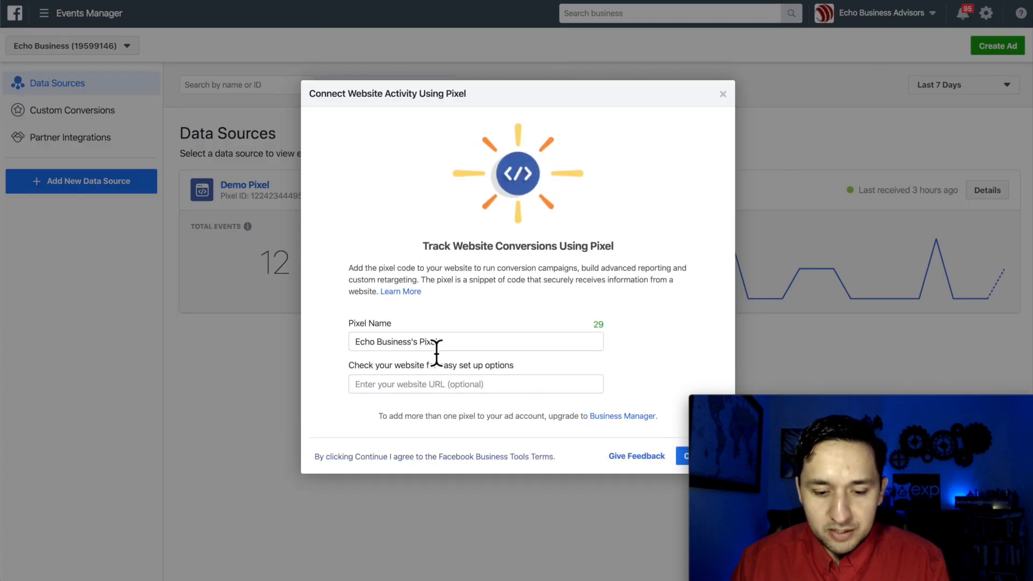
Step: Name the pixel 'YT Facebook Pixel', leave the website URL blank, and continue
double_click(431, 341)
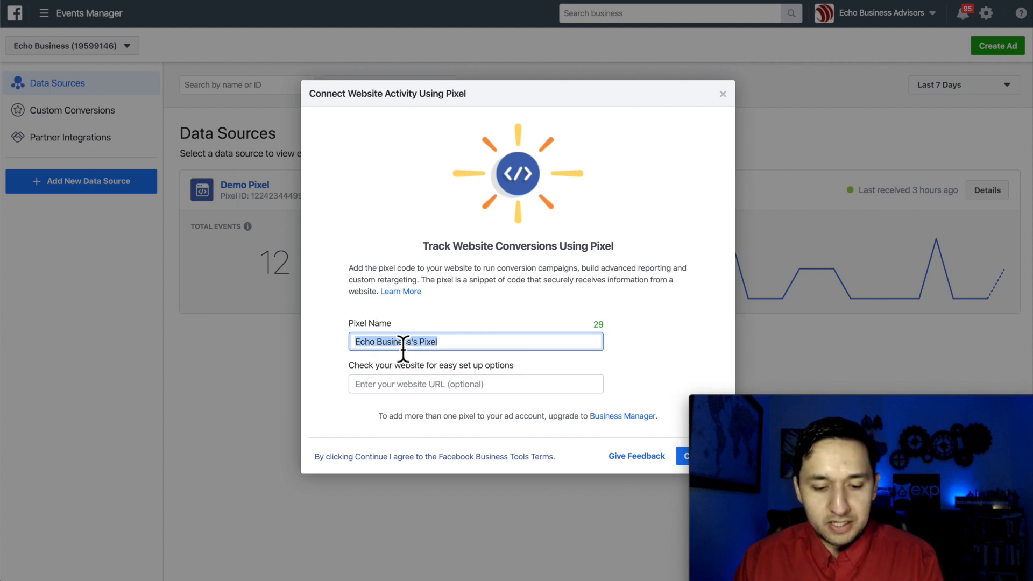
type("YT")
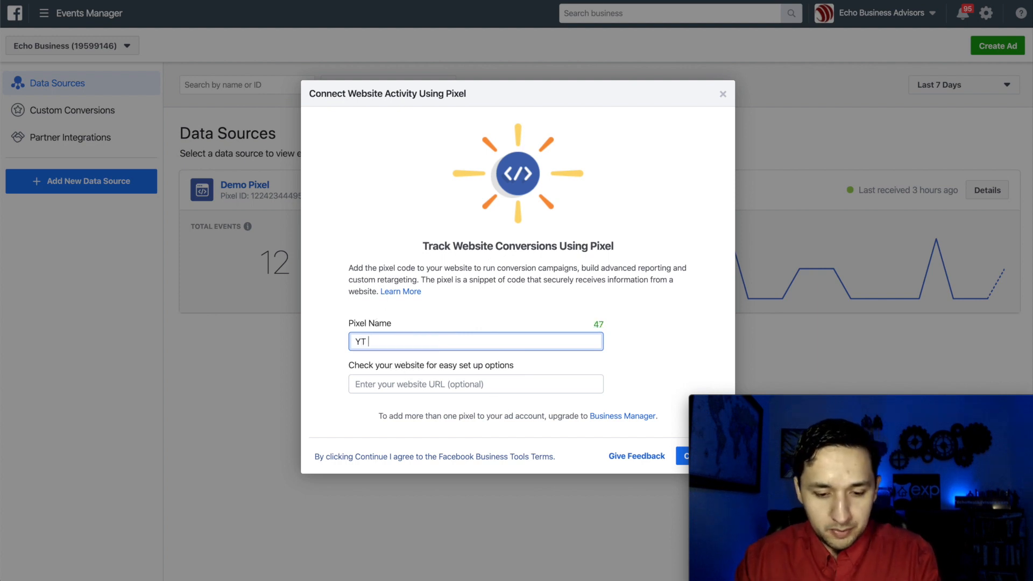
type("Facebook Pi")
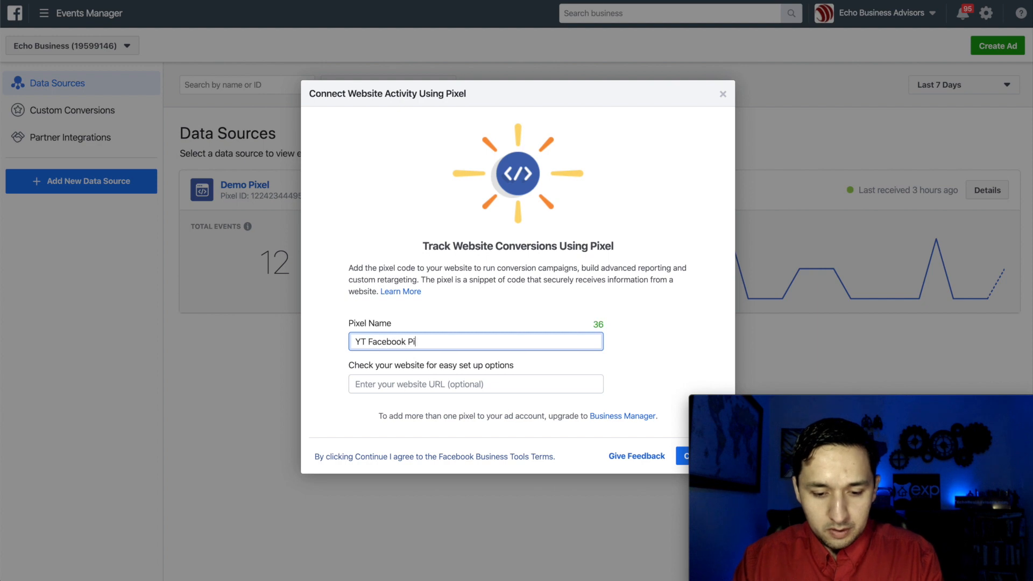
type("xel")
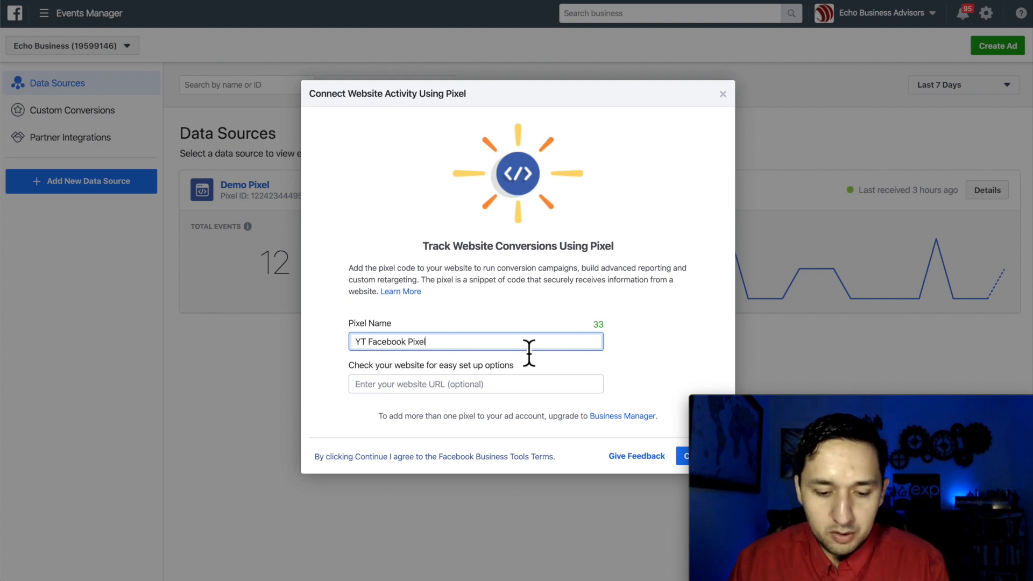
mouse_move(412, 389)
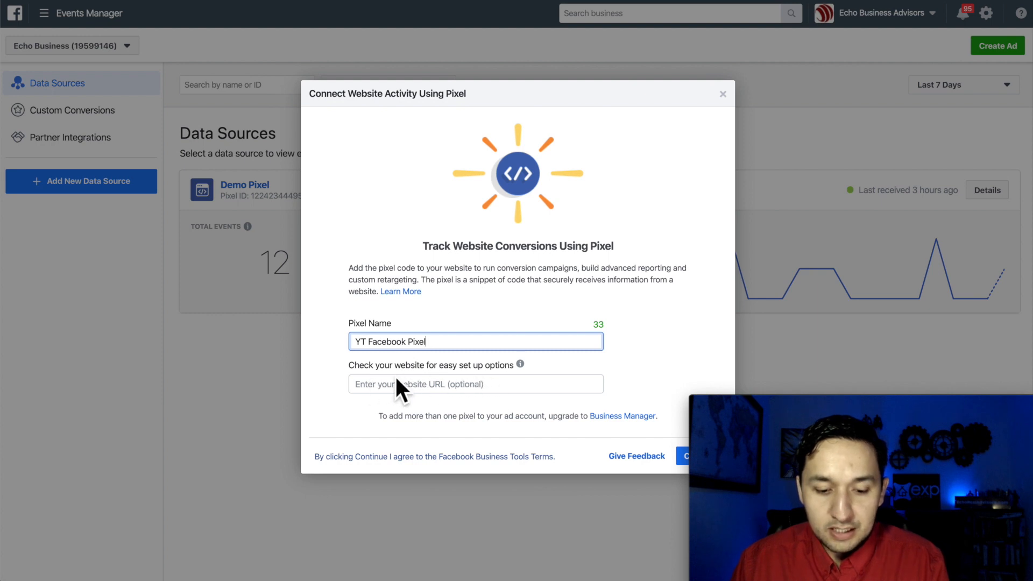
left_click(474, 384)
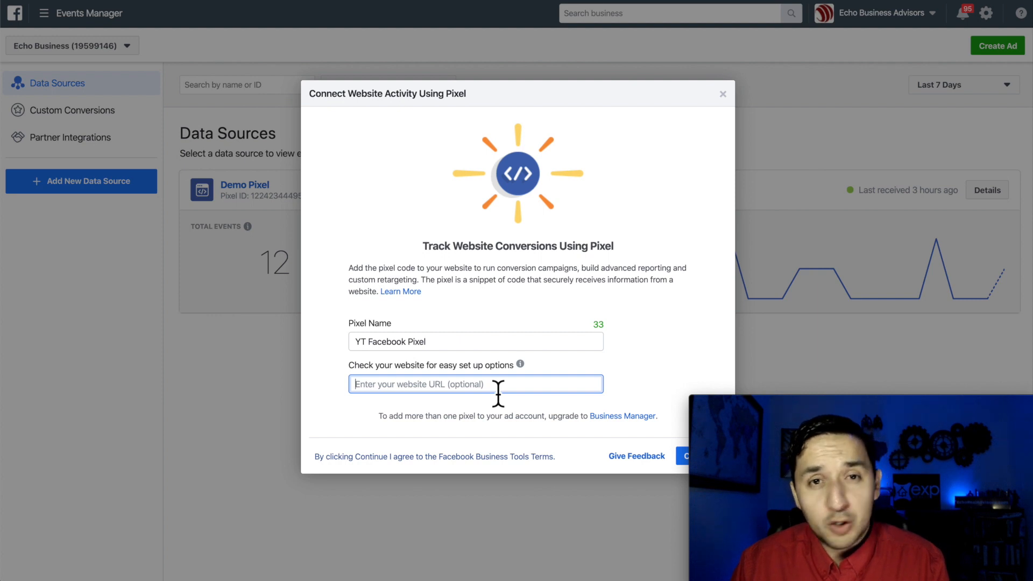
mouse_move(634, 484)
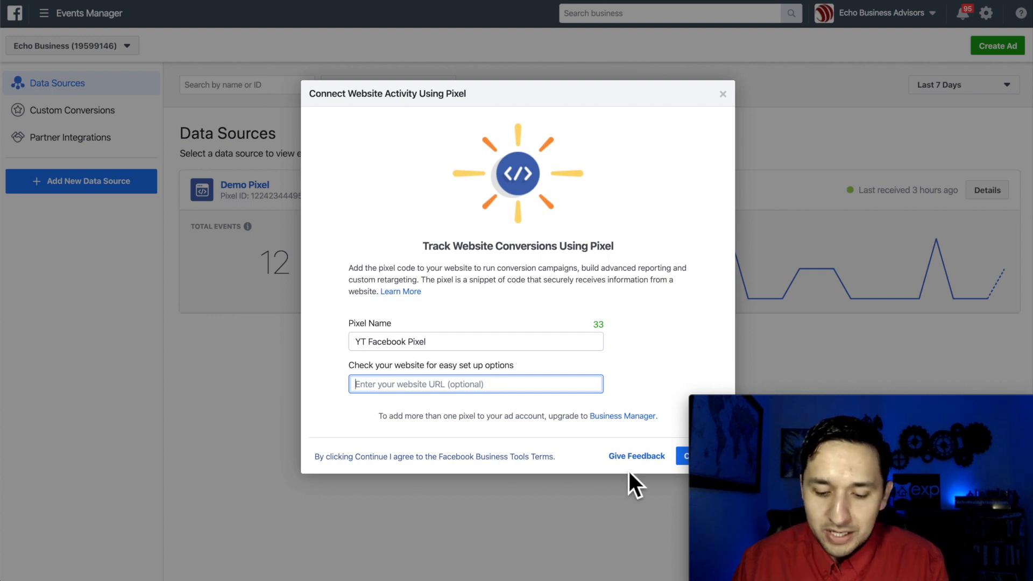
left_click(688, 456)
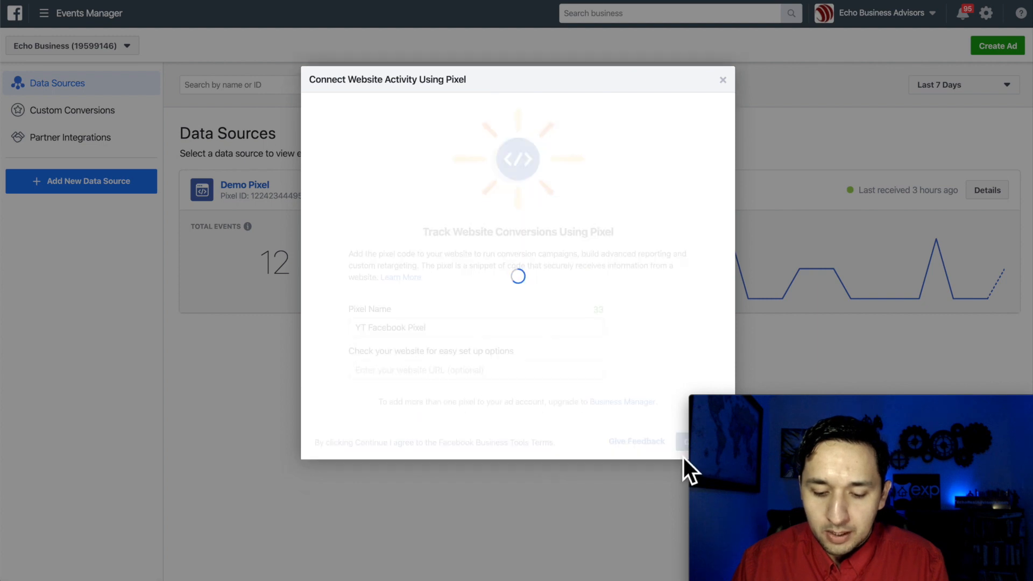
mouse_move(611, 334)
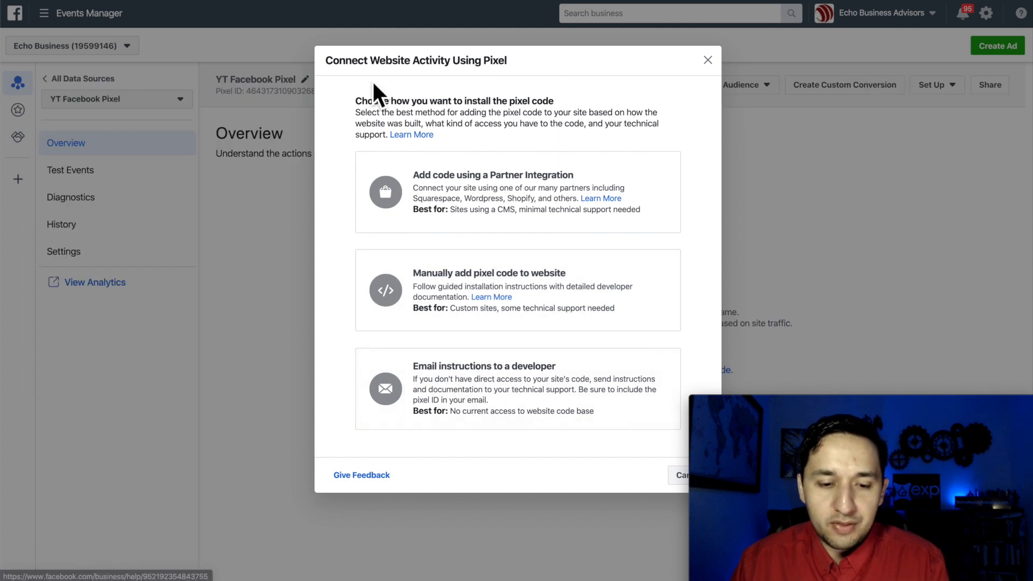
mouse_move(488, 130)
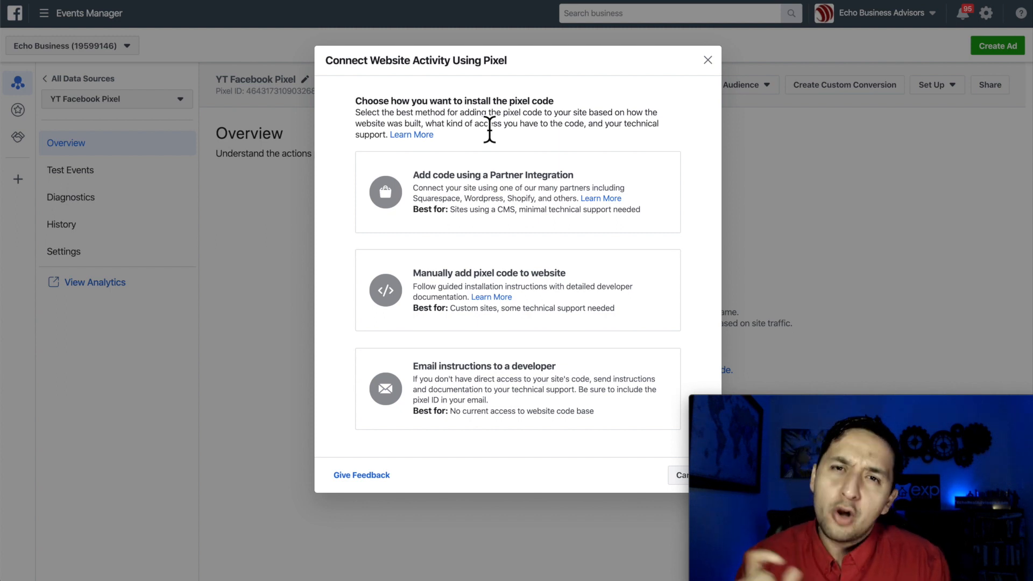
mouse_move(477, 346)
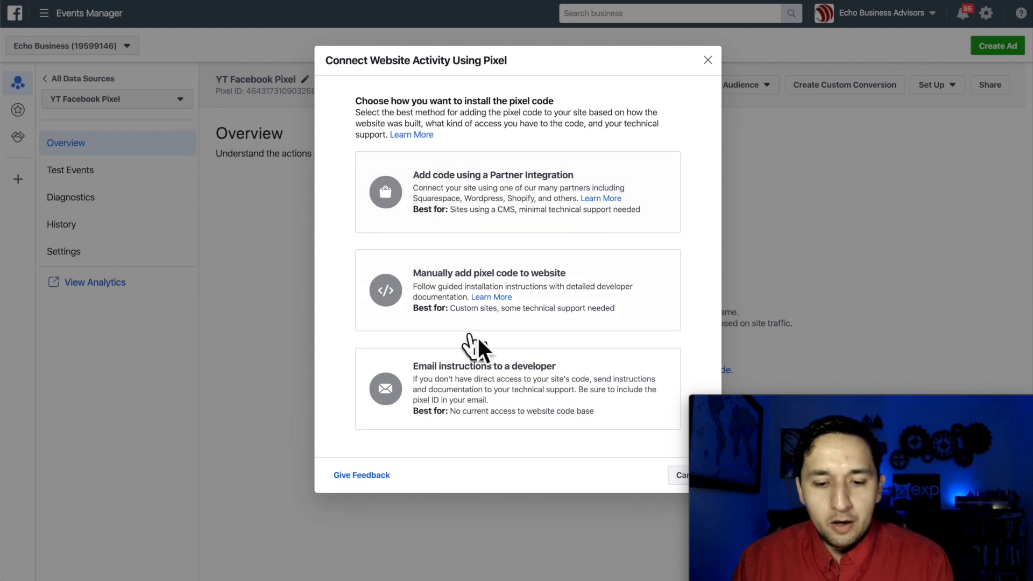
mouse_move(521, 201)
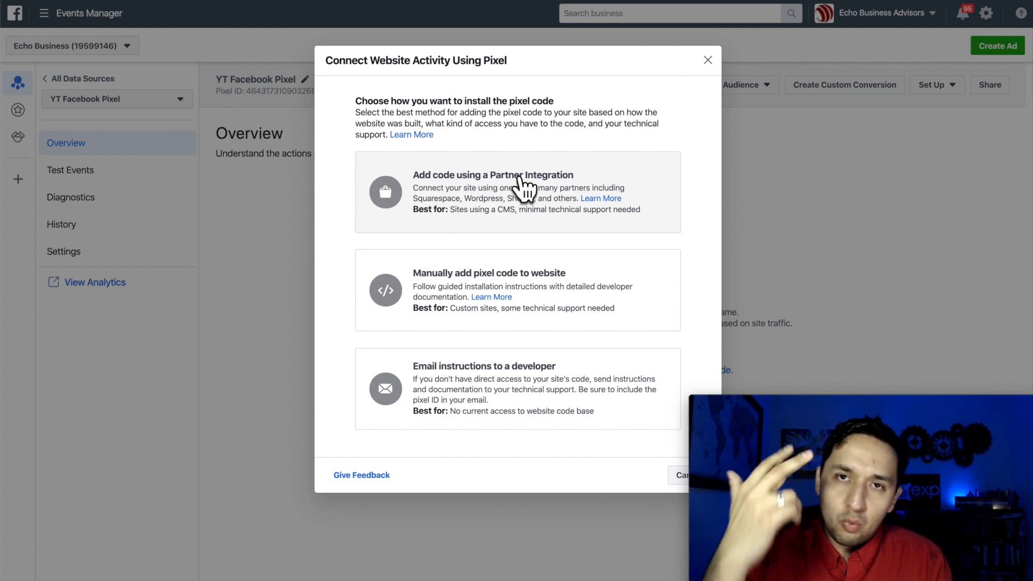
Step: Choose to install YT Facebook Pixel's code using a Partner Integration
left_click(517, 192)
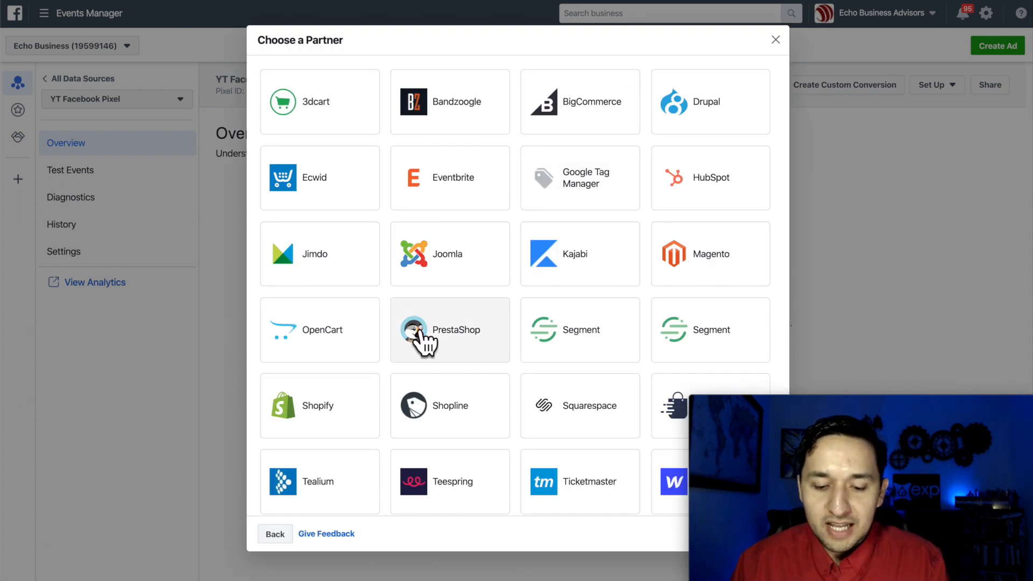
mouse_move(430, 277)
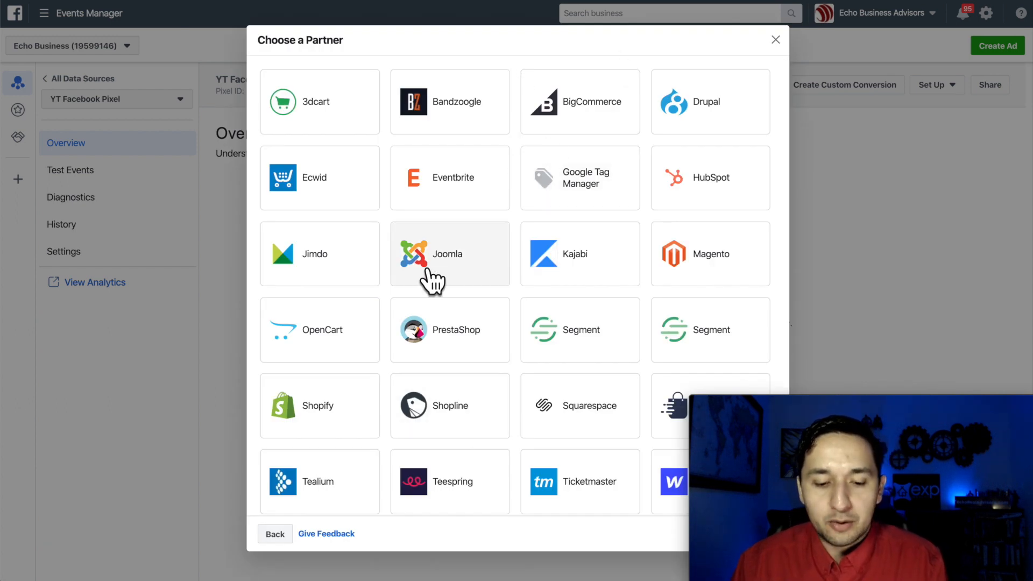
Step: Back out of the partner list to the pixel install-method choices
scroll("down", 3)
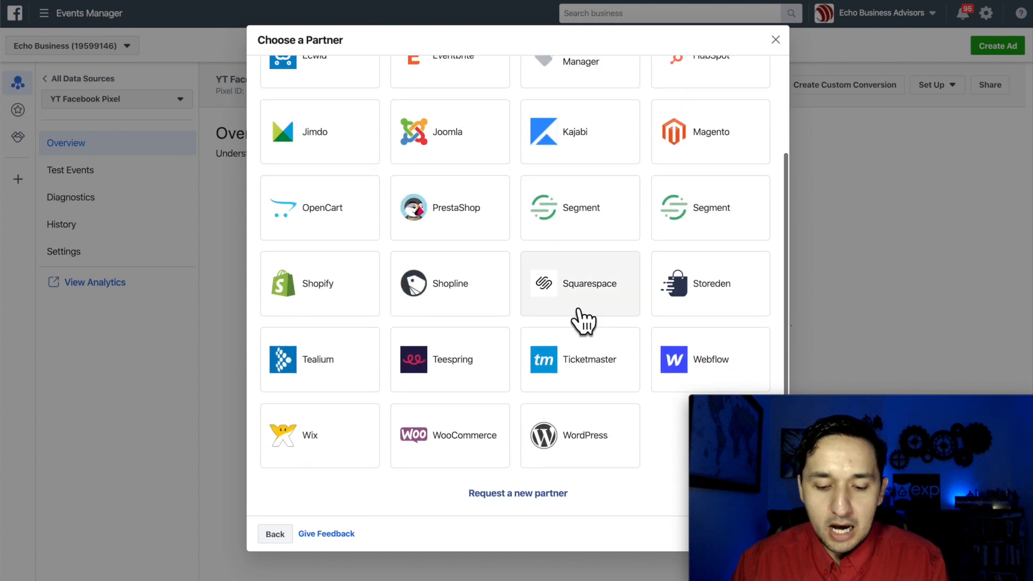
mouse_move(329, 293)
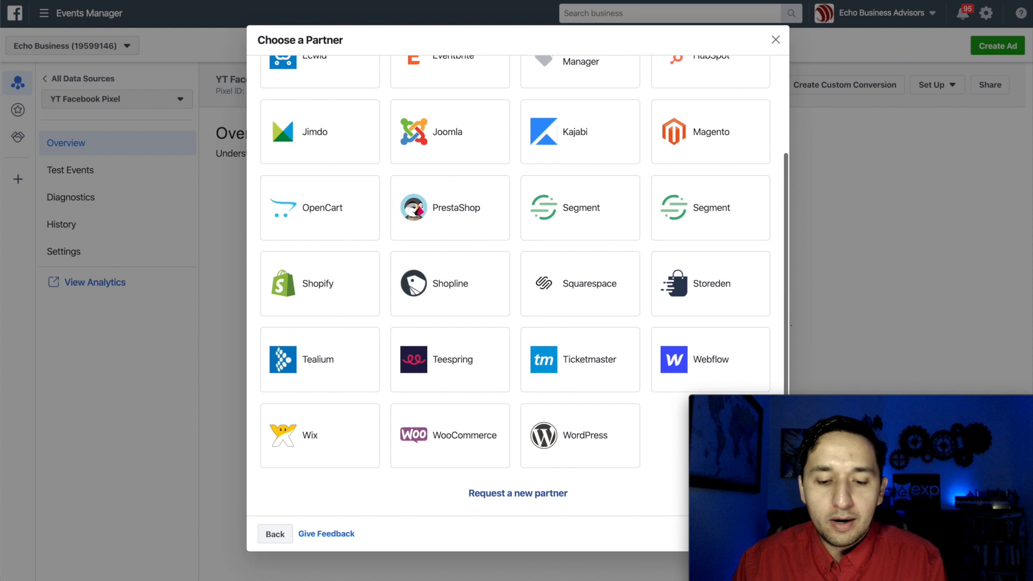
mouse_move(417, 514)
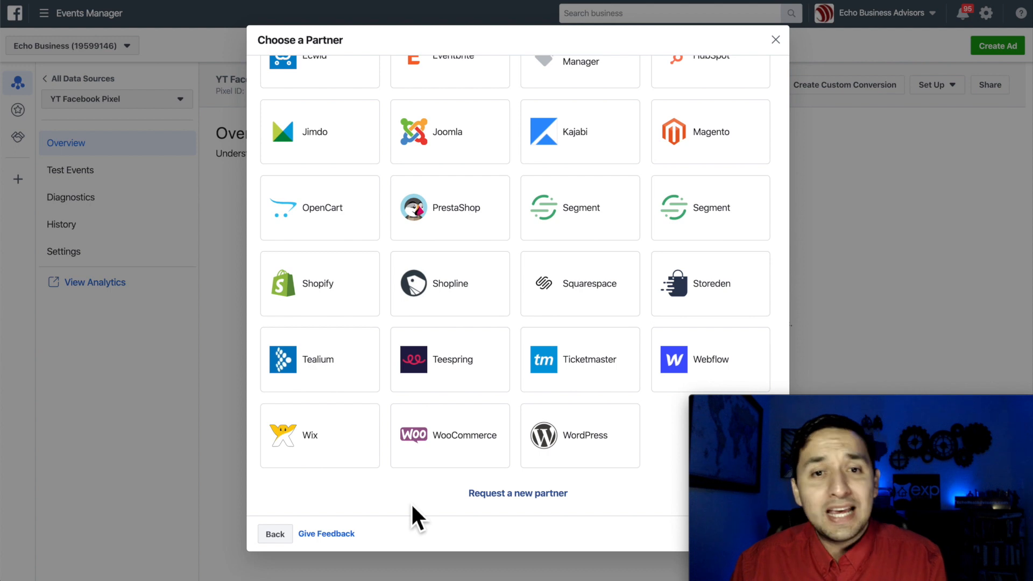
mouse_move(432, 481)
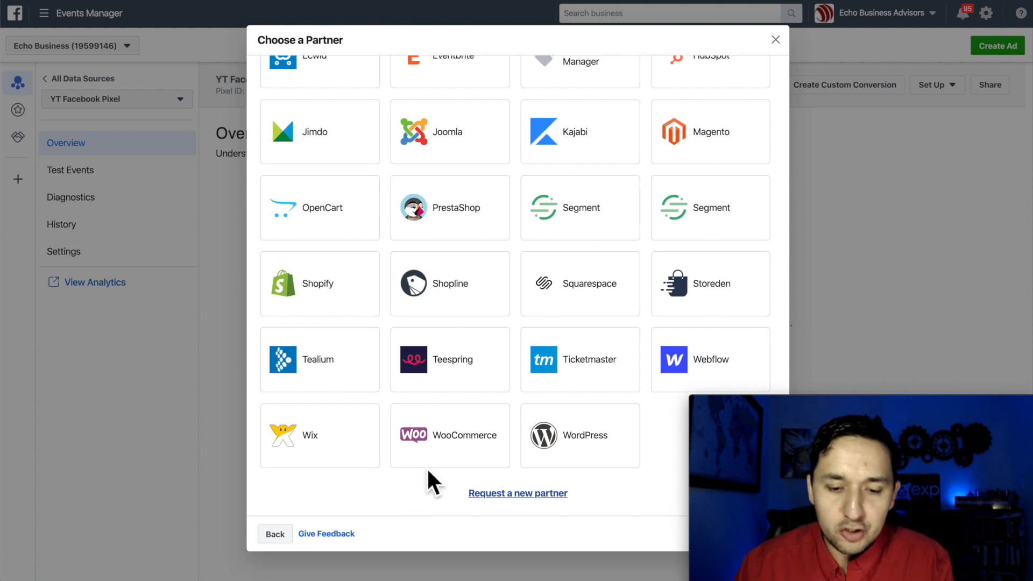
mouse_move(539, 271)
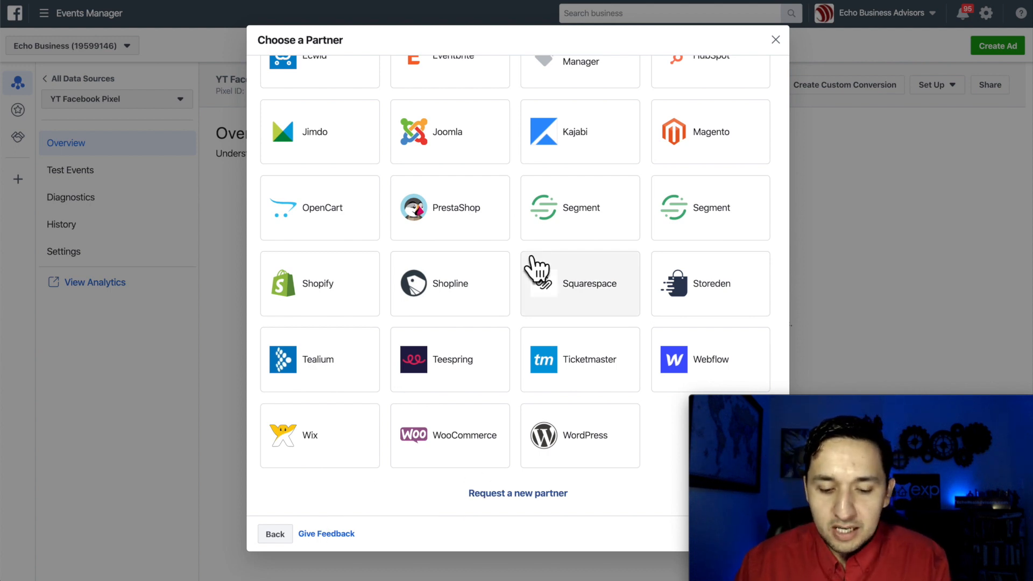
mouse_move(565, 319)
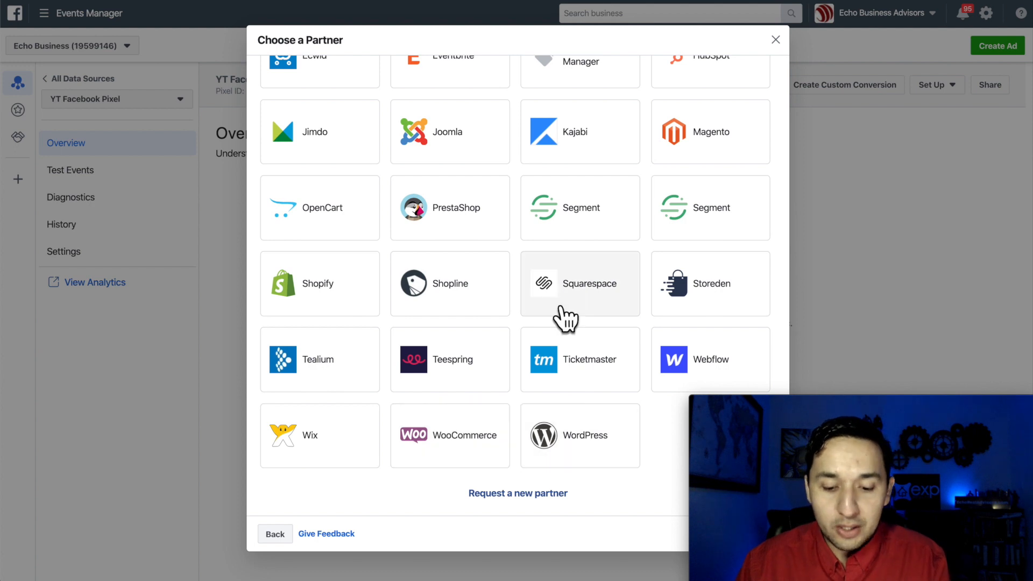
mouse_move(274, 533)
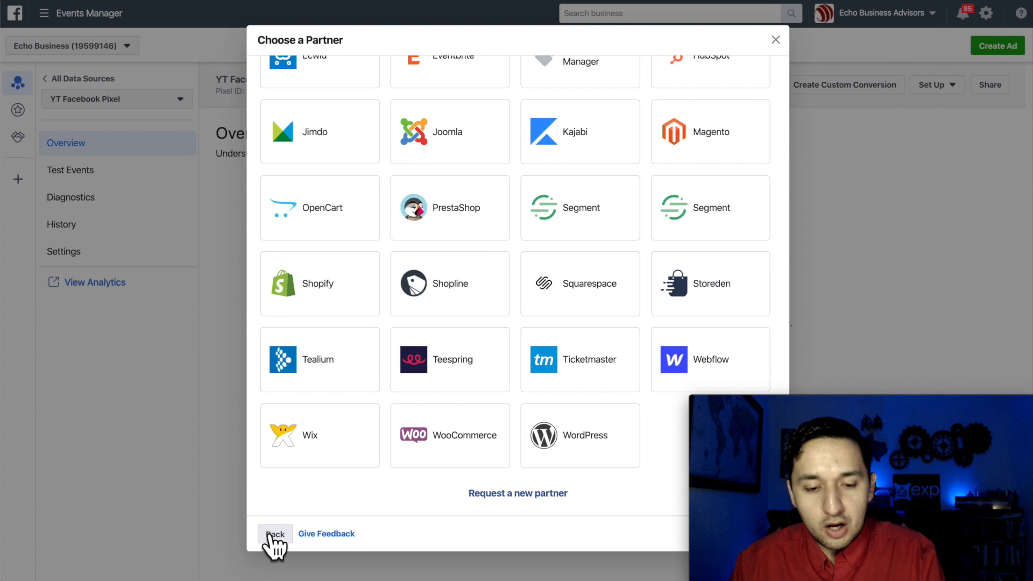
left_click(274, 533)
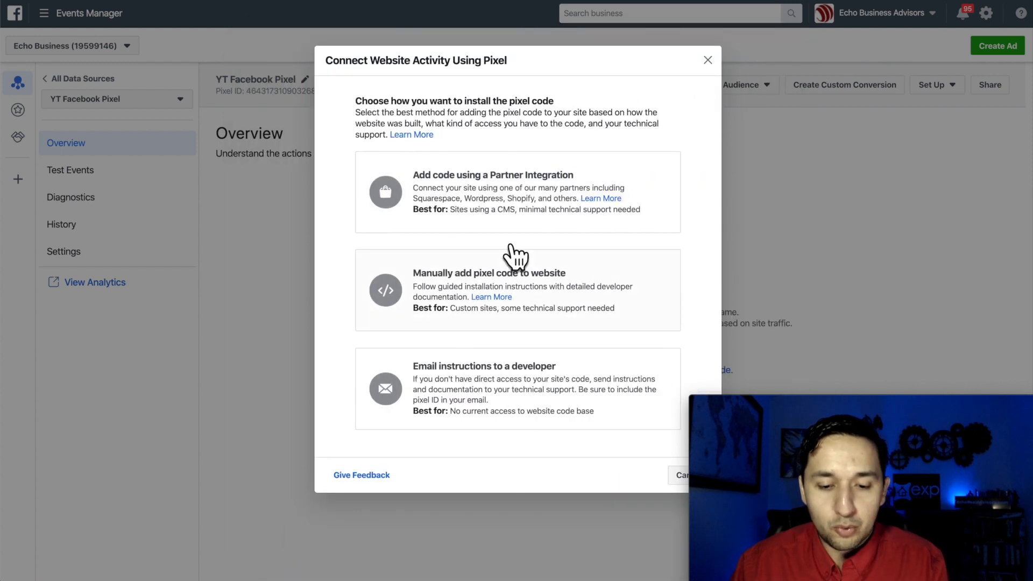
mouse_move(567, 171)
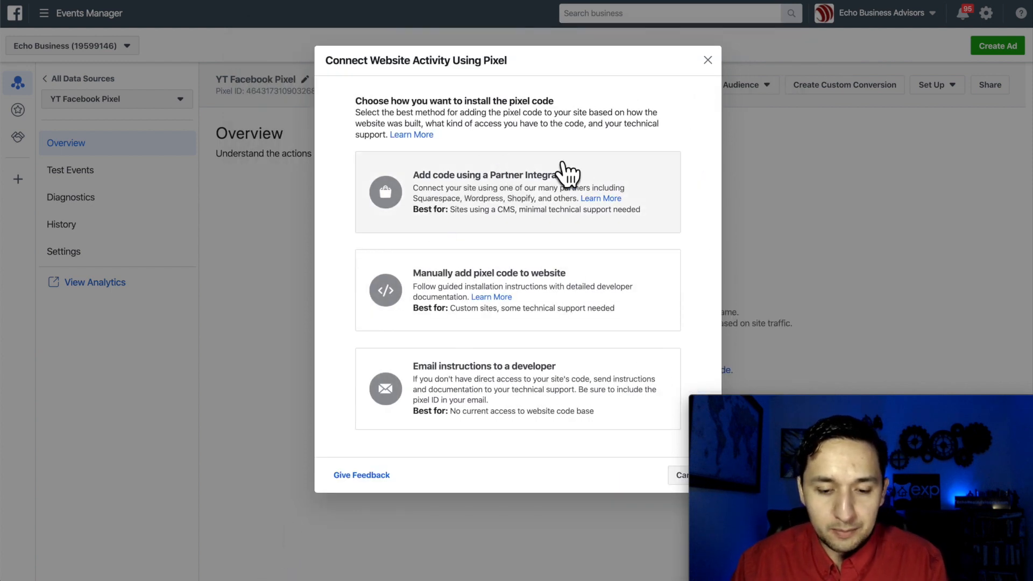
mouse_move(431, 280)
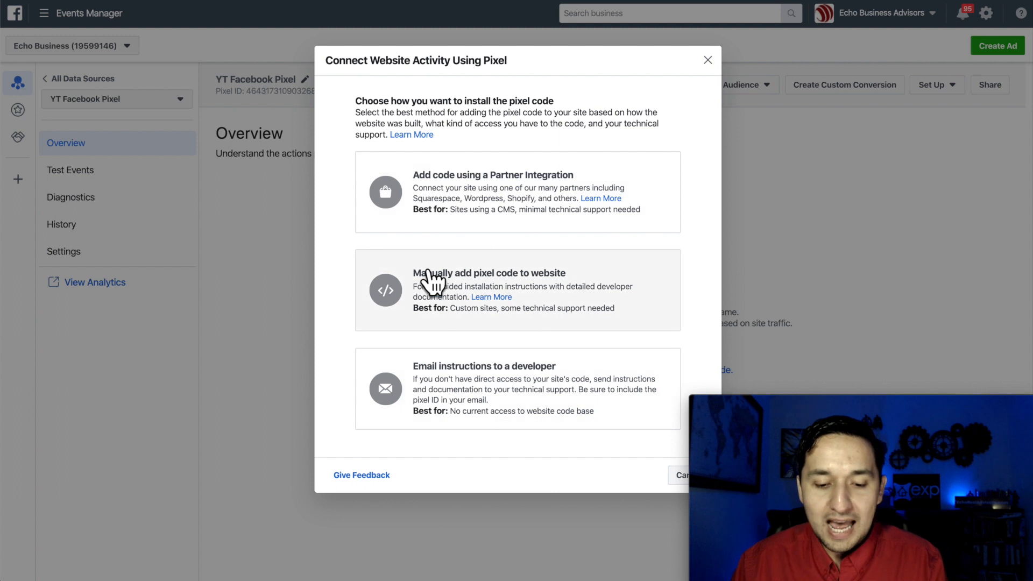
mouse_move(498, 331)
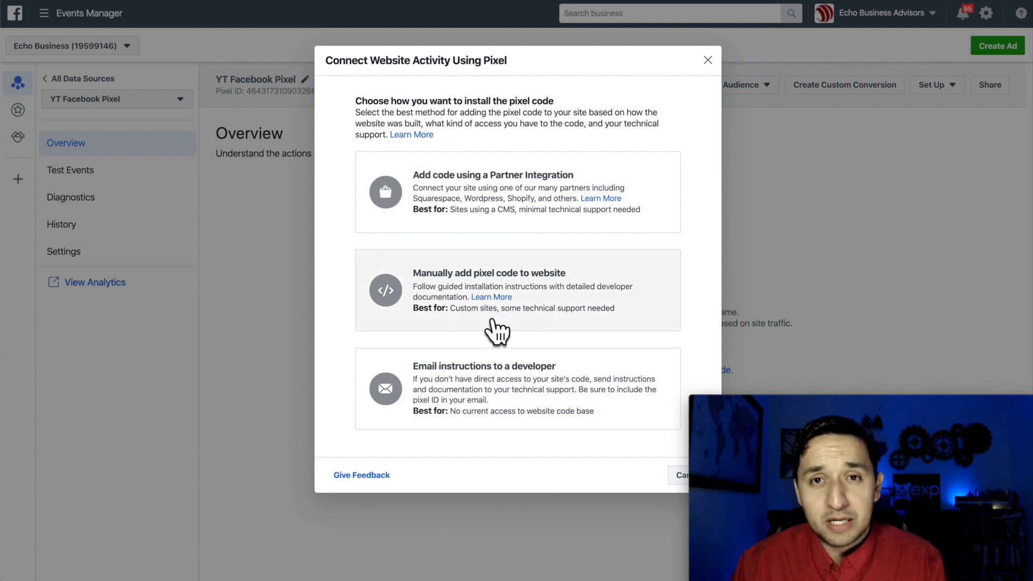
mouse_move(454, 382)
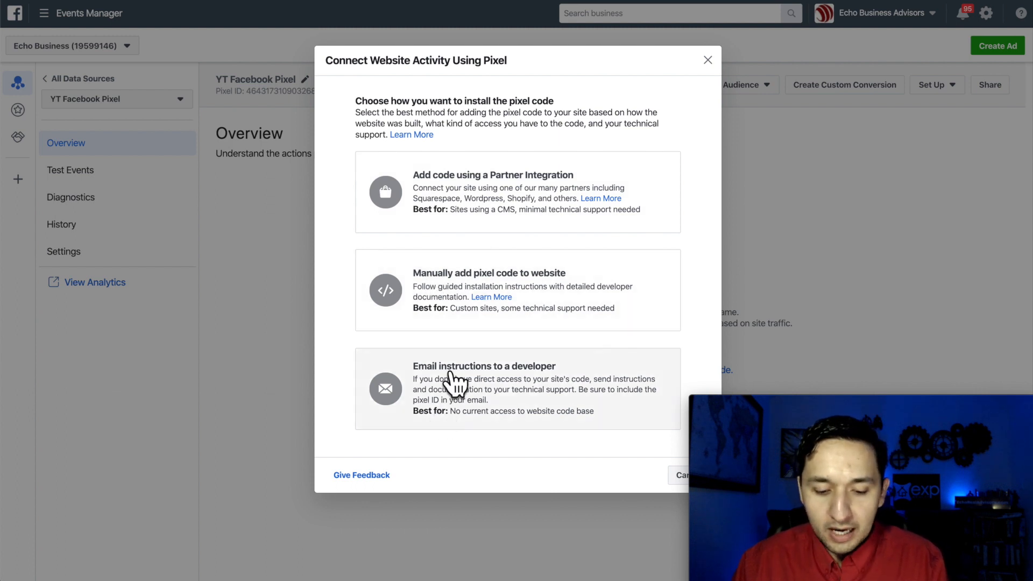
mouse_move(503, 263)
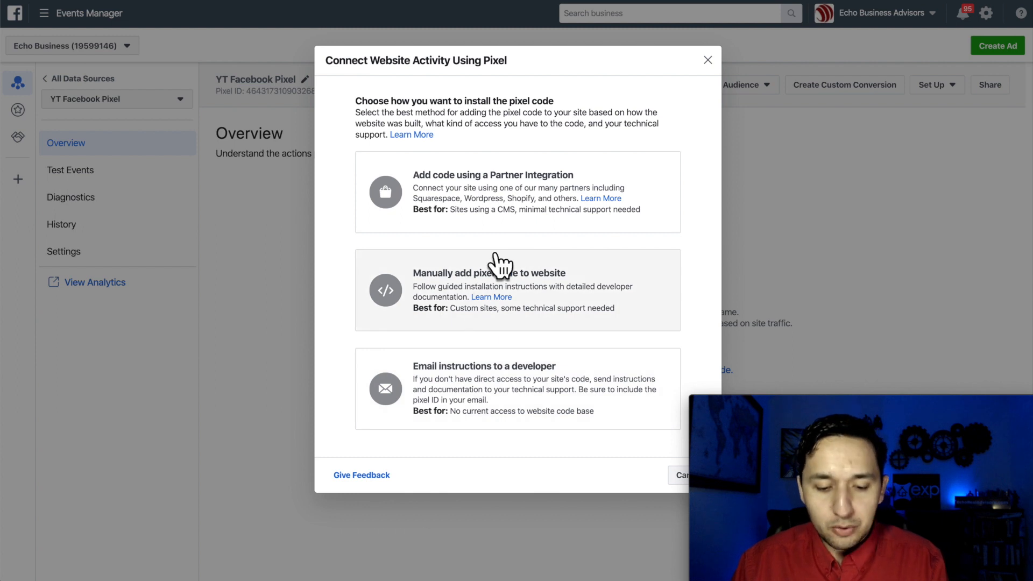
mouse_move(430, 385)
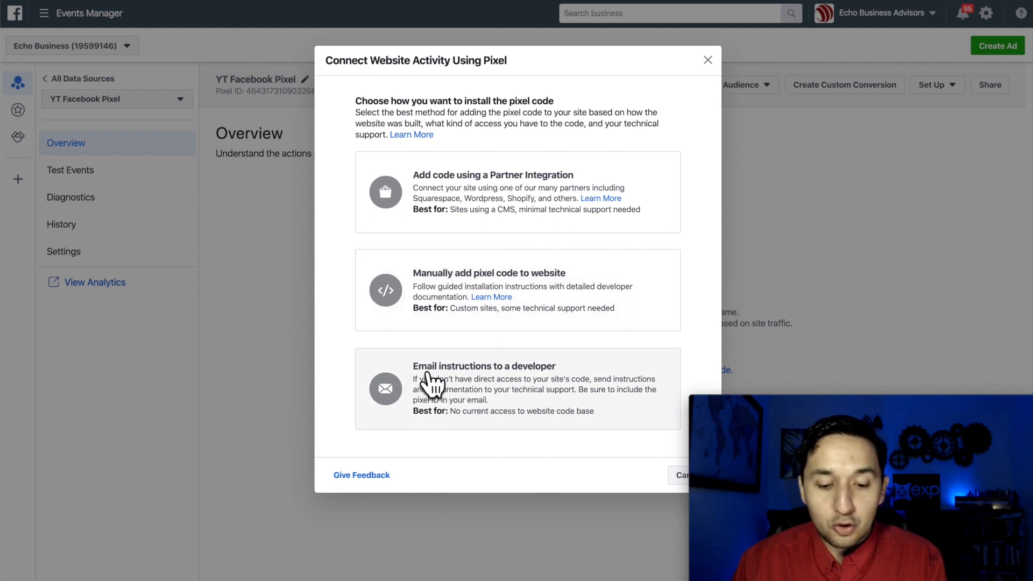
mouse_move(530, 385)
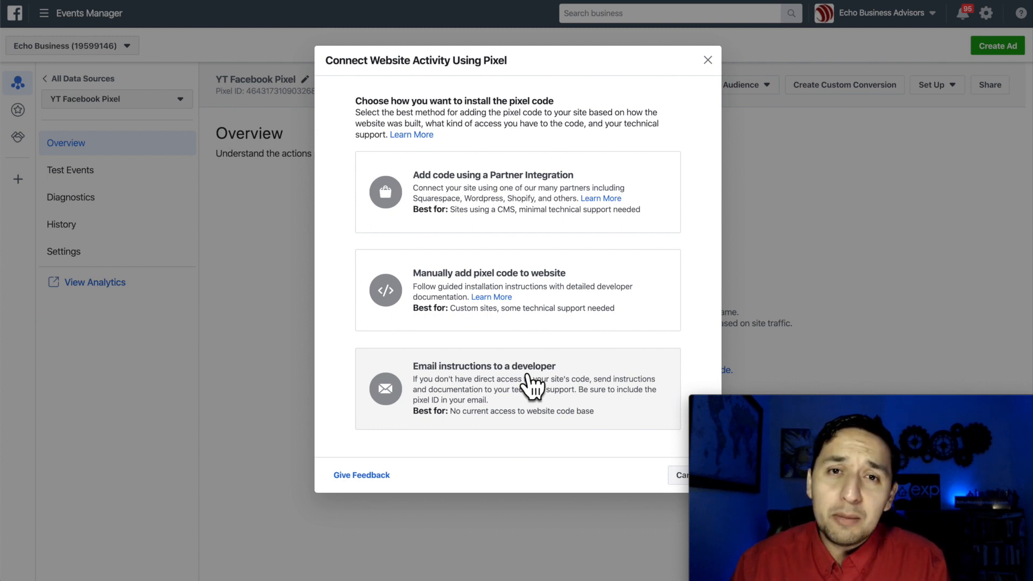
mouse_move(555, 357)
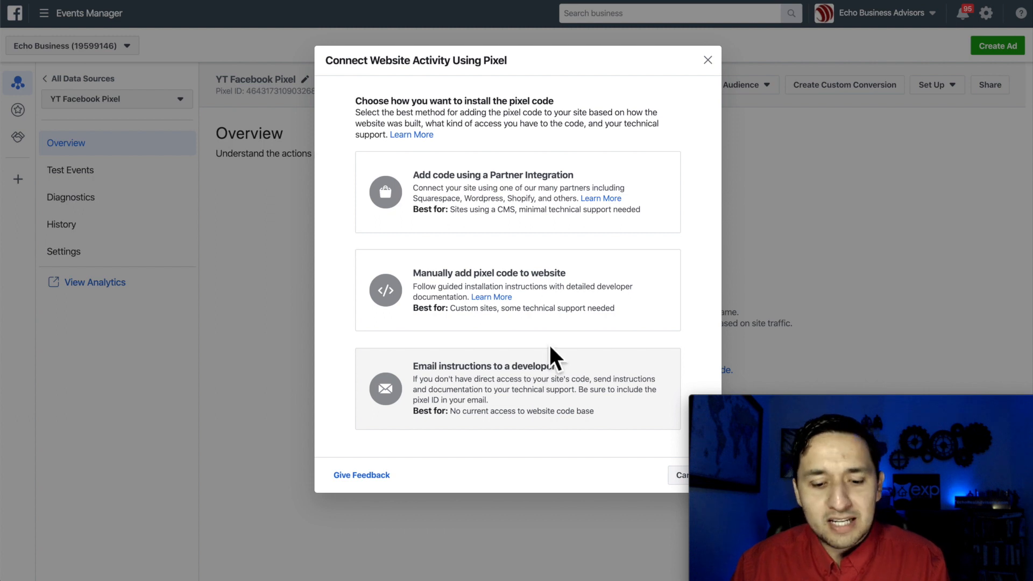
mouse_move(478, 385)
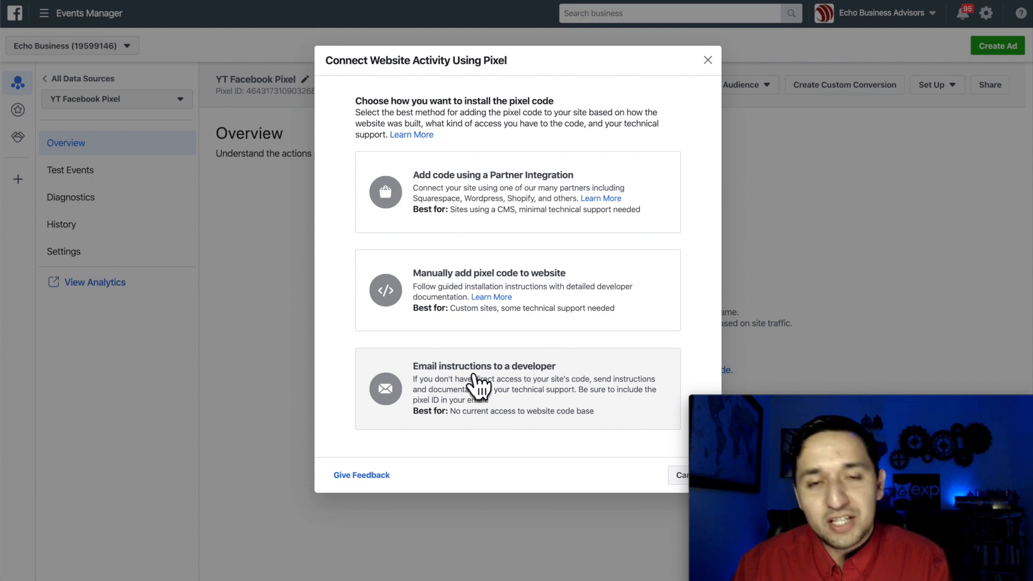
left_click(484, 388)
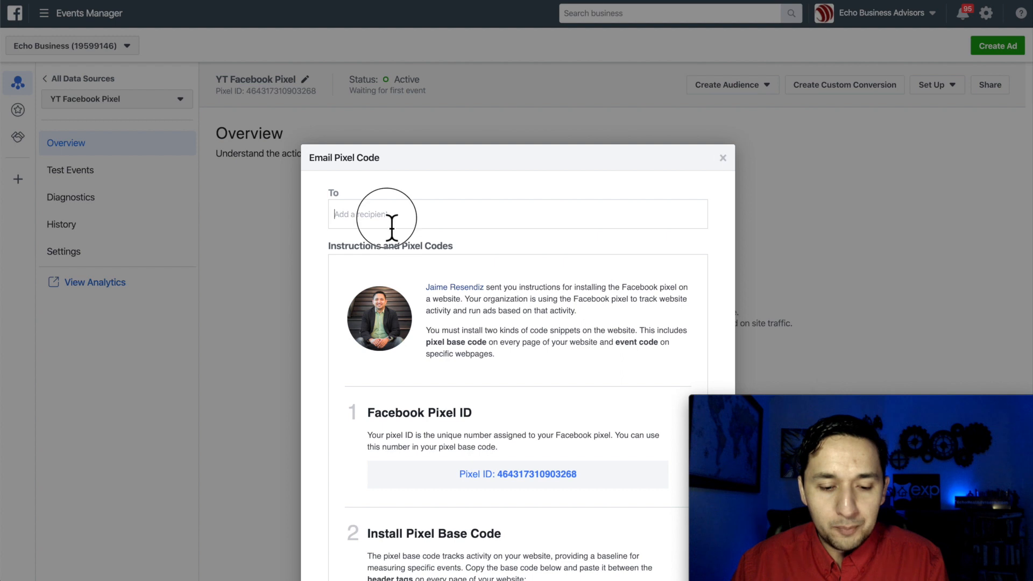
mouse_move(357, 217)
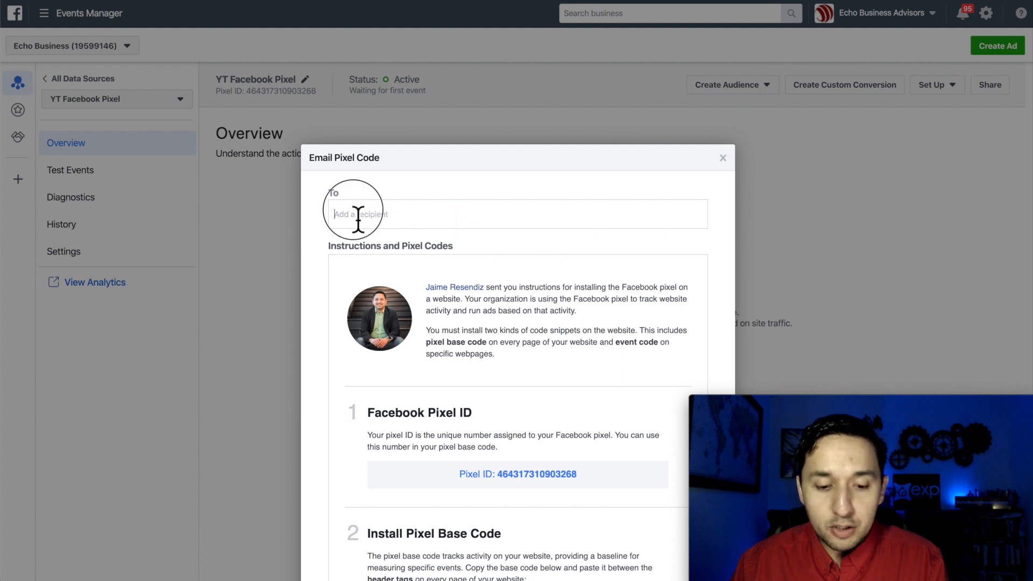
scroll("down", 3)
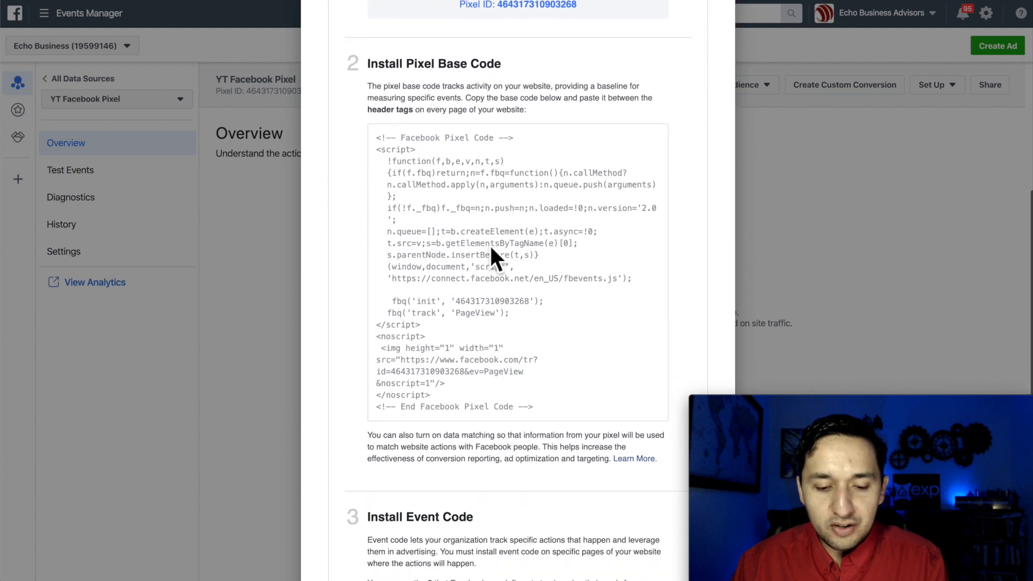
scroll("down", 3)
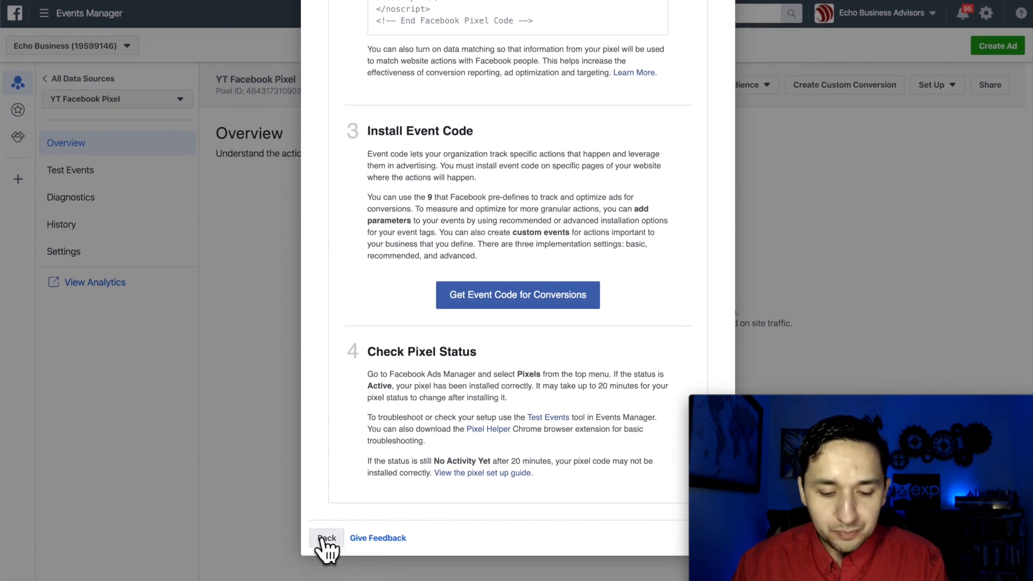
left_click(324, 538)
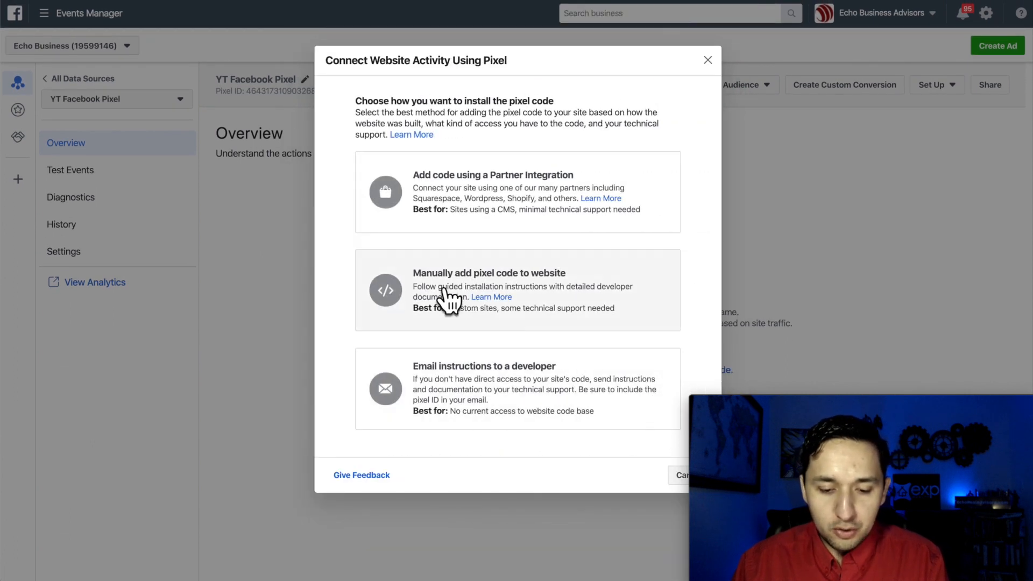
Step: Choose manual install and copy YT Facebook Pixel's base code to the clipboard
left_click(517, 289)
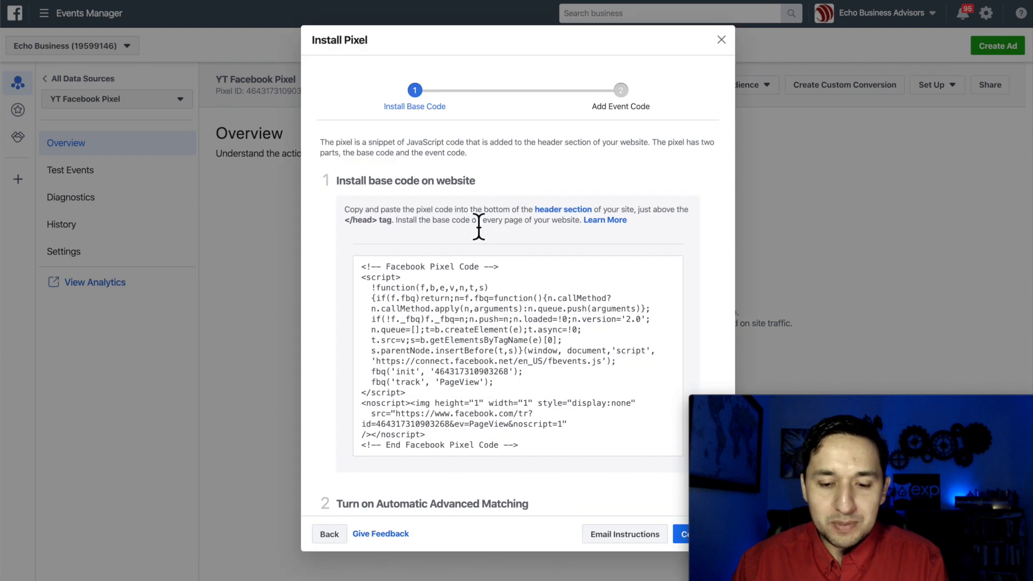
mouse_move(492, 244)
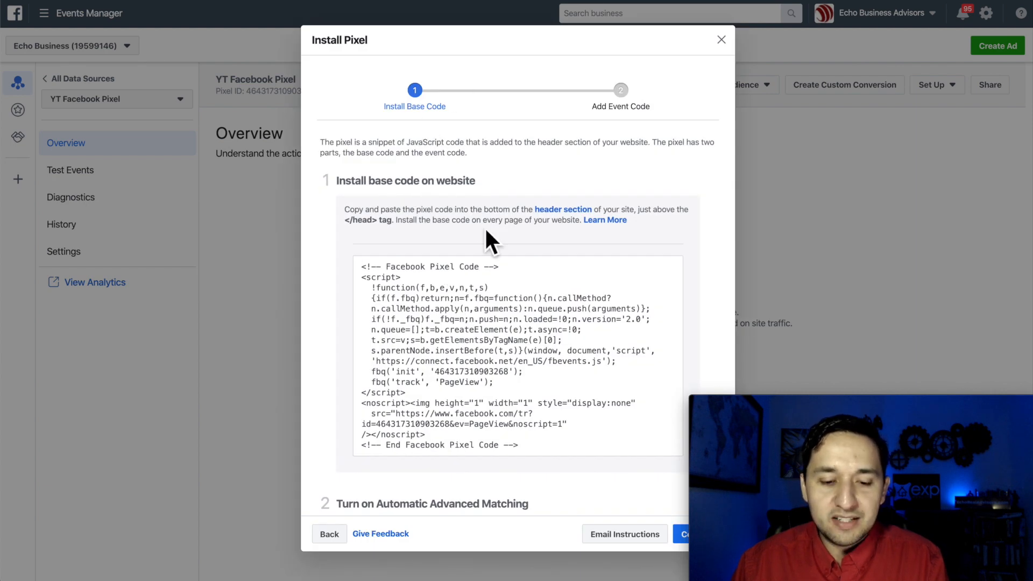
left_click(517, 329)
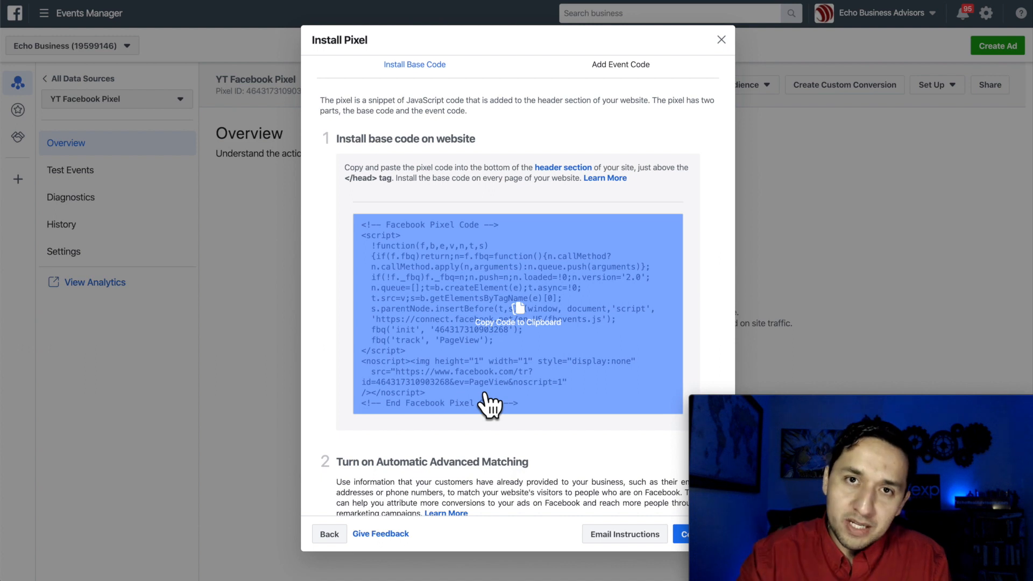
mouse_move(490, 329)
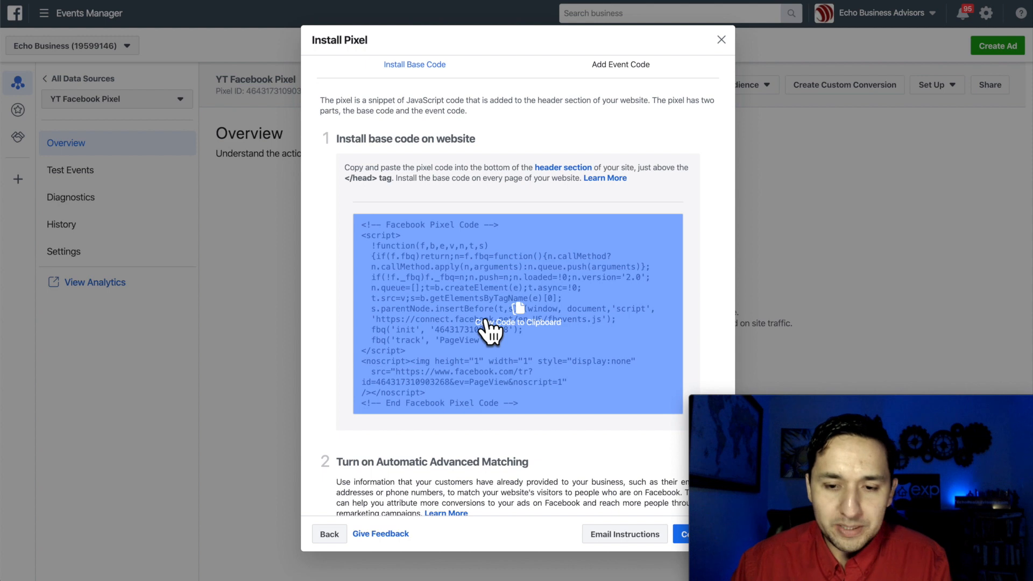
left_click(517, 322)
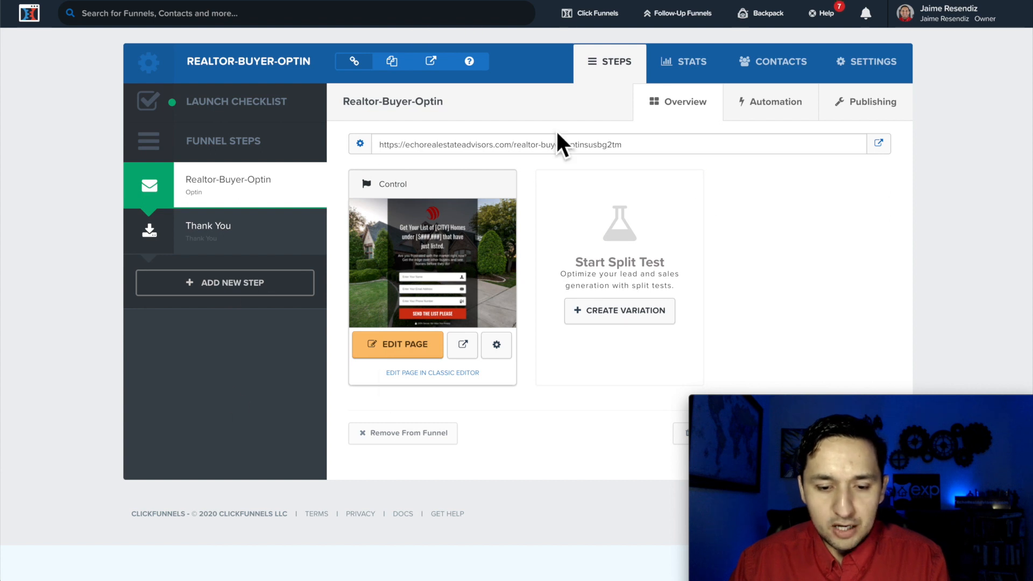
mouse_move(804, 286)
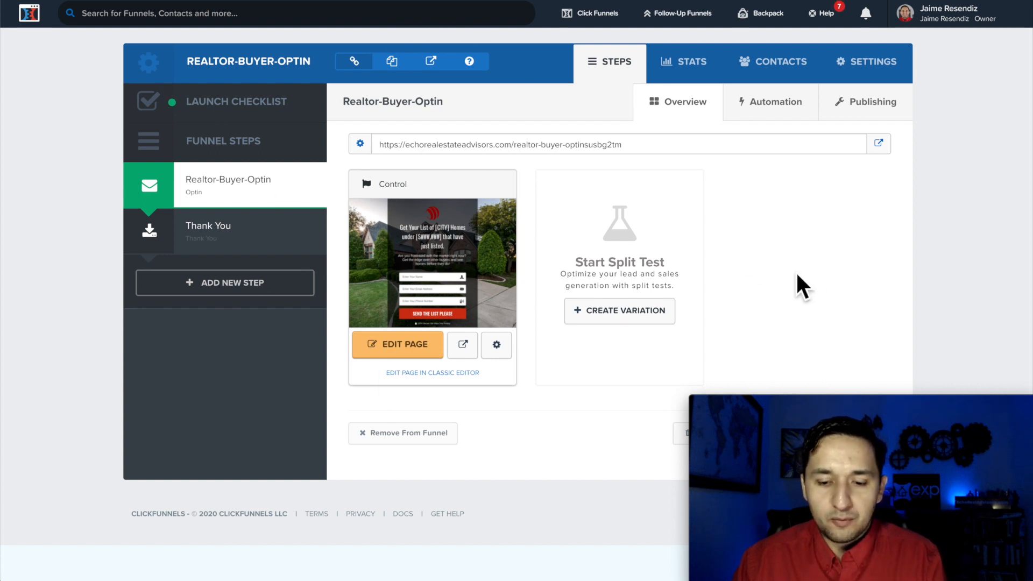
mouse_move(400, 190)
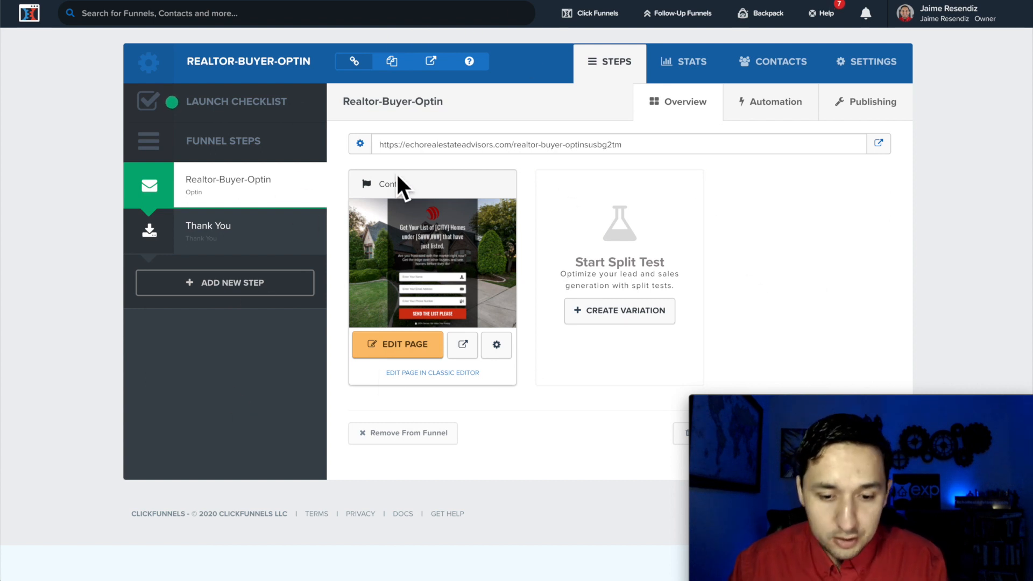
mouse_move(397, 345)
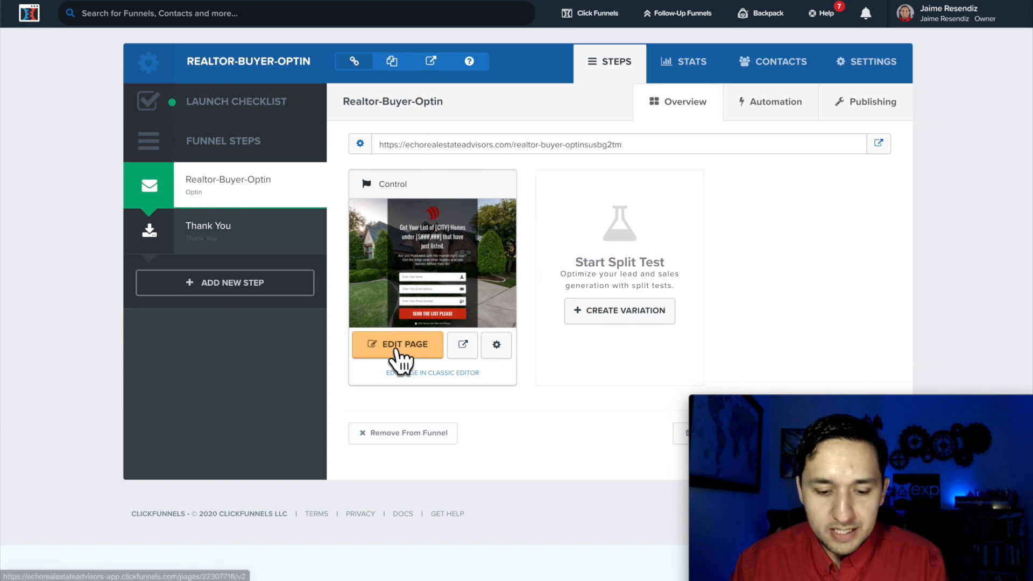
Step: Paste the pixel base code into the Realtor-Buyer-Optin page's Header Code and exit to the funnel steps
left_click(397, 344)
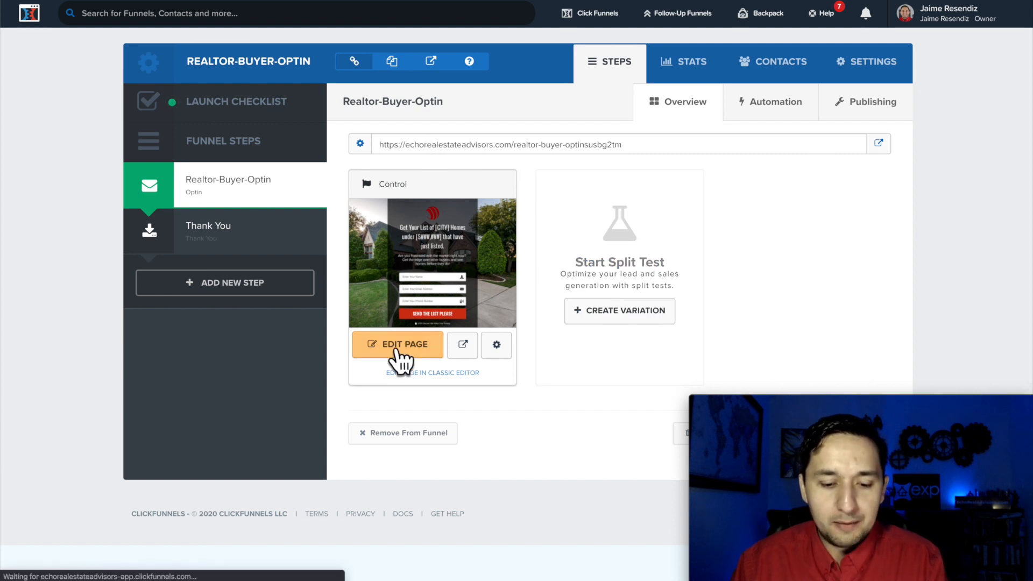
left_click(397, 344)
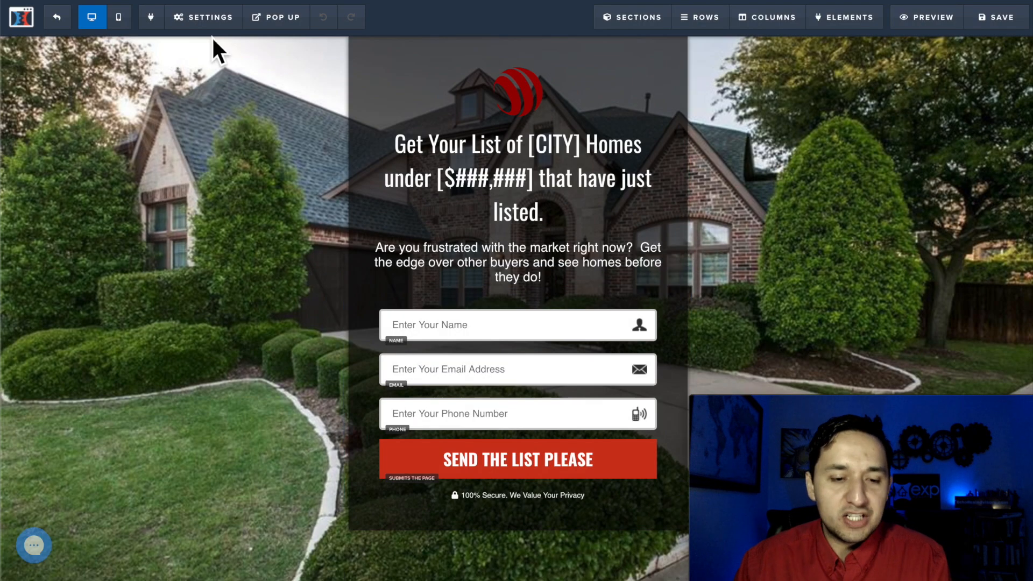
left_click(151, 17)
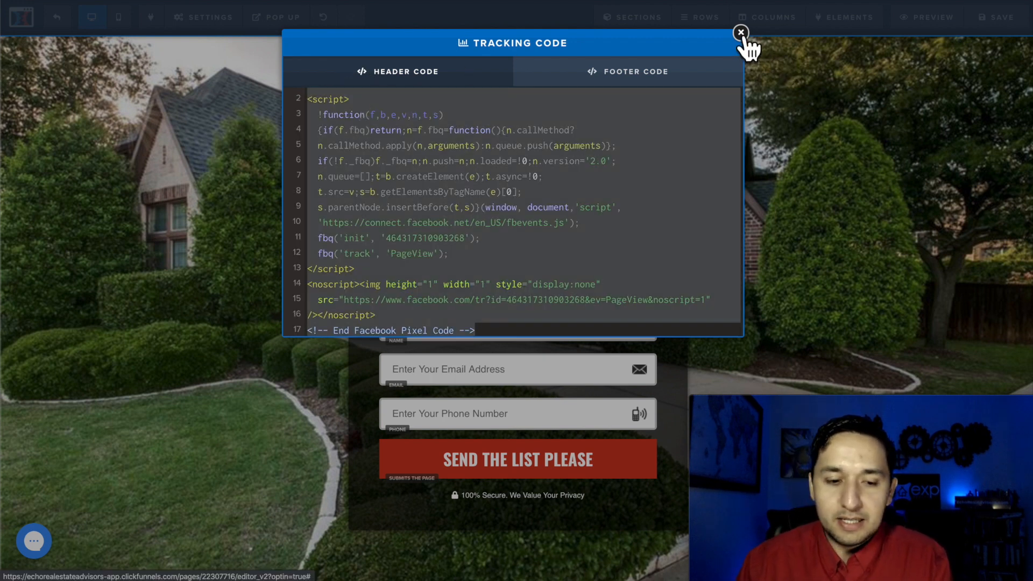
left_click(740, 33)
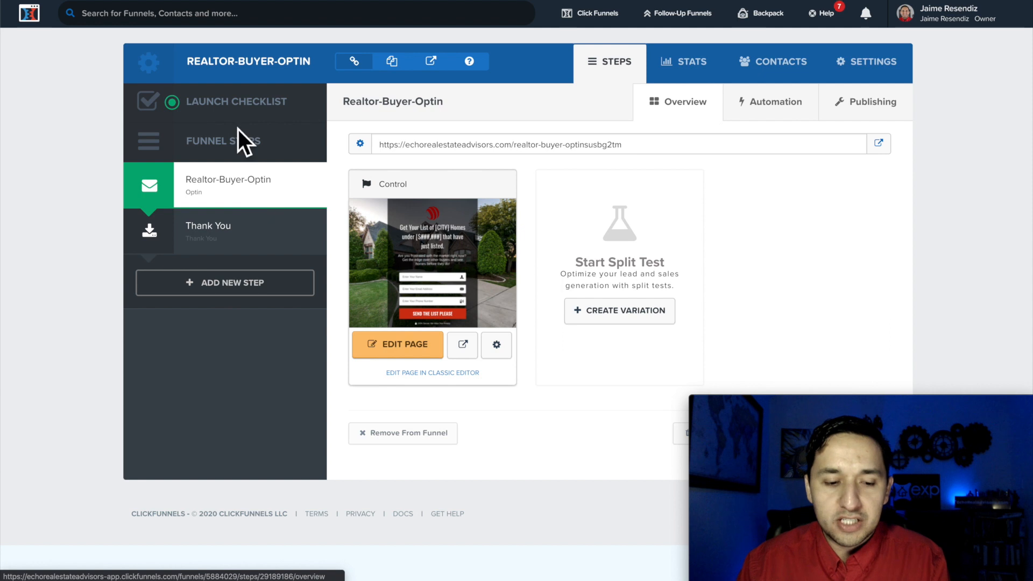
mouse_move(257, 248)
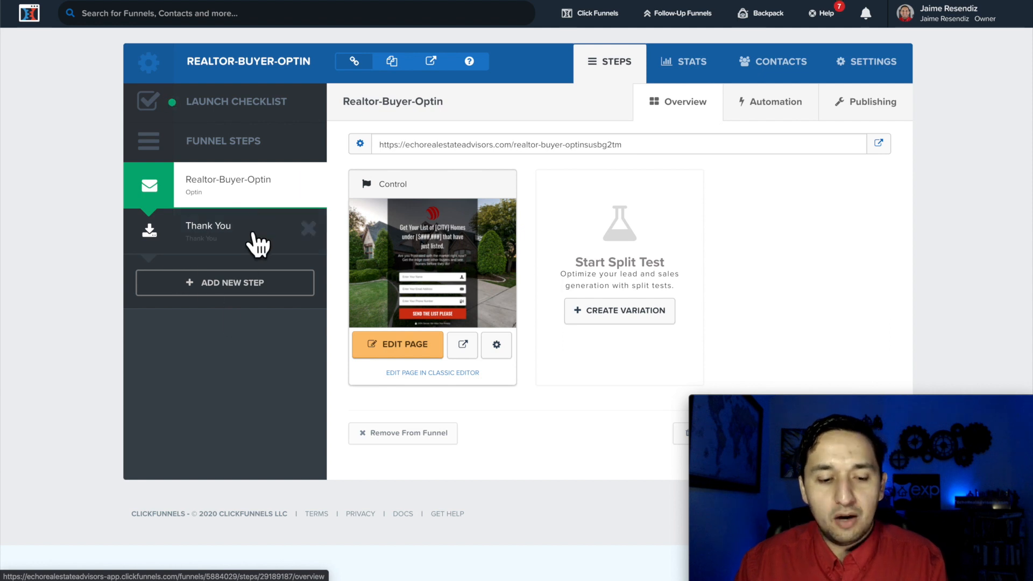
mouse_move(225, 282)
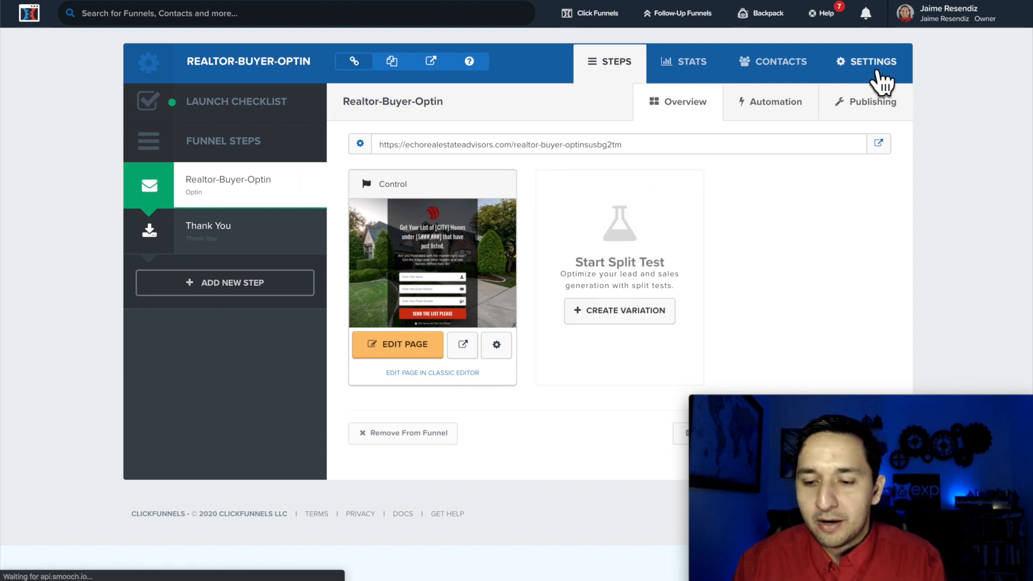
Step: Paste the pixel base code into the funnel's Head Tracking Code and save the settings
left_click(866, 62)
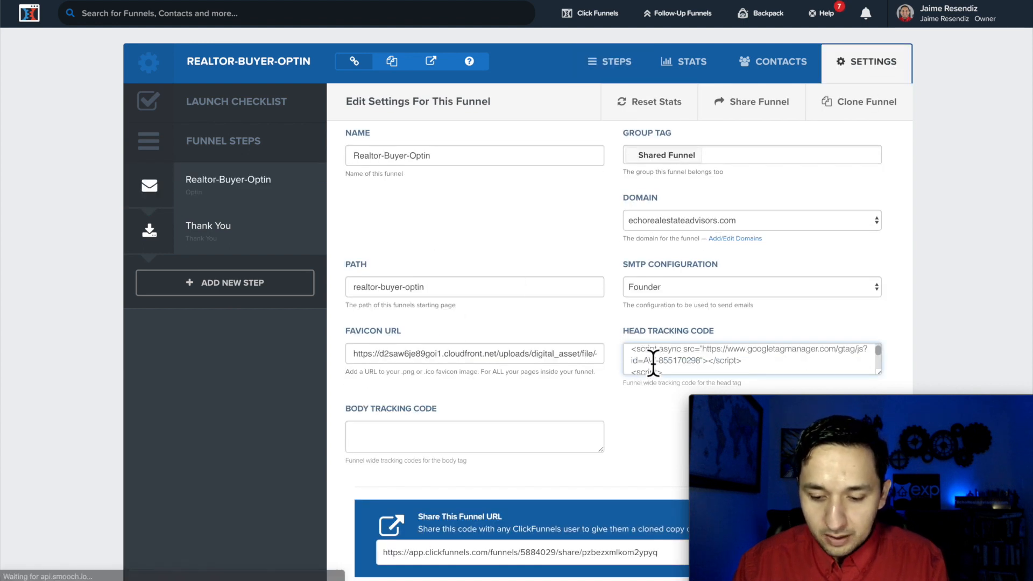
scroll("up", 3)
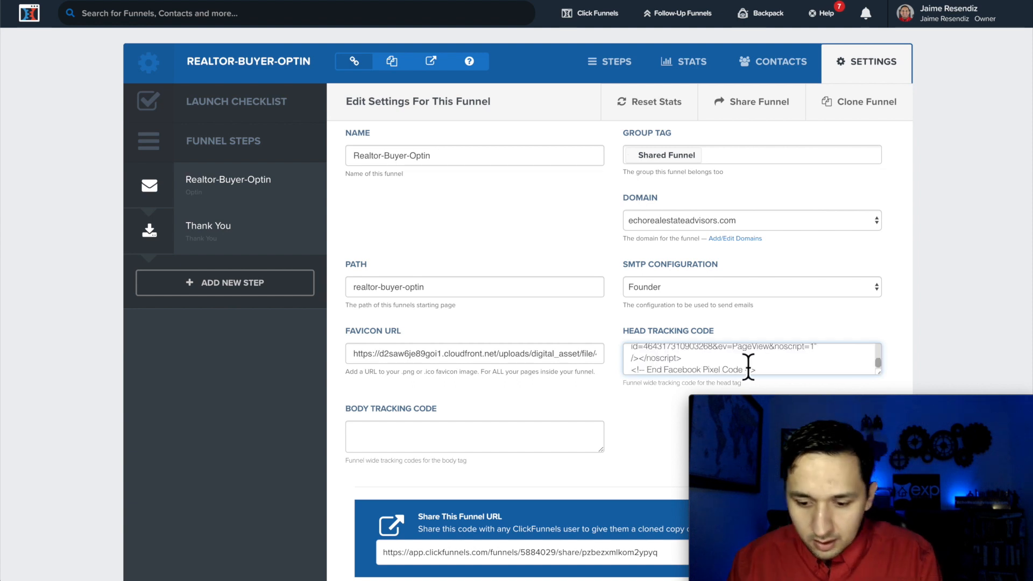
scroll("up", 3)
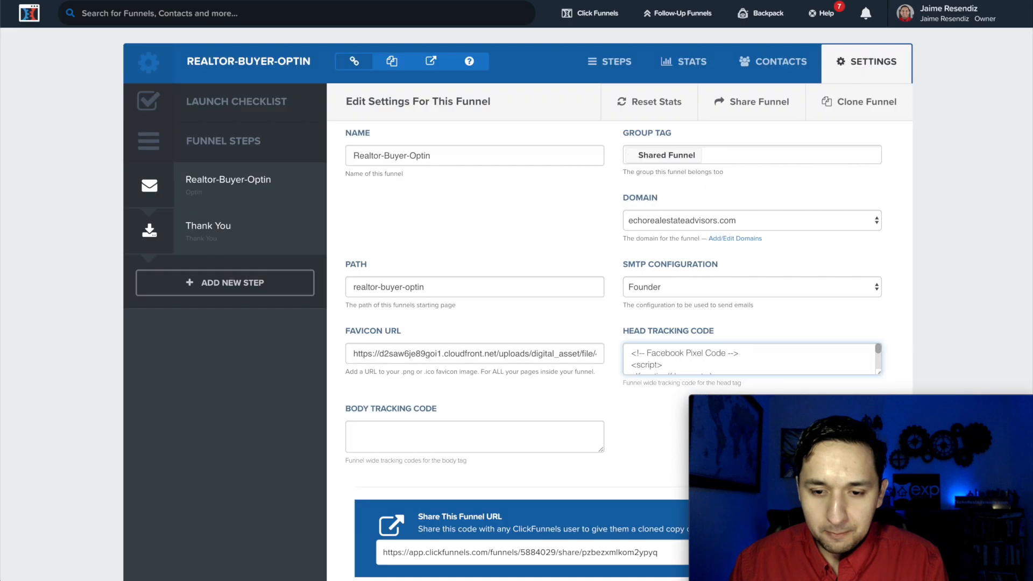
scroll("down", 3)
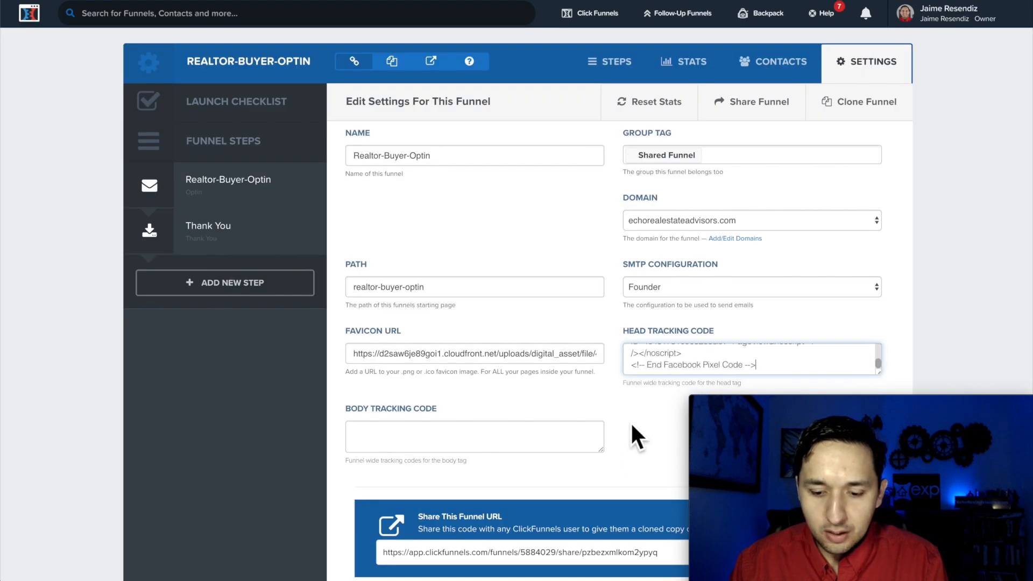
scroll("down", 3)
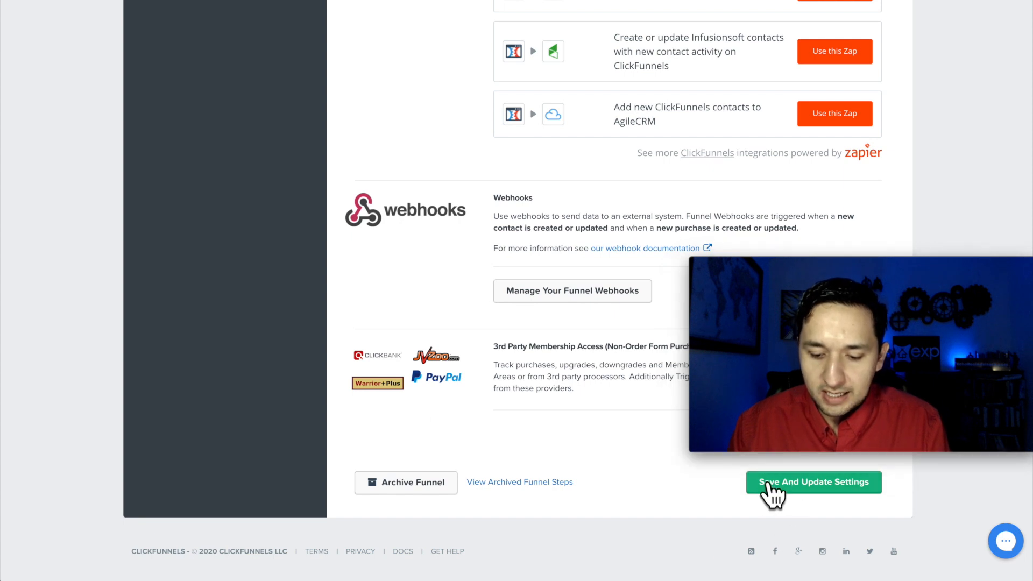
left_click(814, 482)
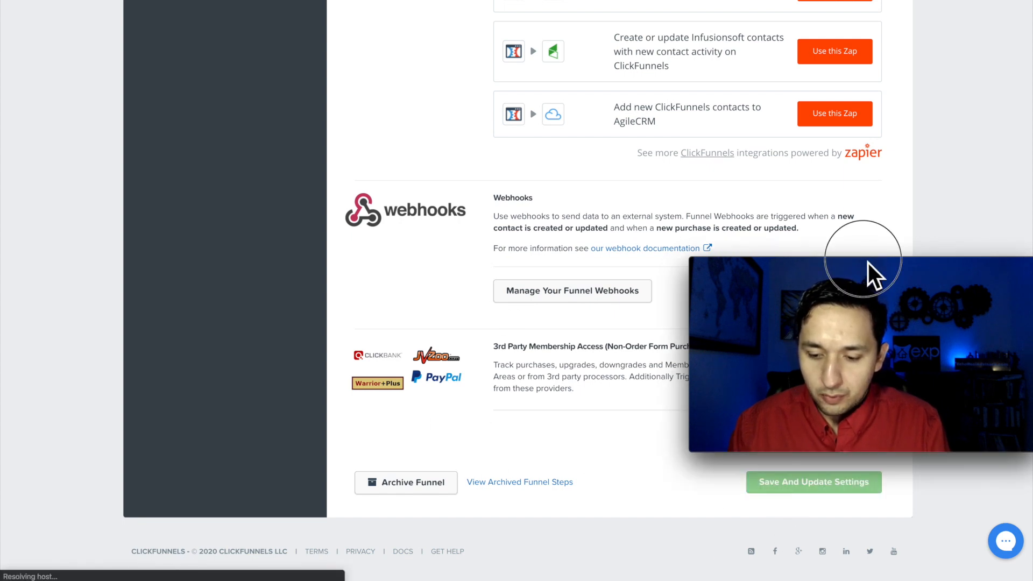
left_click(609, 62)
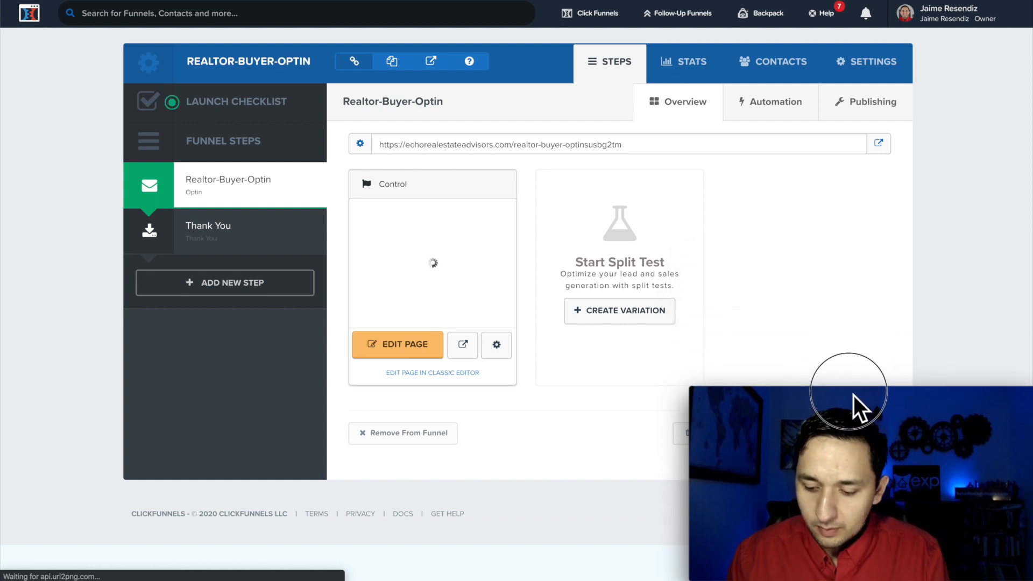
mouse_move(791, 240)
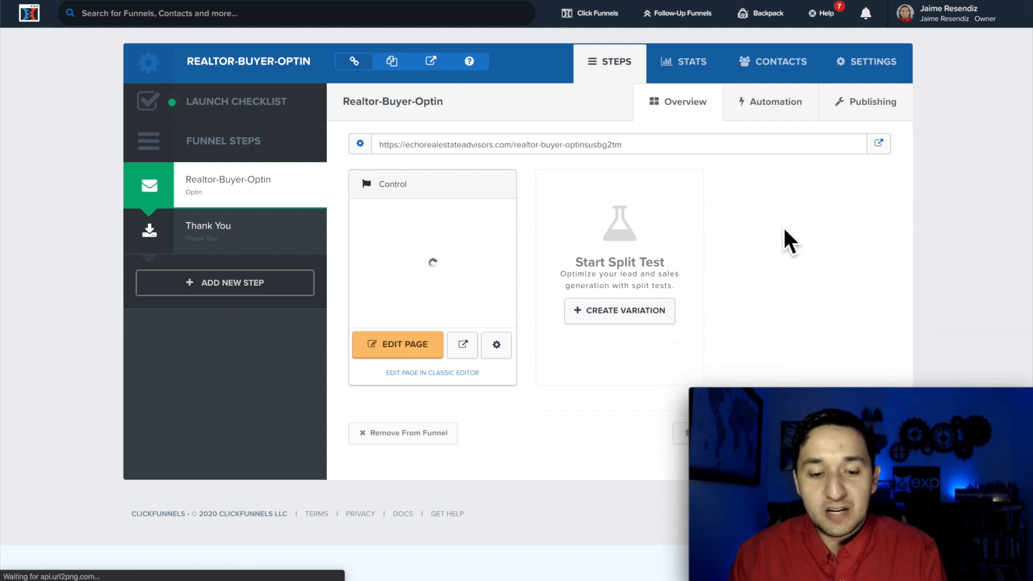
mouse_move(547, 274)
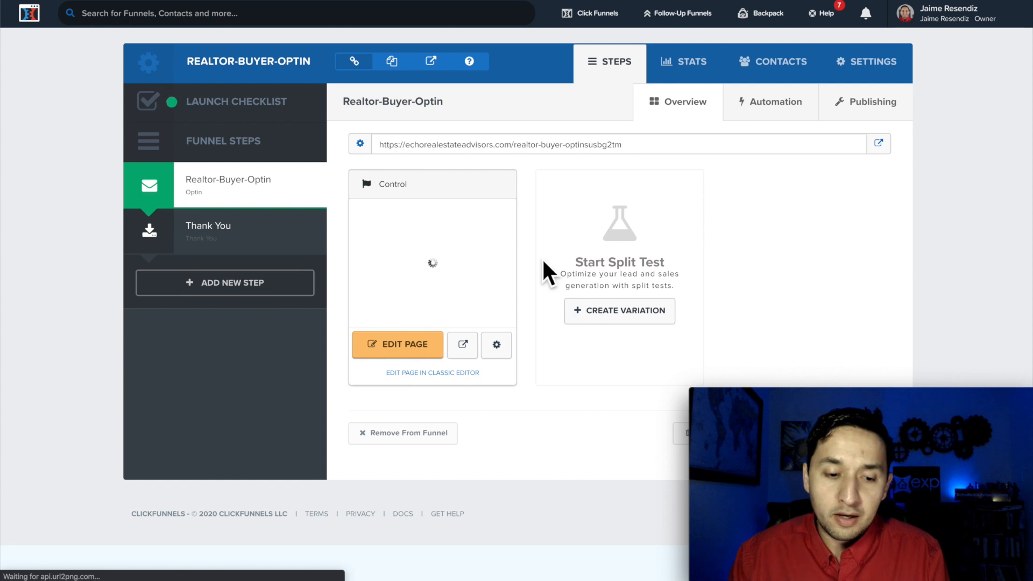
mouse_move(956, 109)
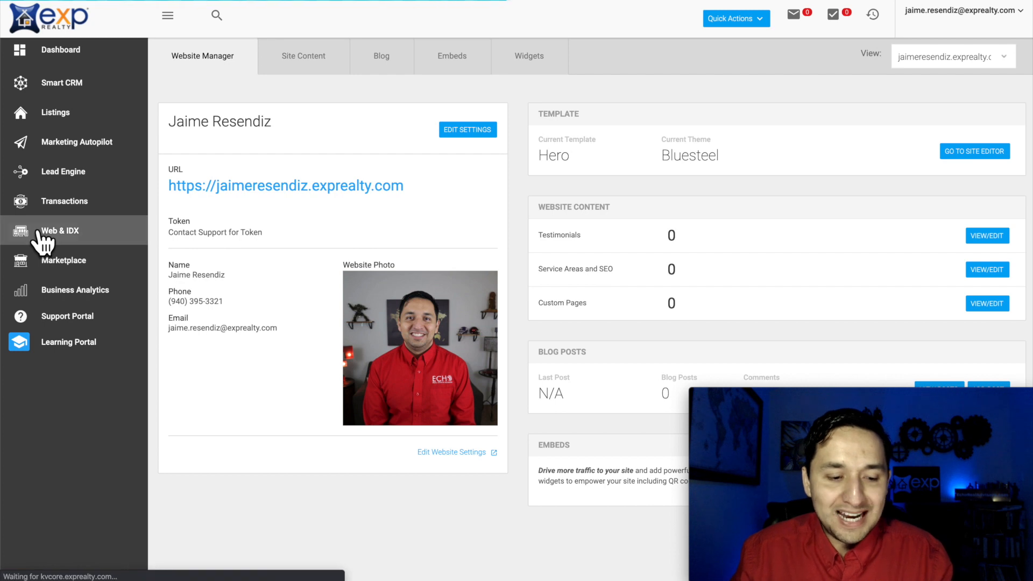
mouse_move(340, 166)
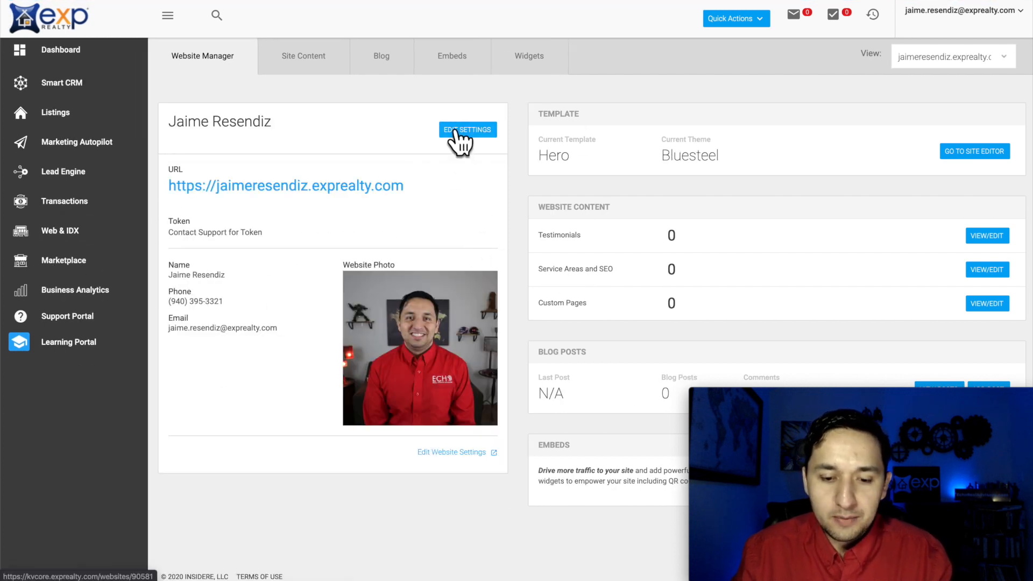
Step: Paste the Facebook pixel base code into the kvCORE website's Custom Header field
left_click(466, 129)
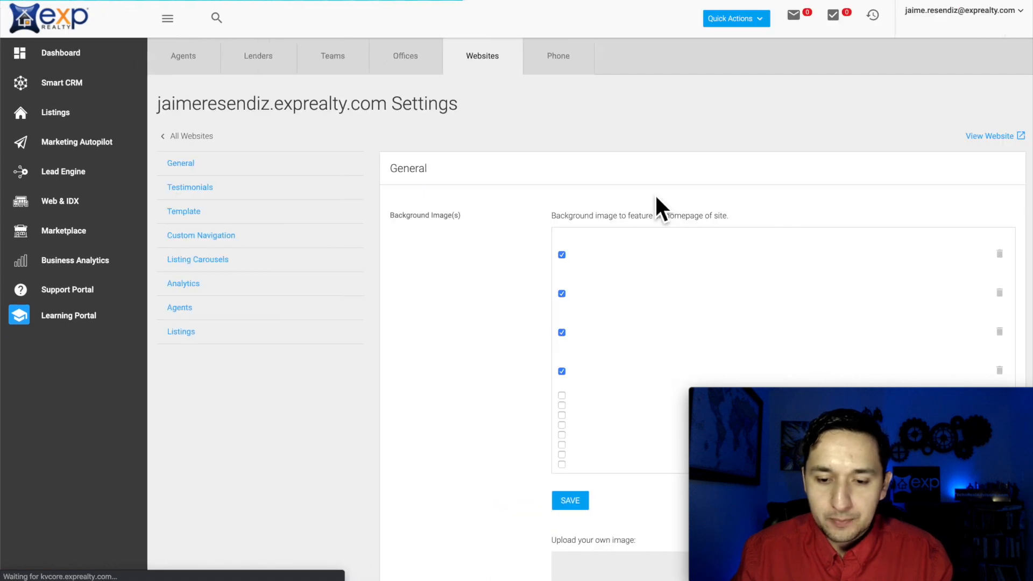
scroll("down", 3)
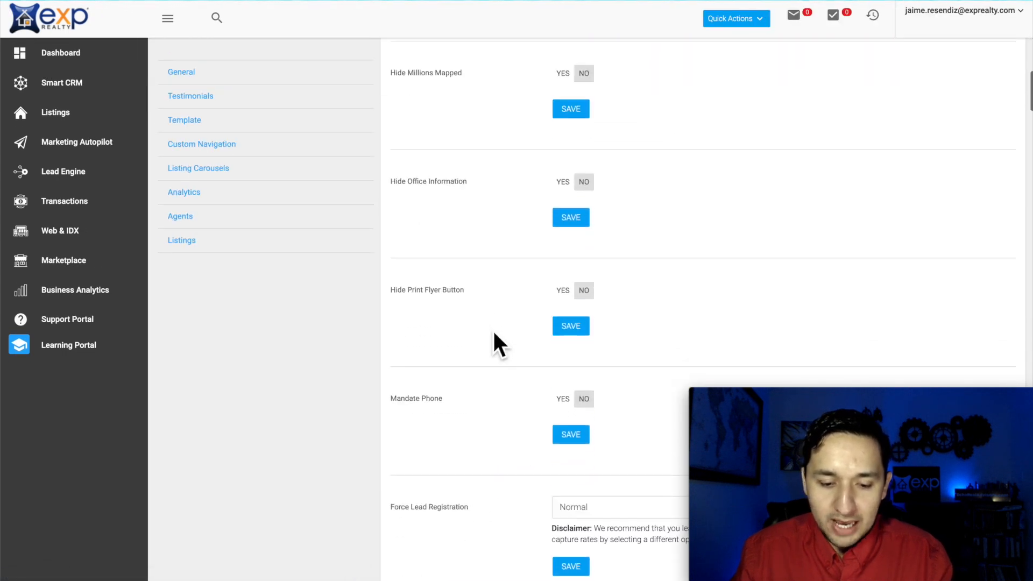
scroll("up", 3)
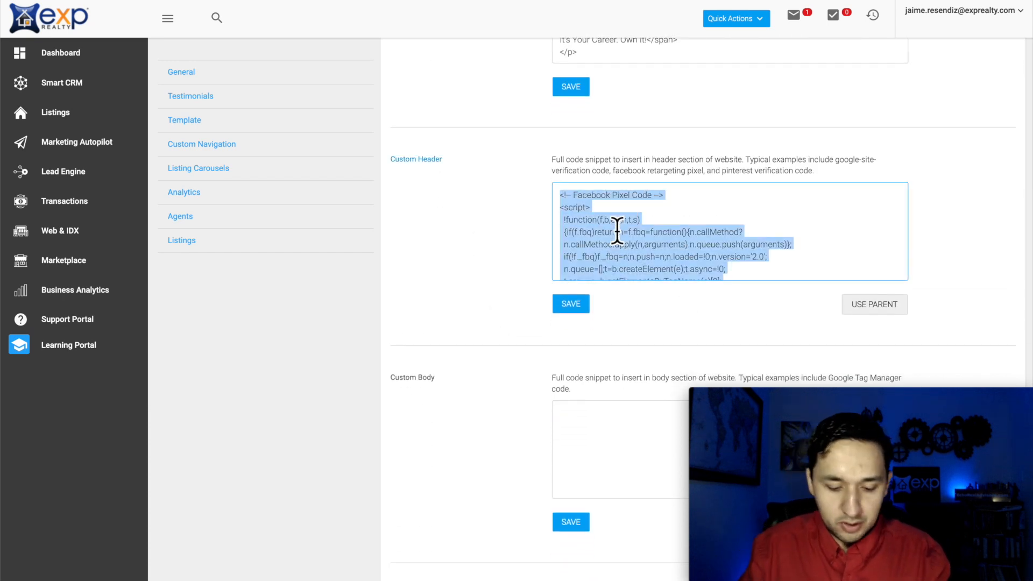
scroll("down", 3)
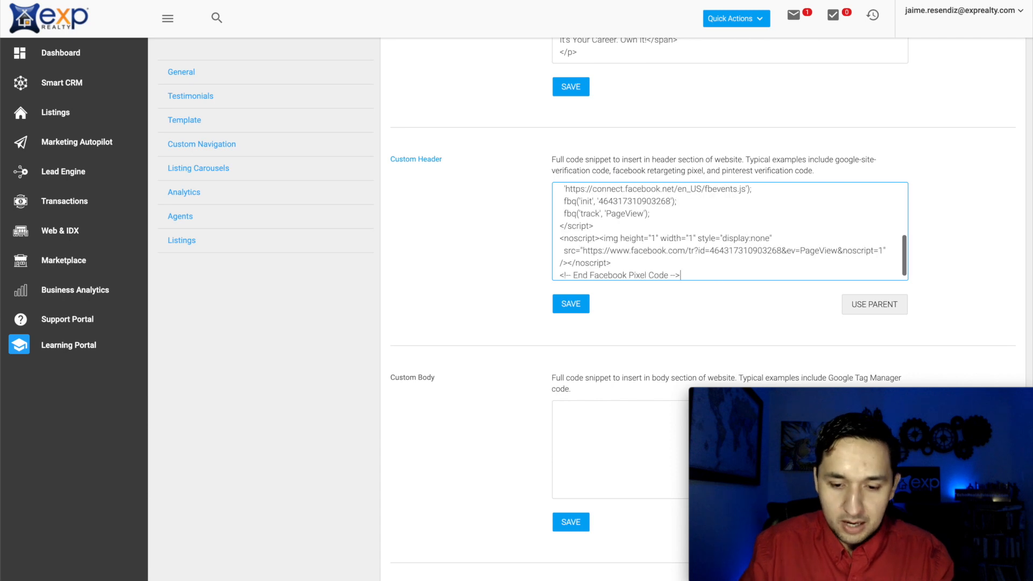
mouse_move(756, 318)
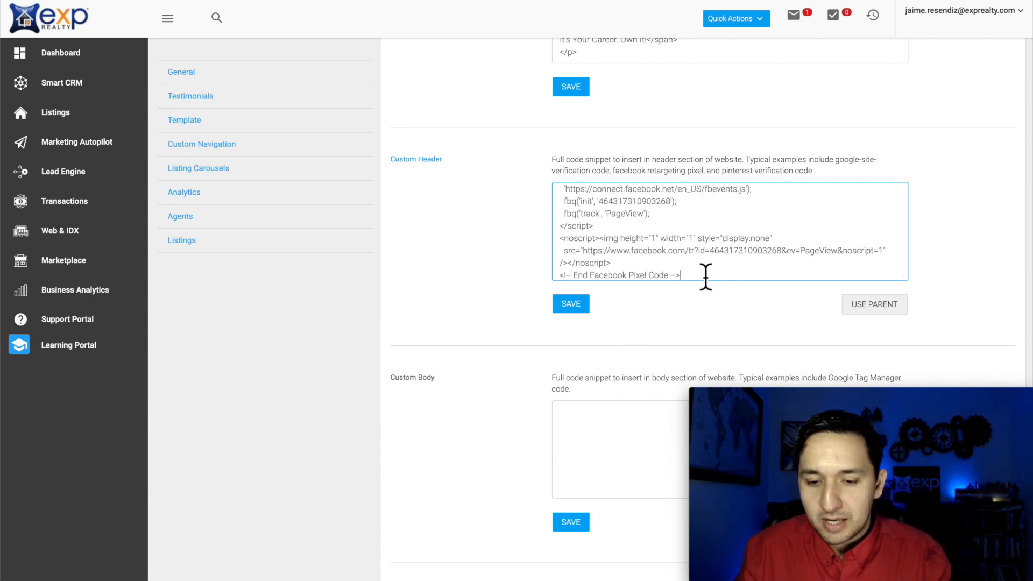
mouse_move(474, 190)
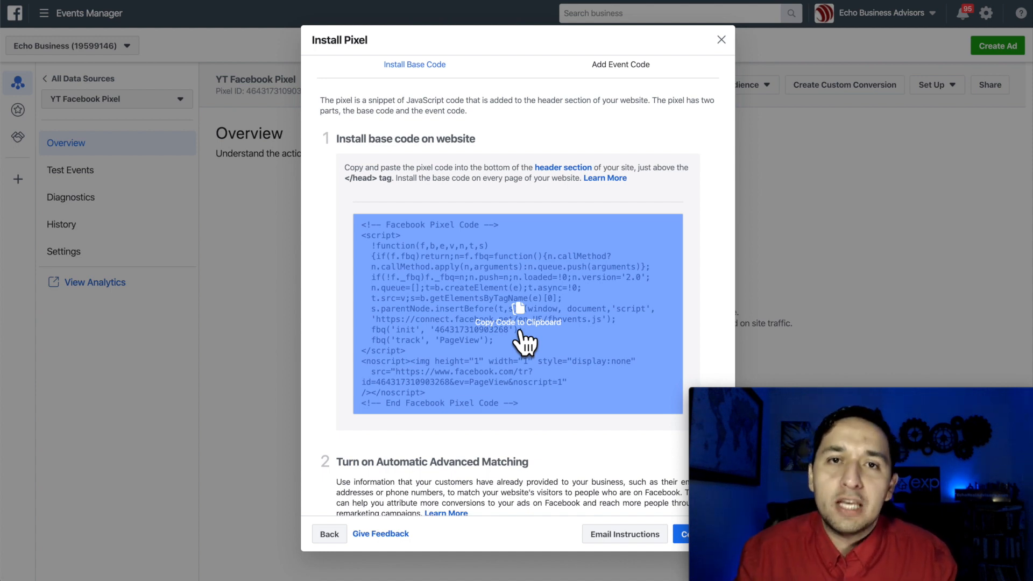
scroll("down", 3)
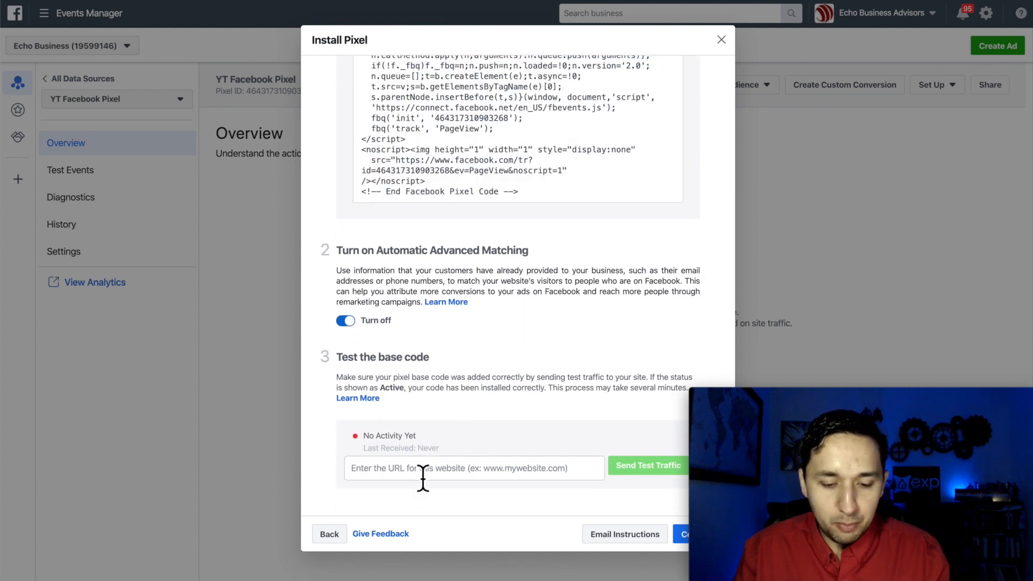
mouse_move(537, 474)
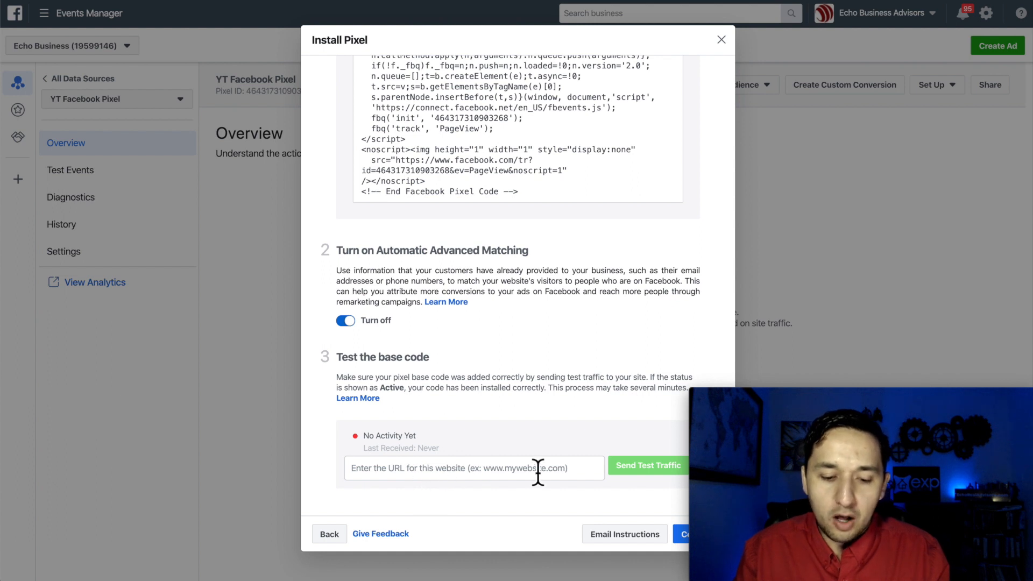
mouse_move(538, 471)
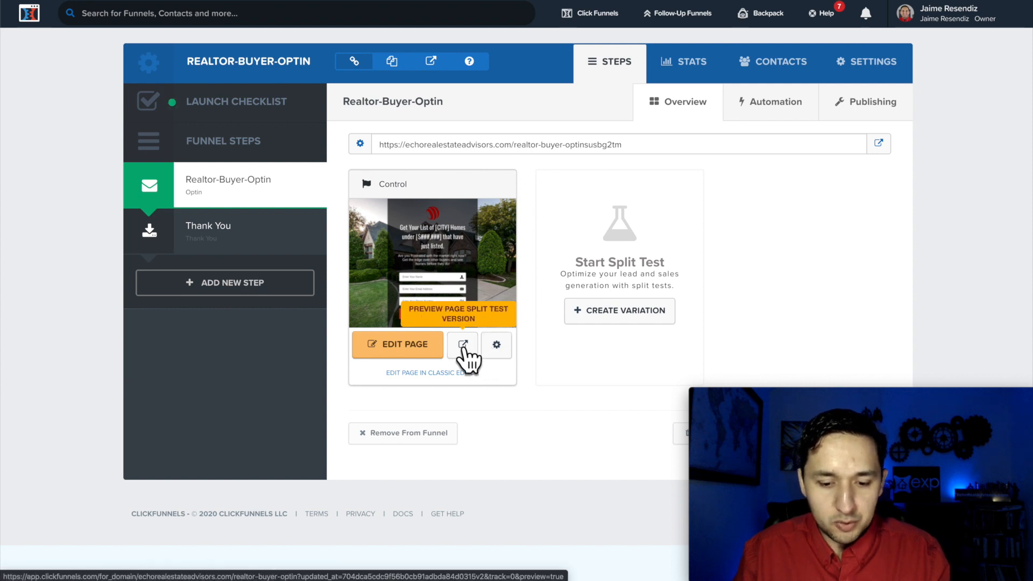
Step: Preview the opt-in funnel page and copy its URL from the address field
left_click(462, 345)
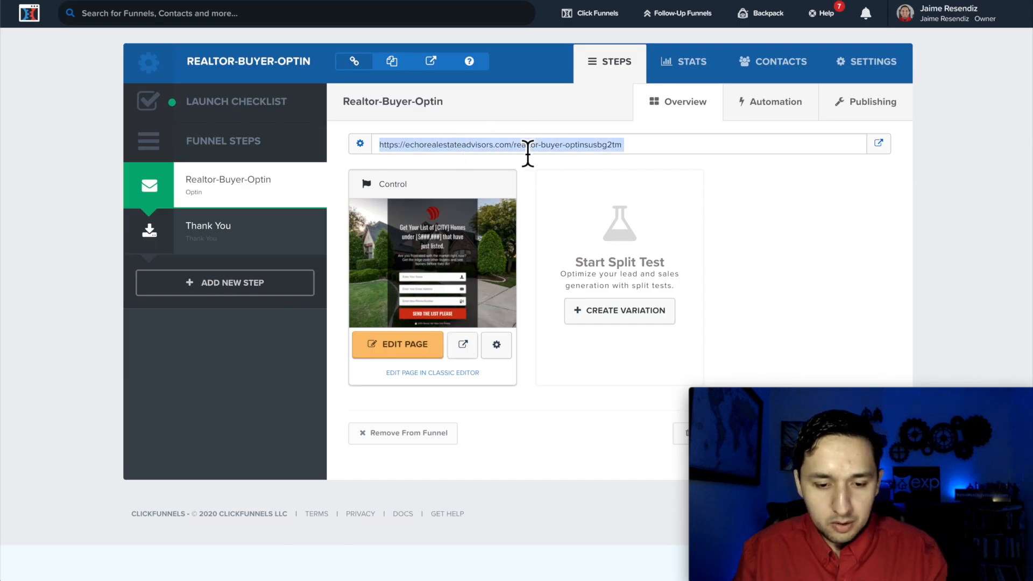
left_click(879, 143)
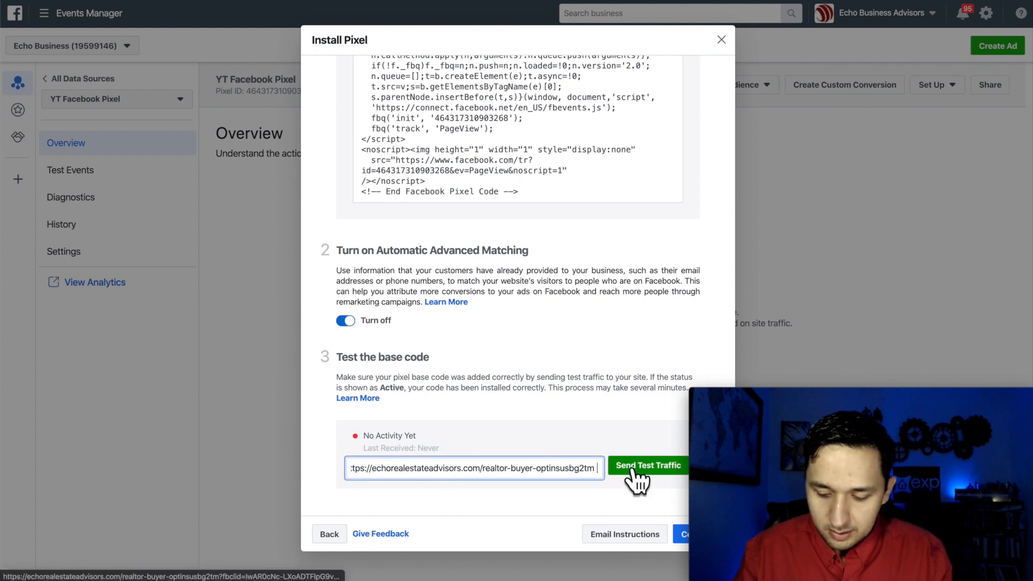
Step: Send test traffic to the opt-in page URL until YT Facebook Pixel's base code shows Active
left_click(646, 465)
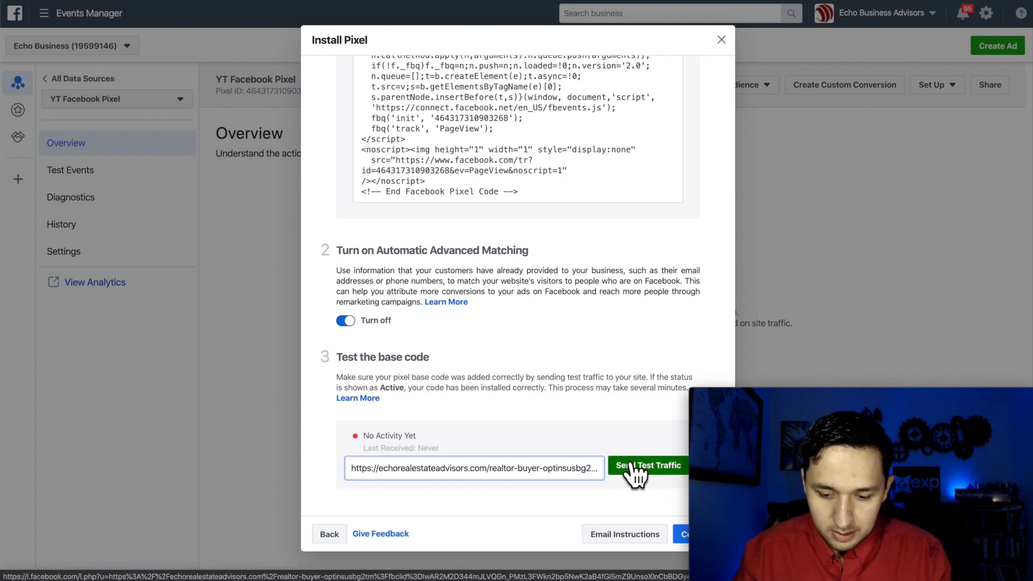
left_click(648, 465)
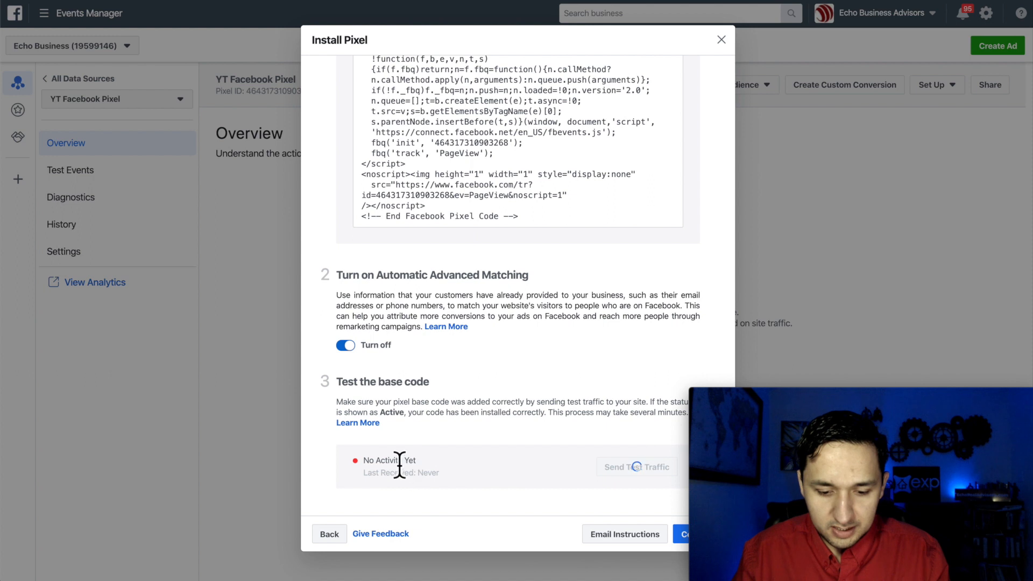
mouse_move(464, 487)
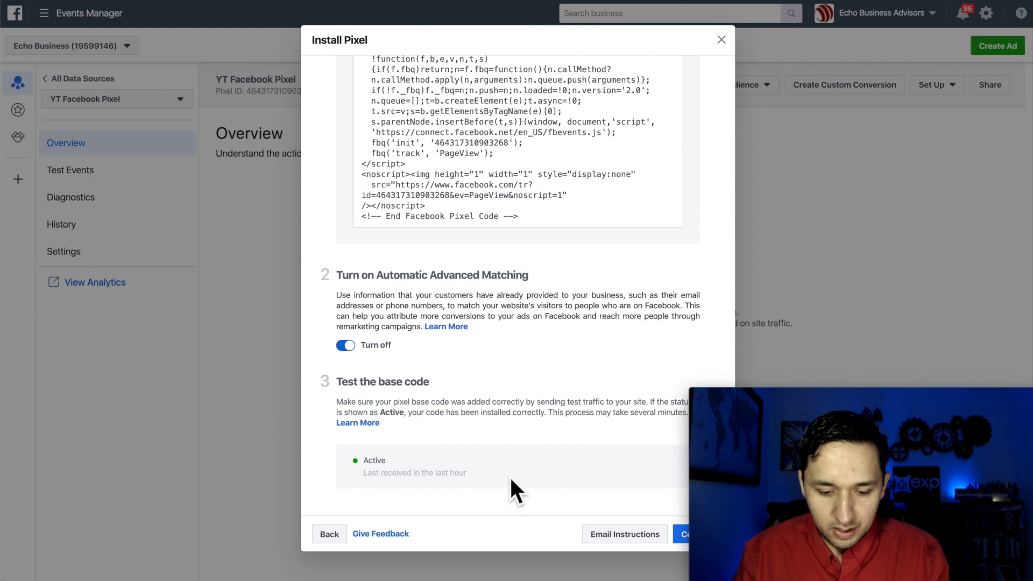
left_click(687, 533)
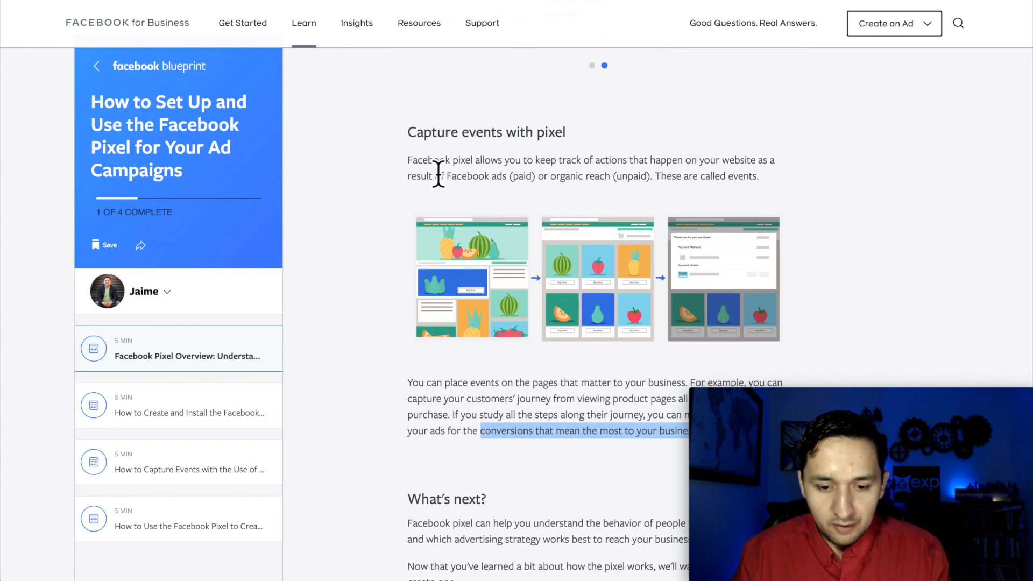
mouse_move(667, 173)
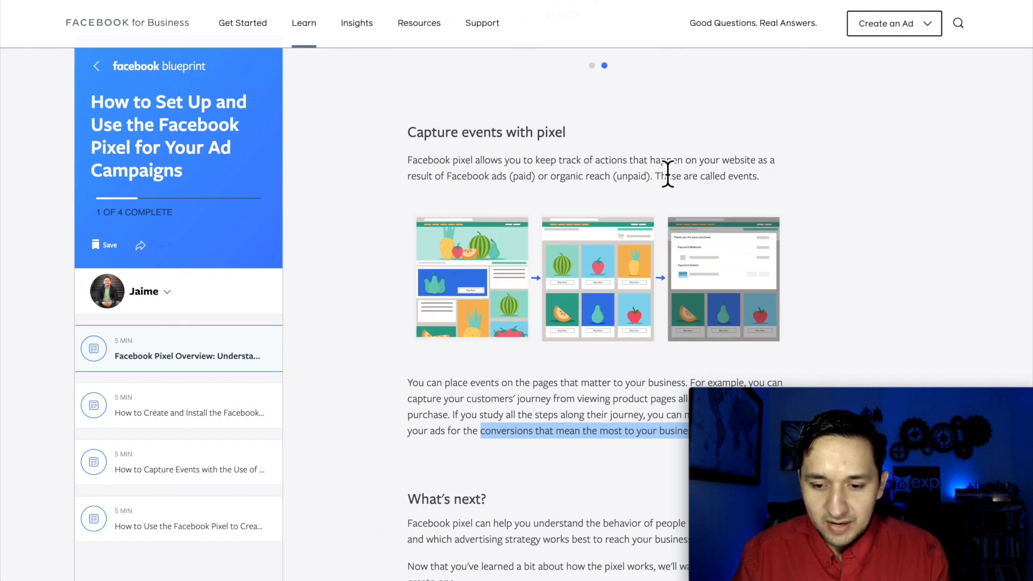
mouse_move(703, 184)
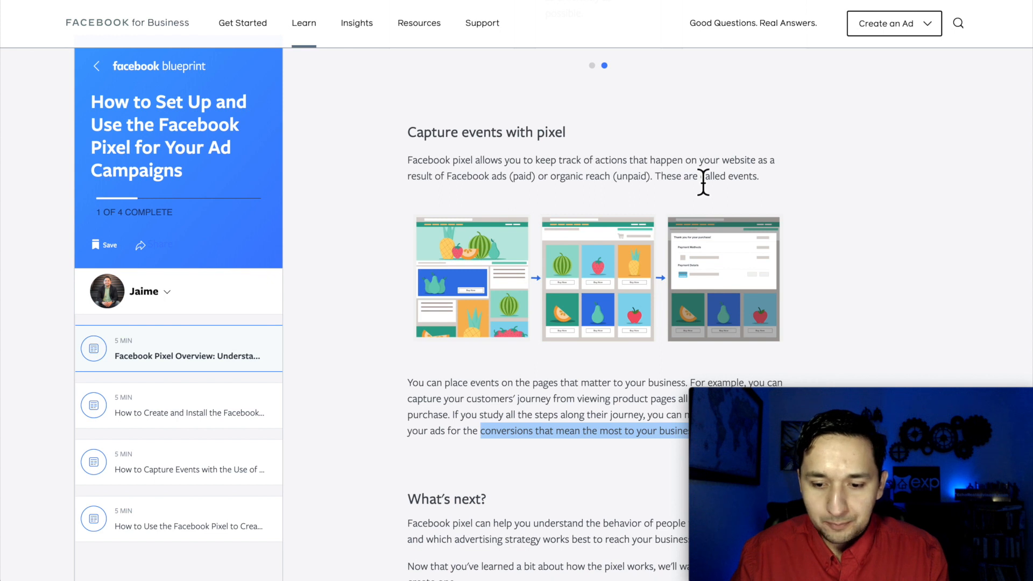
mouse_move(503, 186)
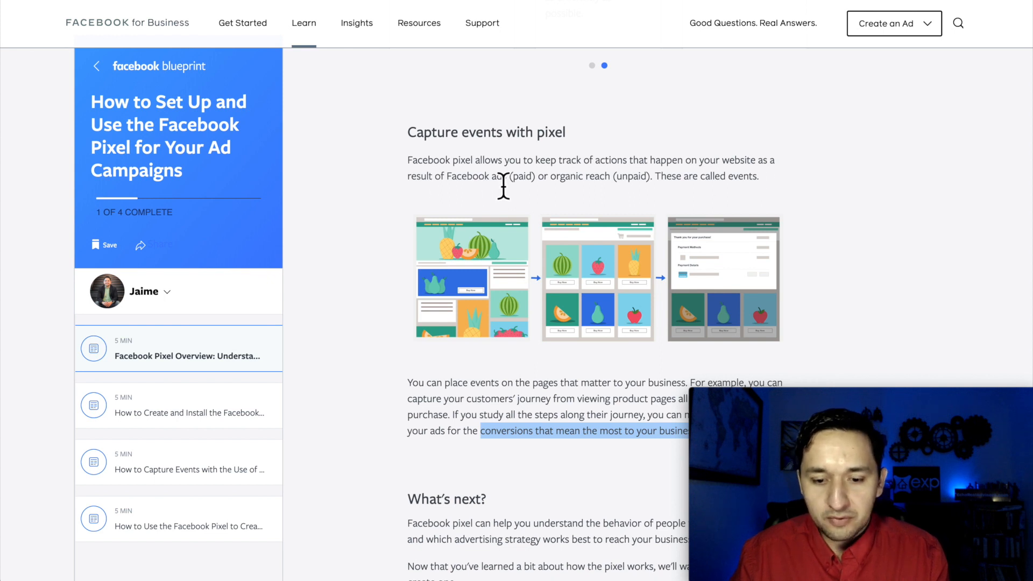
mouse_move(639, 188)
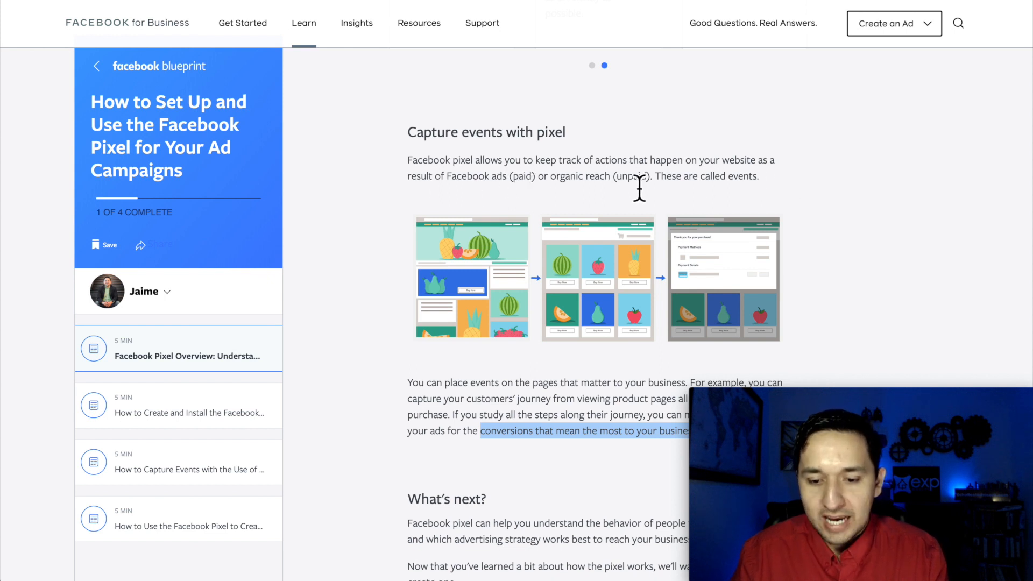
mouse_move(682, 205)
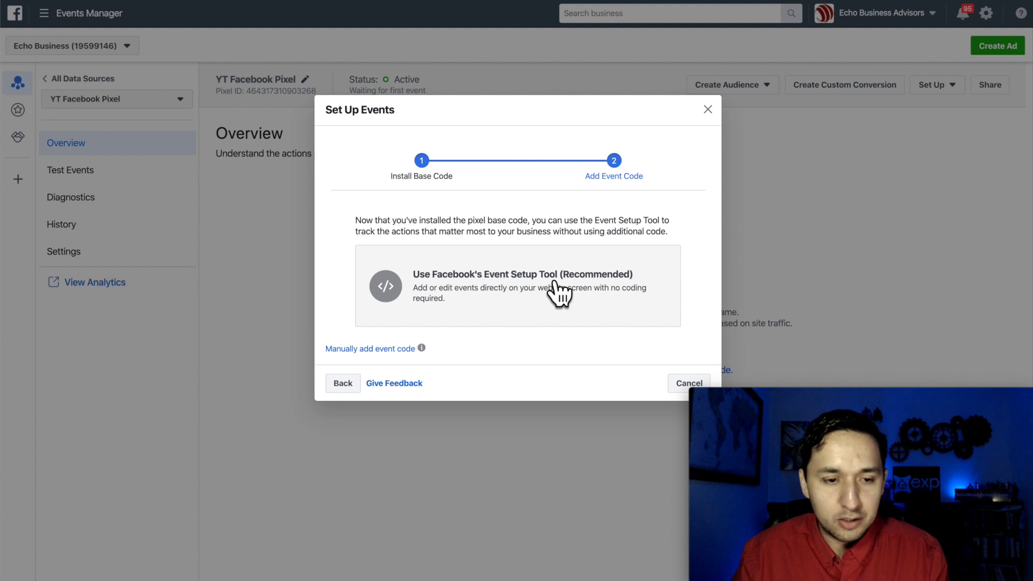
mouse_move(524, 294)
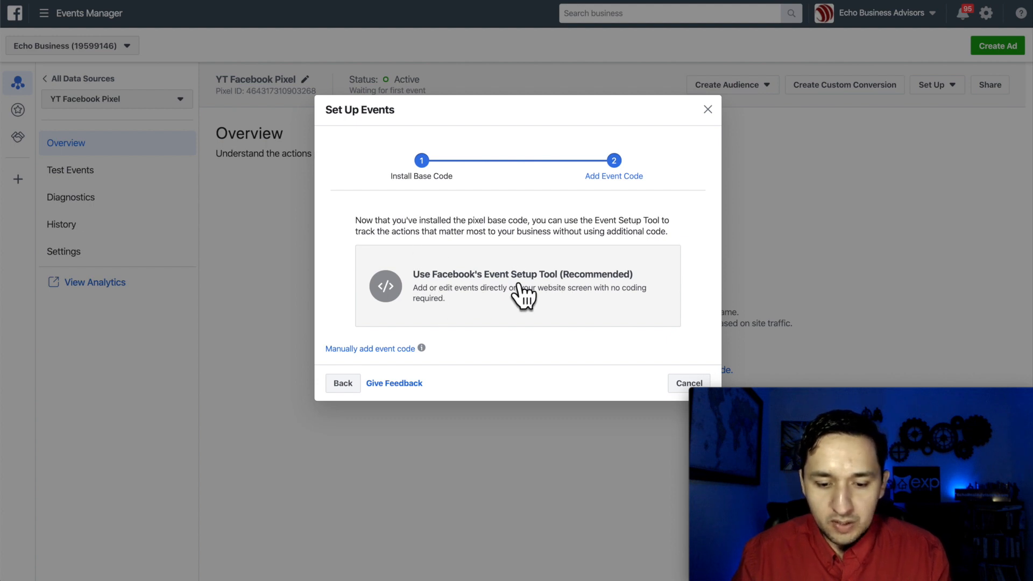
mouse_move(442, 317)
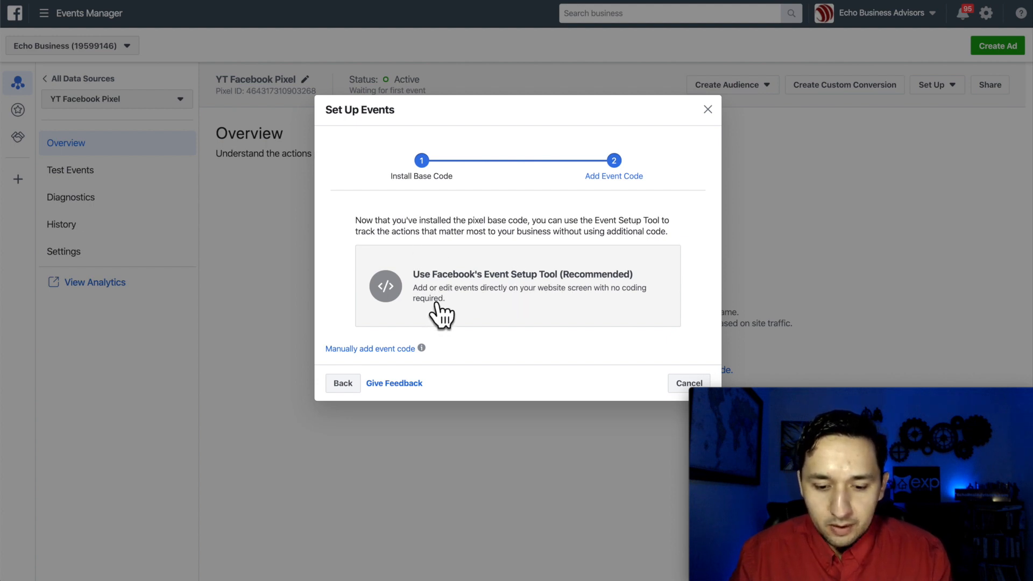
left_click(517, 286)
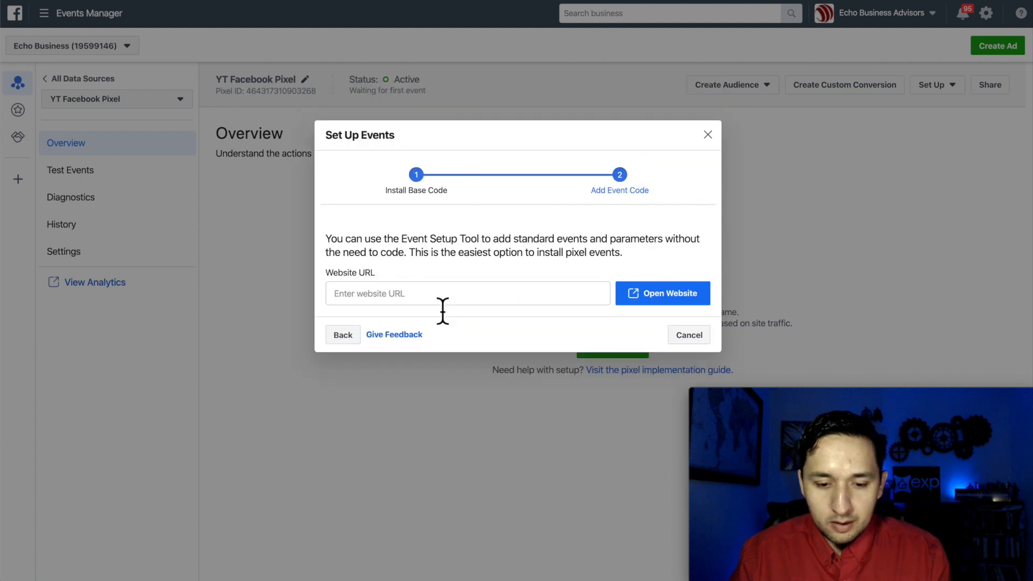
left_click(467, 293)
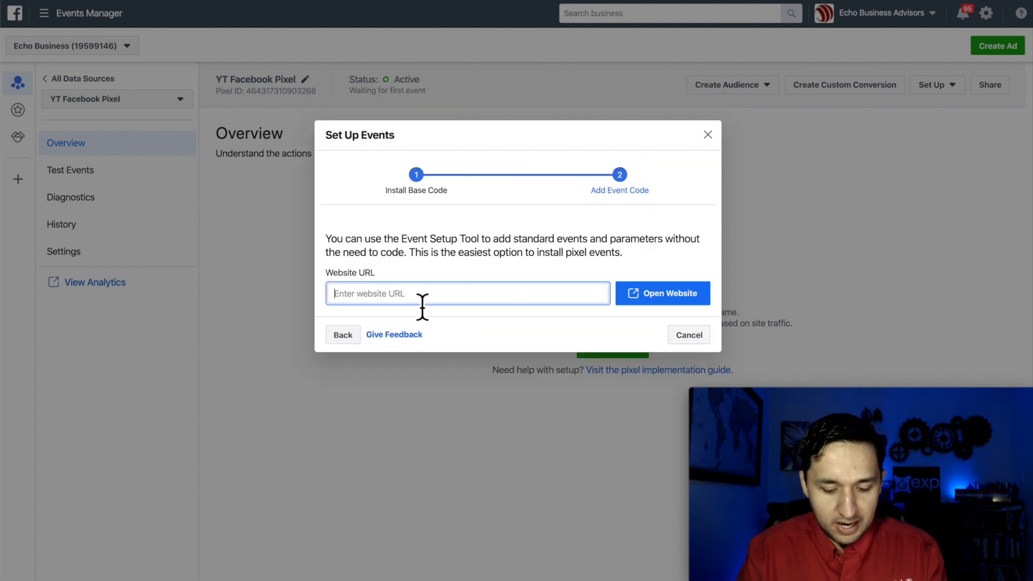
type("https://echorealestateadvisors.com/realtor-buyer-optinsusbg2tm")
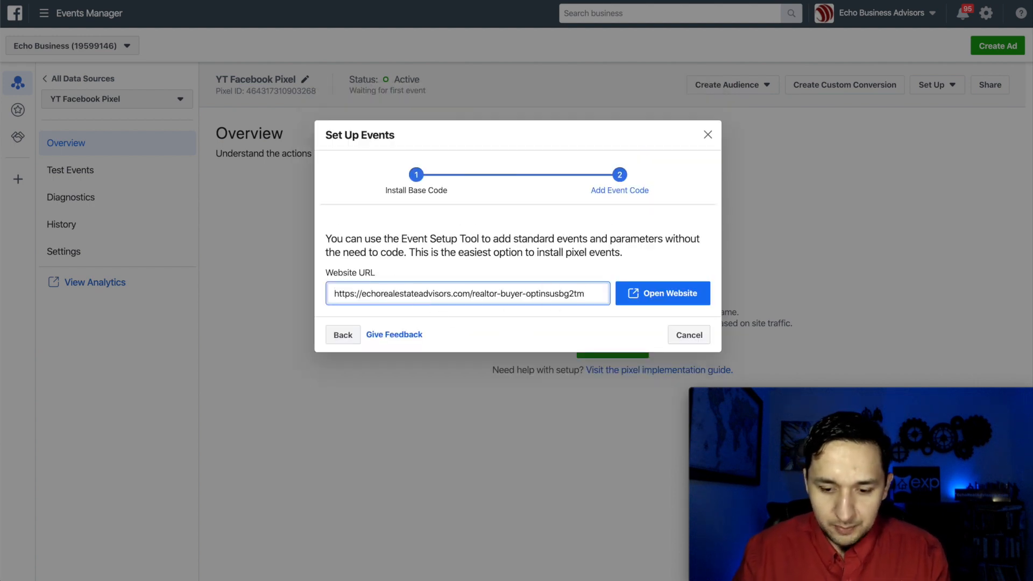
left_click(662, 293)
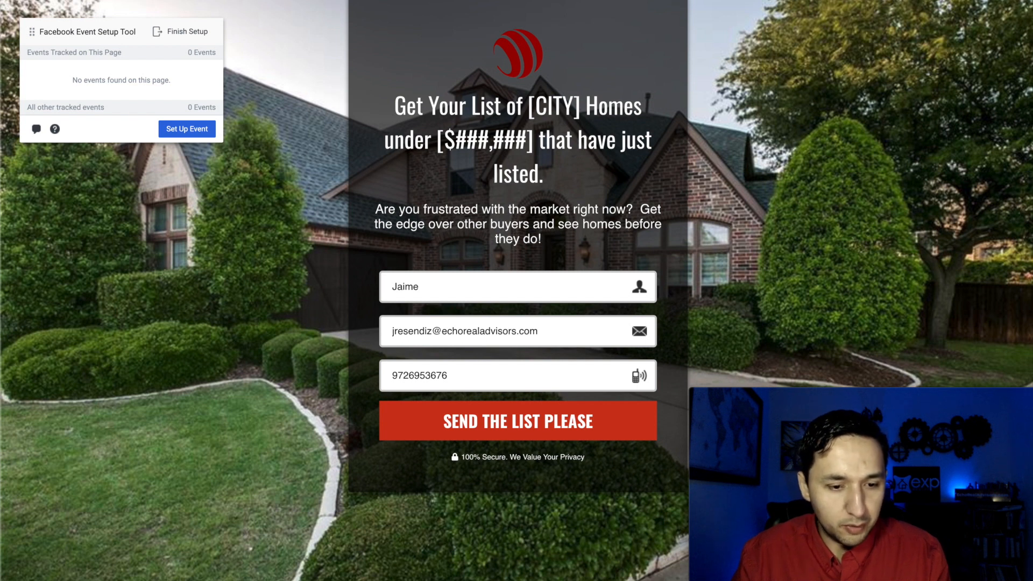
Step: Start a new event with Lead as the event type and begin tagging a page element
left_click(186, 128)
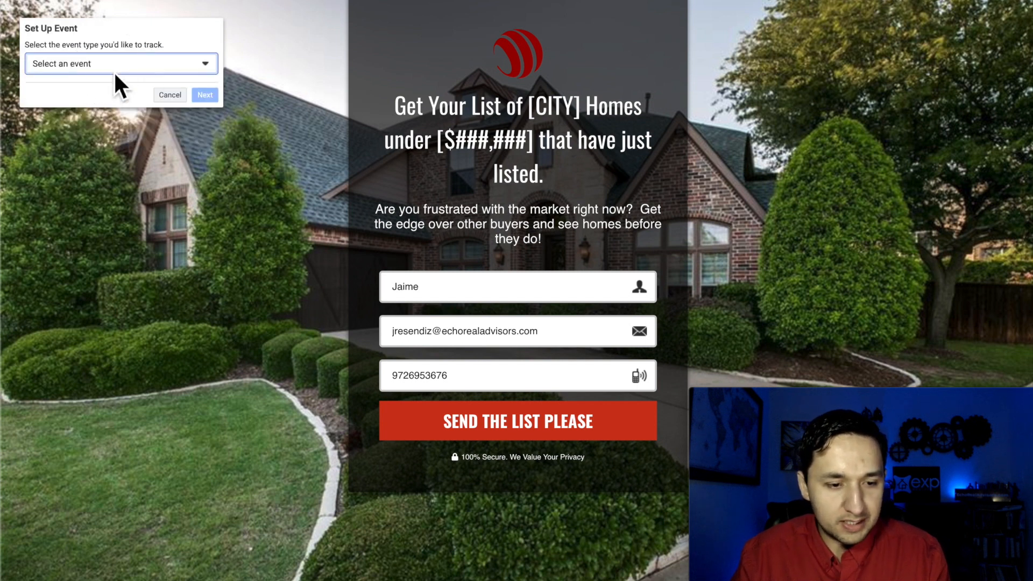
left_click(121, 64)
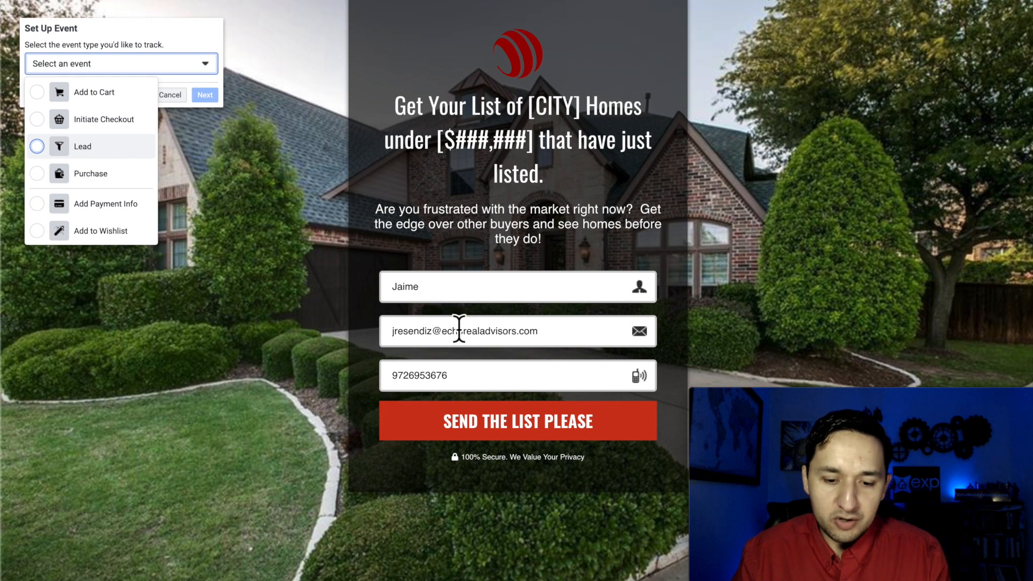
mouse_move(491, 375)
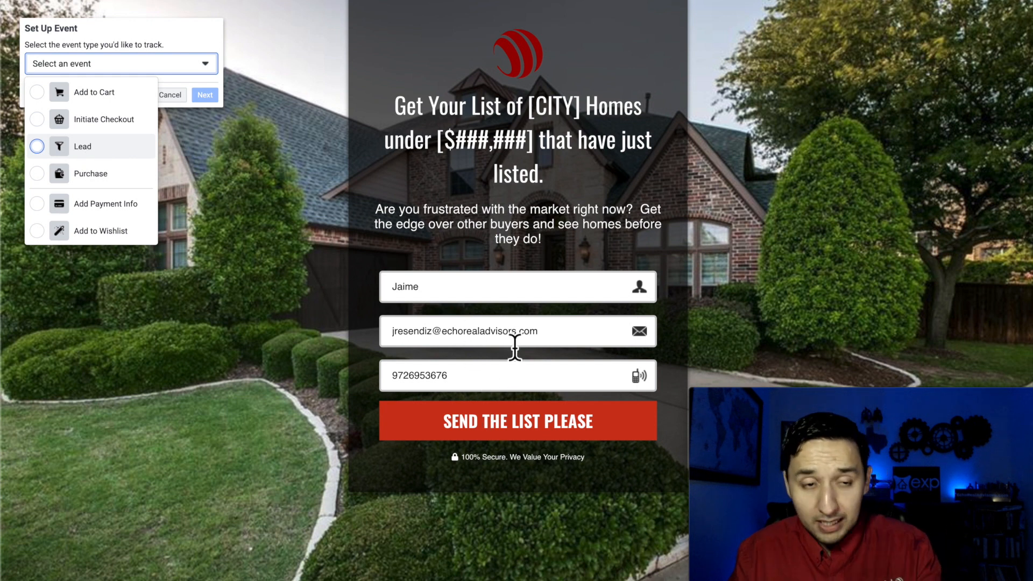
left_click(83, 146)
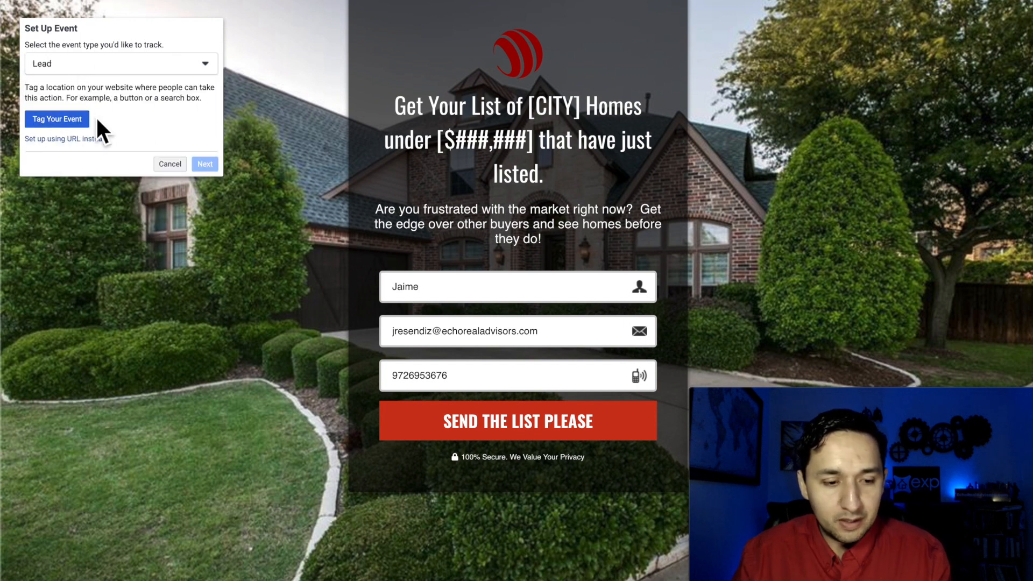
left_click(56, 120)
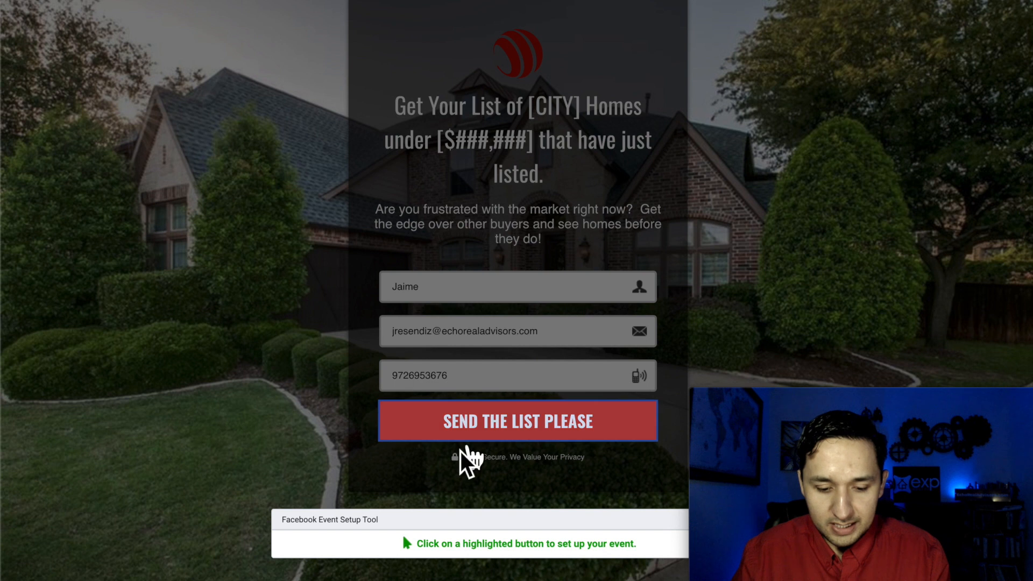
mouse_move(530, 422)
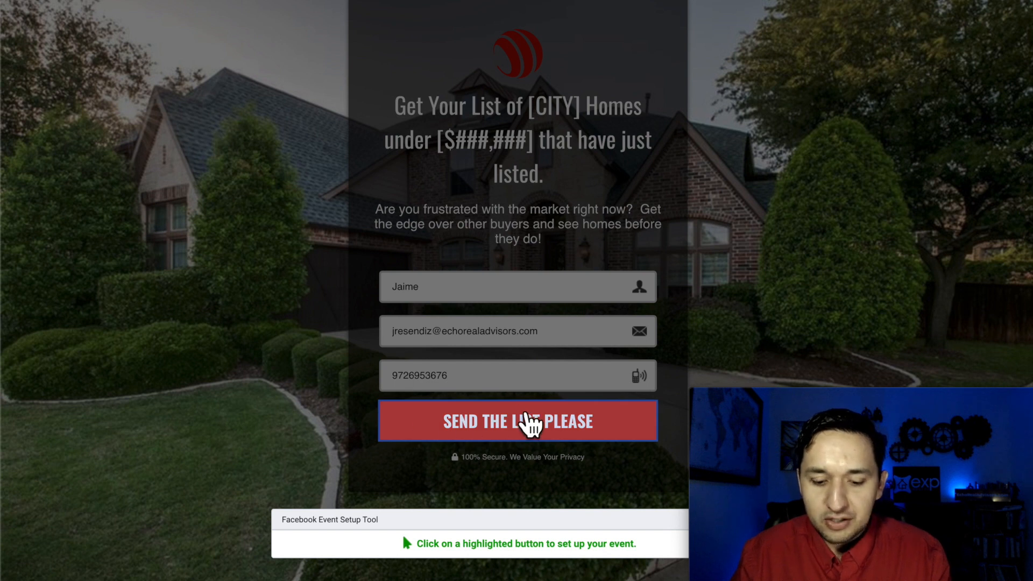
mouse_move(469, 434)
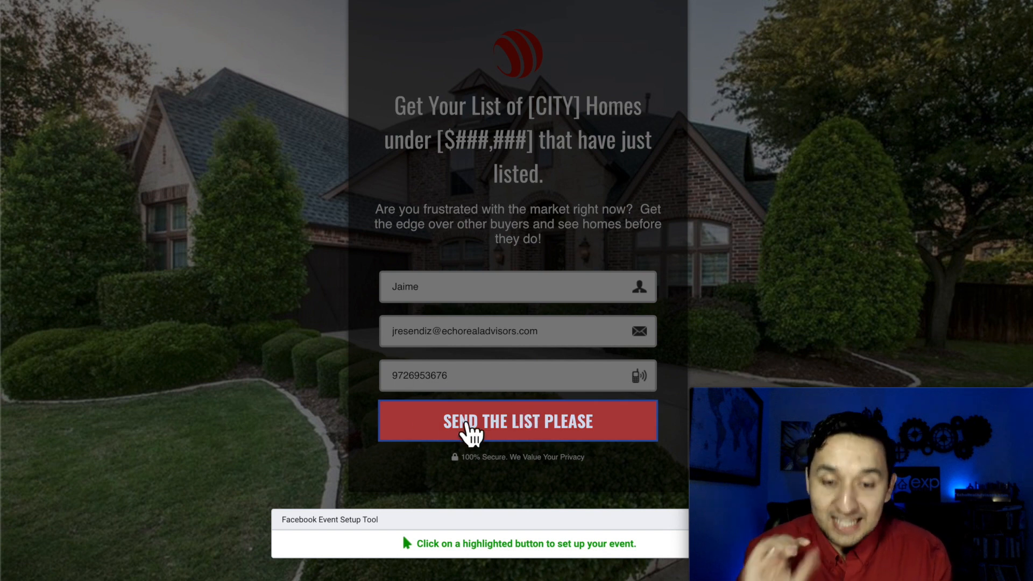
mouse_move(329, 553)
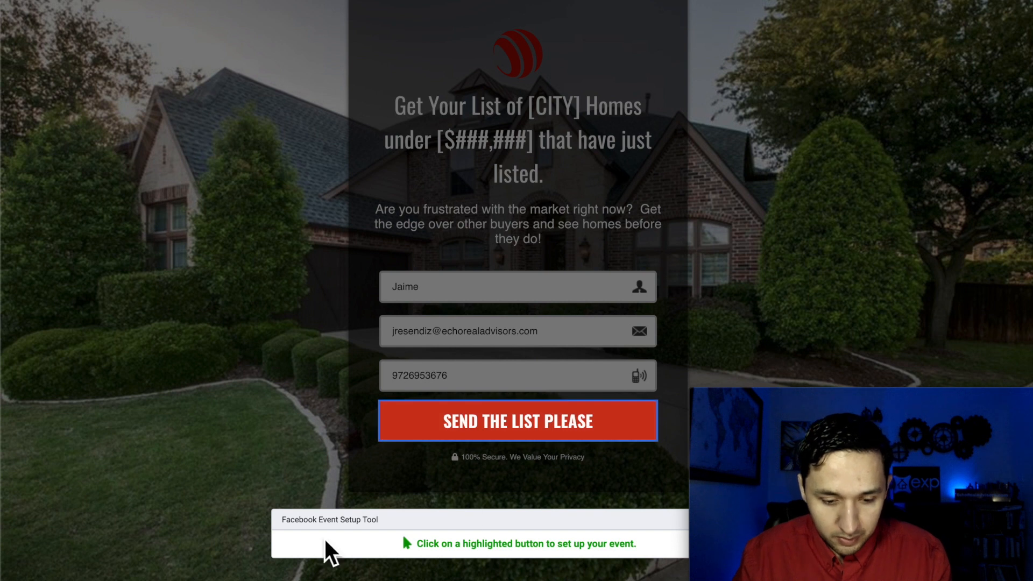
mouse_move(630, 555)
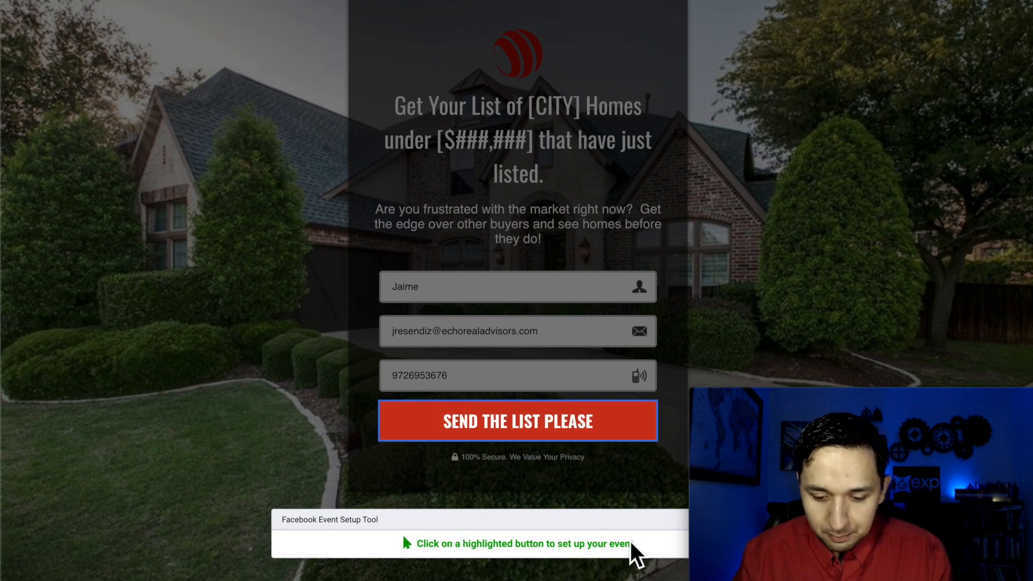
Step: Tag the SEND THE LIST PLEASE button as the Lead trigger and save the event
left_click(517, 420)
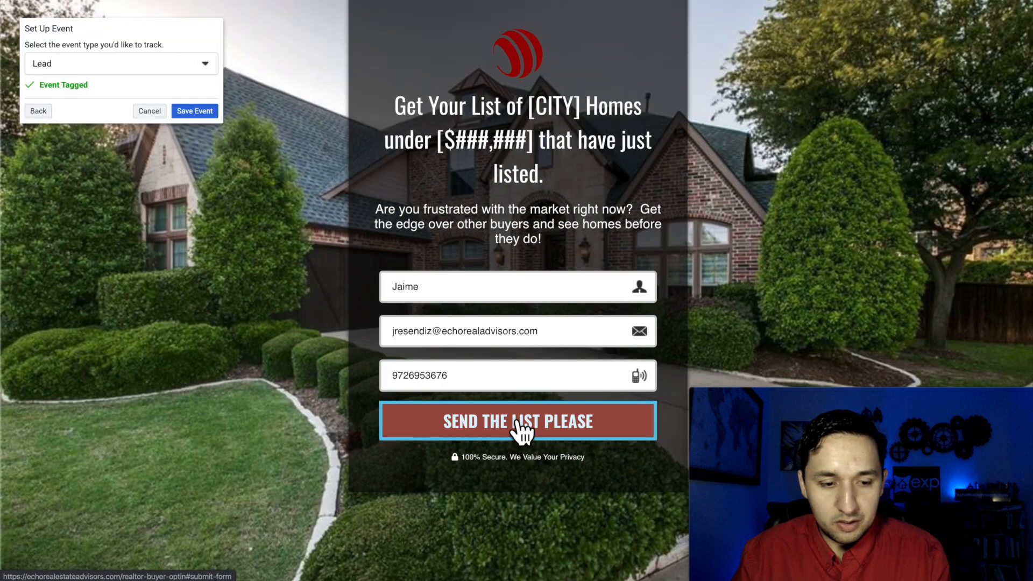
mouse_move(365, 360)
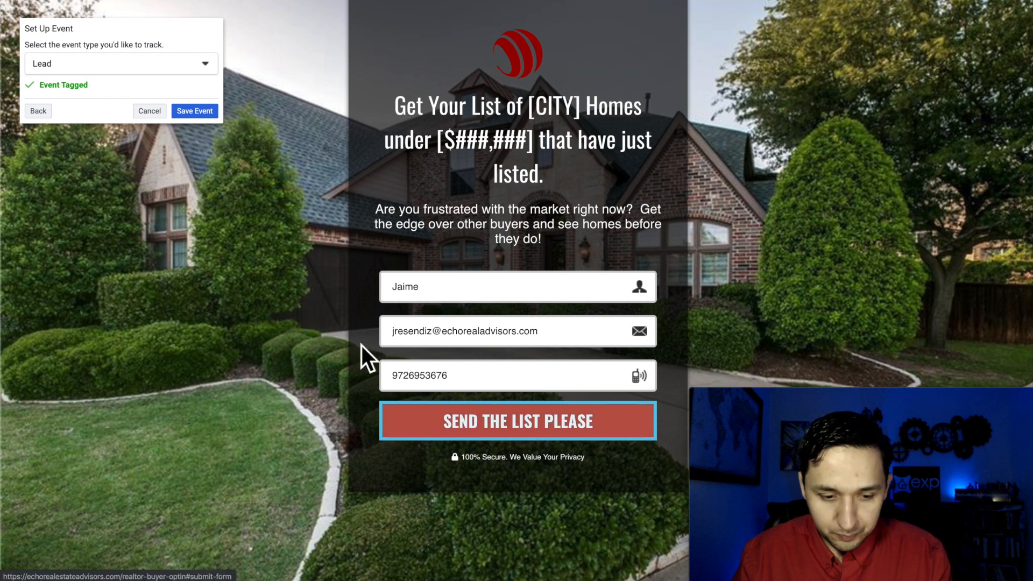
left_click(194, 111)
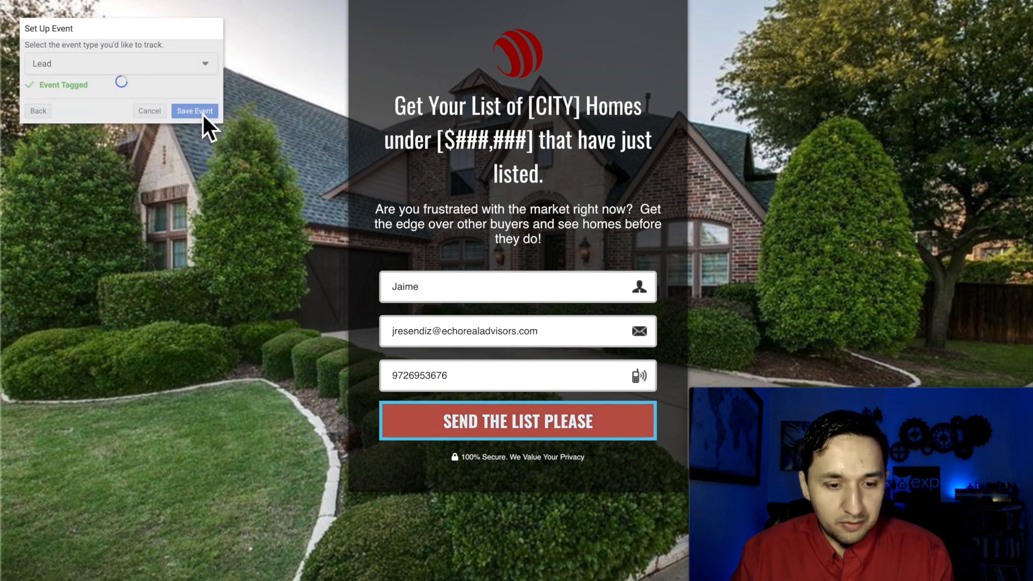
left_click(194, 109)
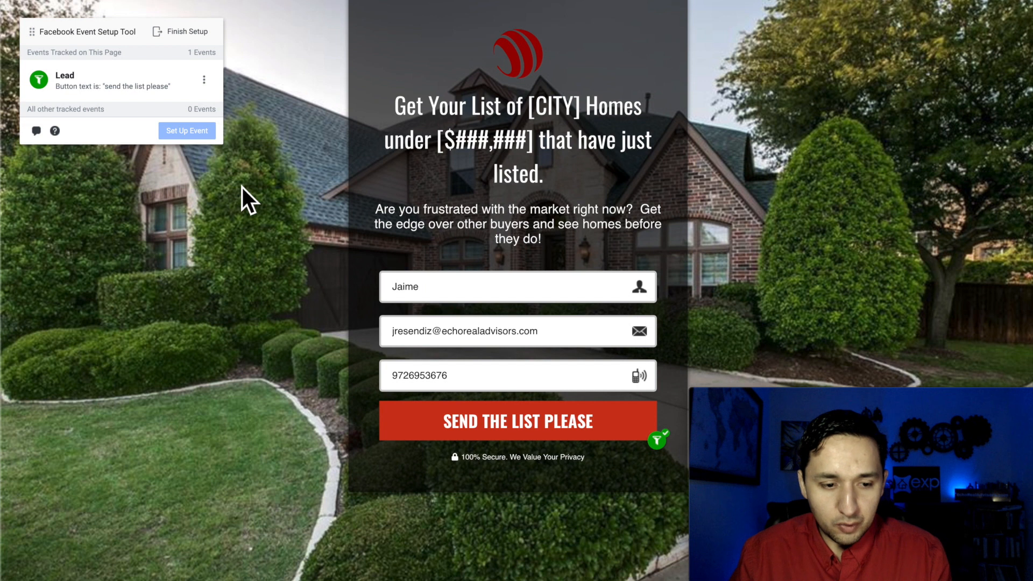
mouse_move(461, 214)
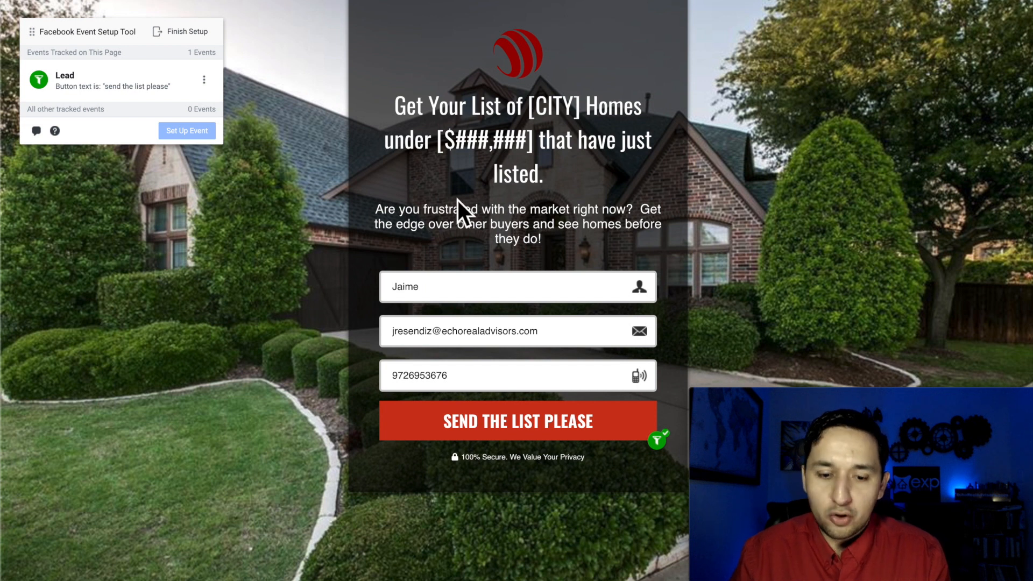
mouse_move(461, 214)
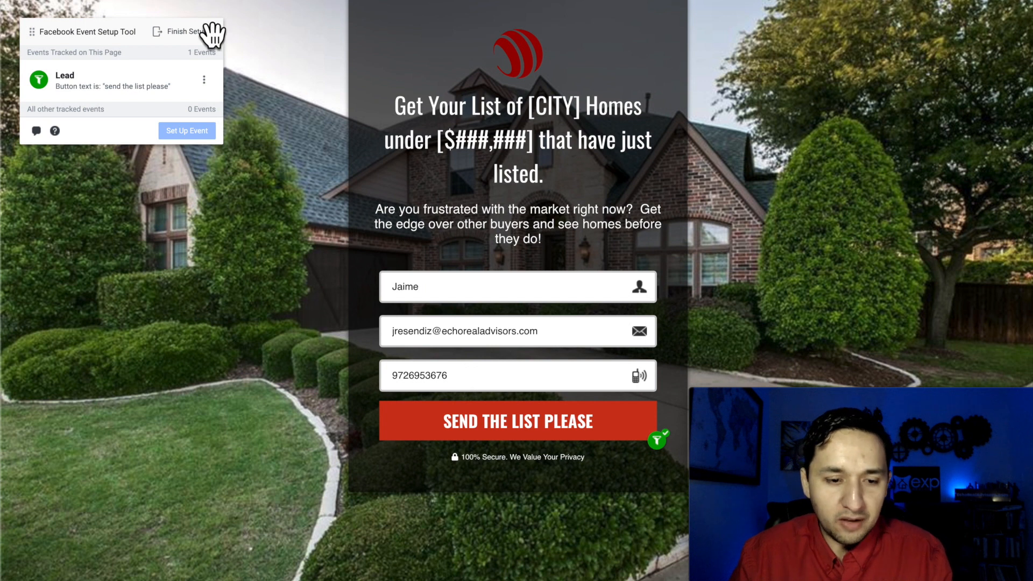
Step: Finish the event setup for YT Facebook Pixel and submit 'Yes' on the helpfulness survey
left_click(177, 31)
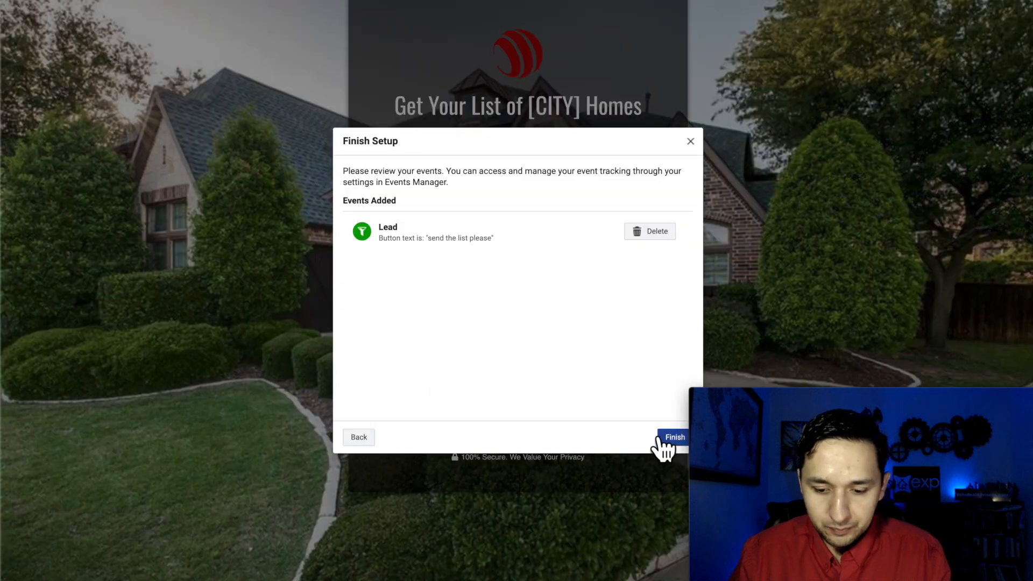
left_click(673, 437)
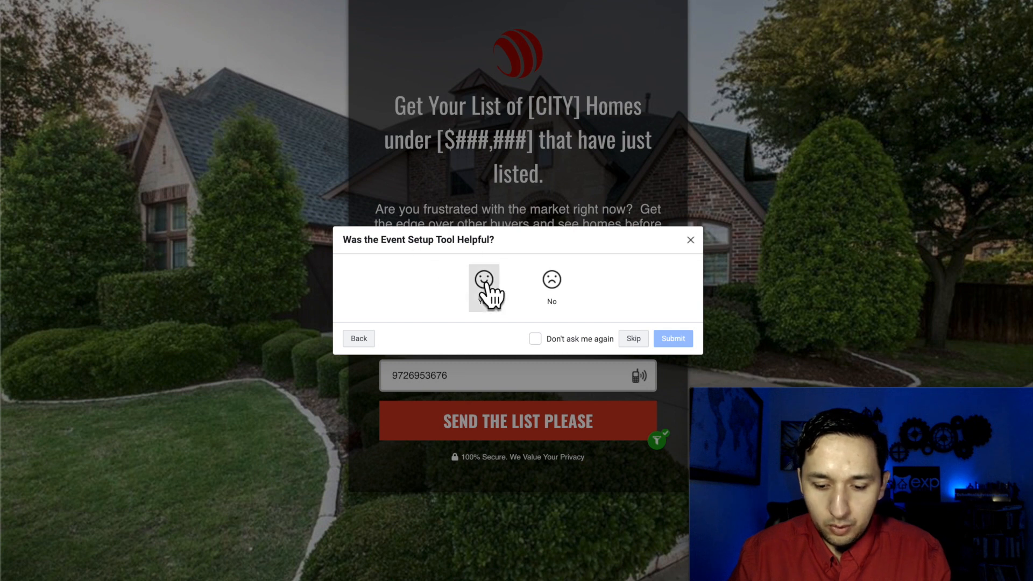
left_click(483, 289)
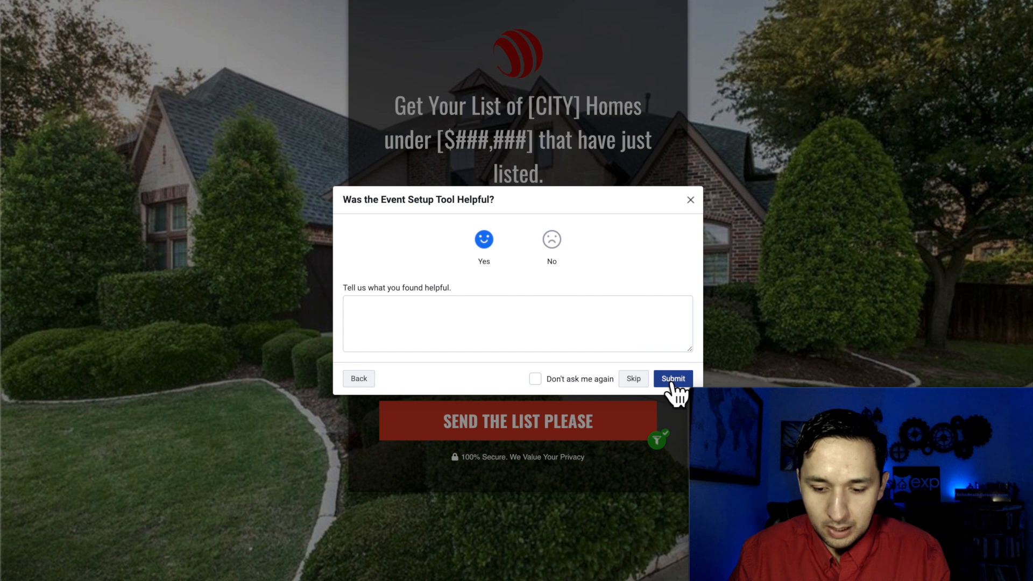
left_click(671, 377)
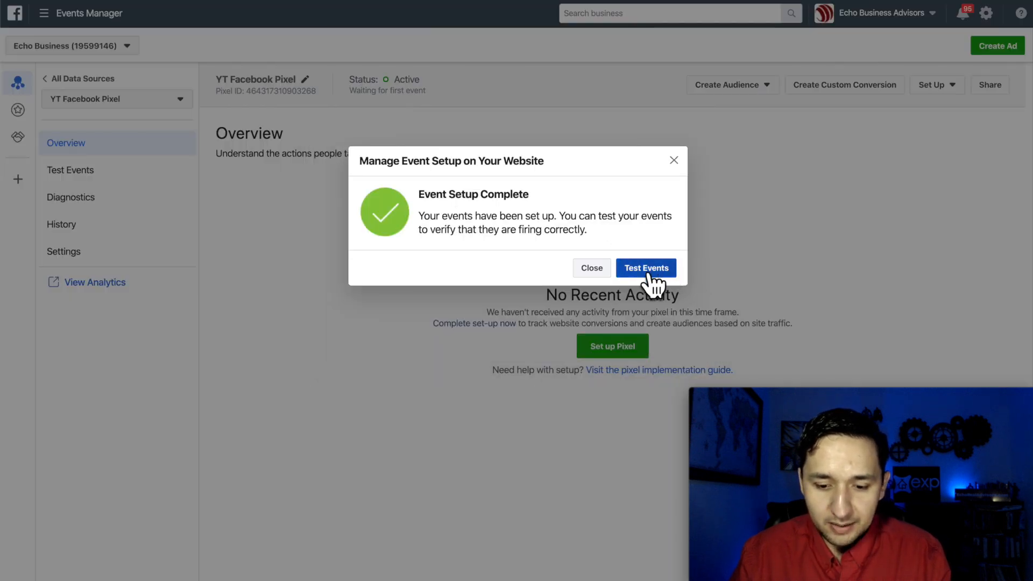
mouse_move(513, 402)
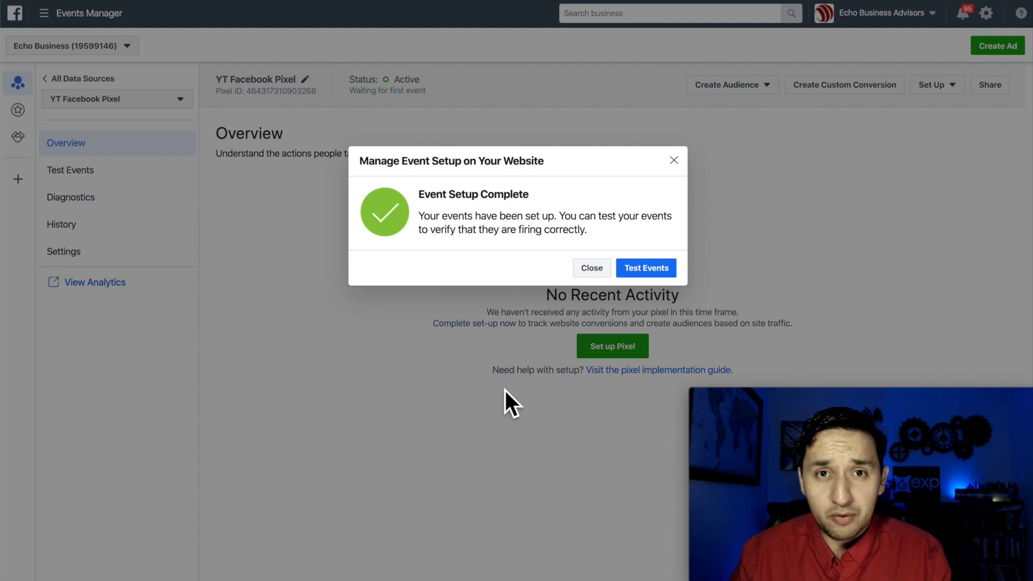